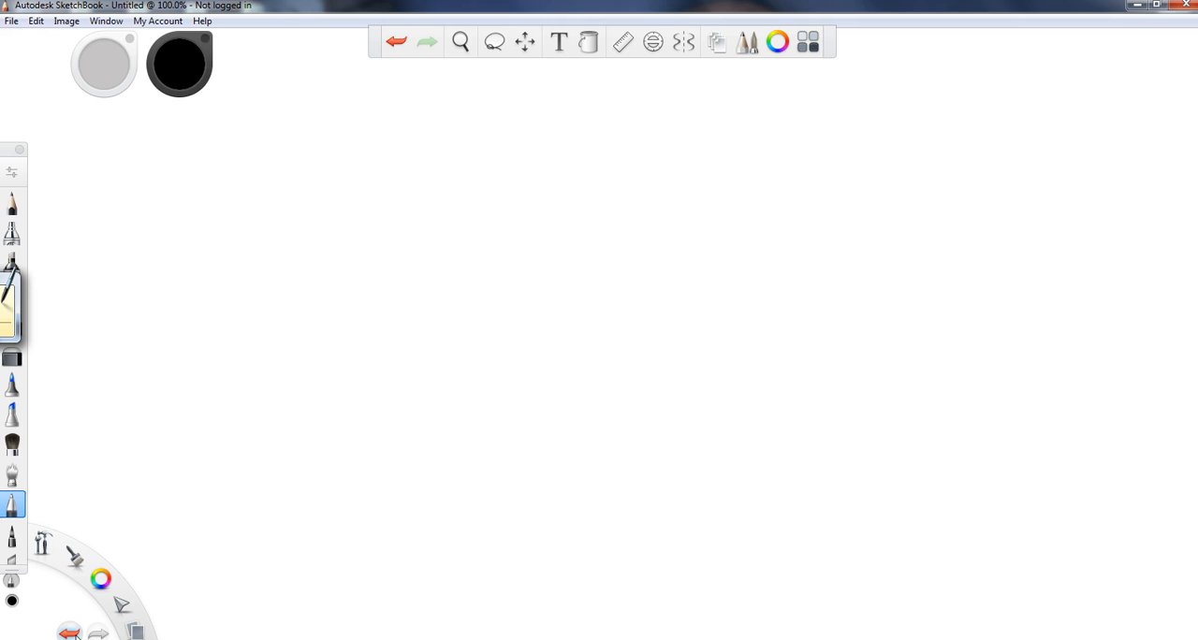
pyautogui.moveTo(378, 138)
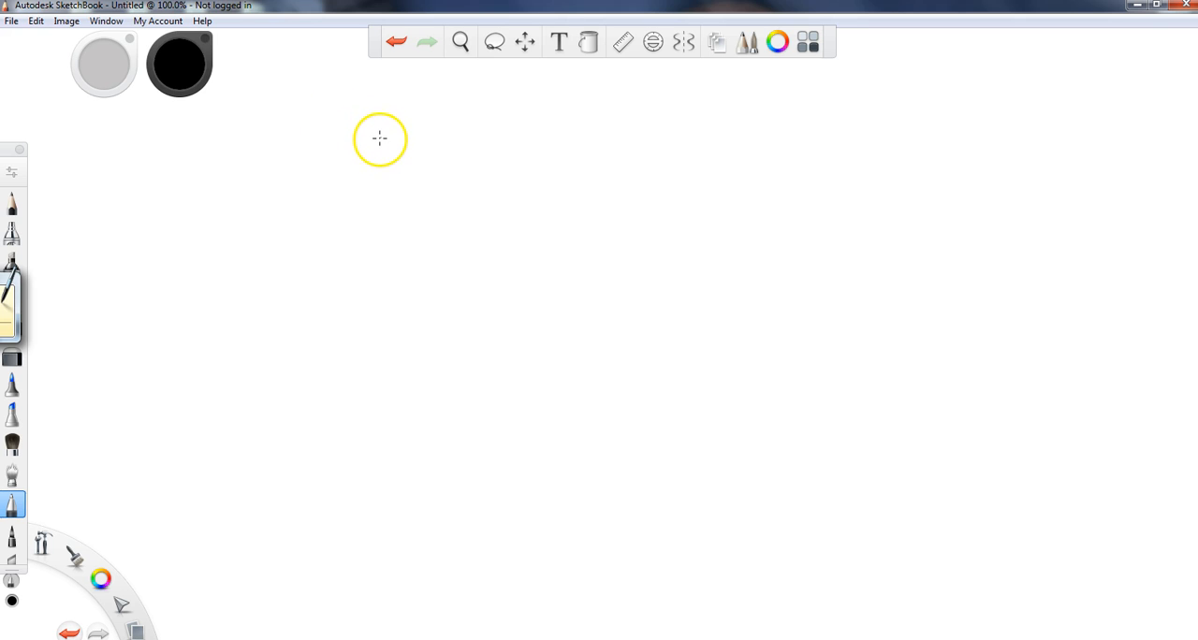
pyautogui.moveTo(385, 139)
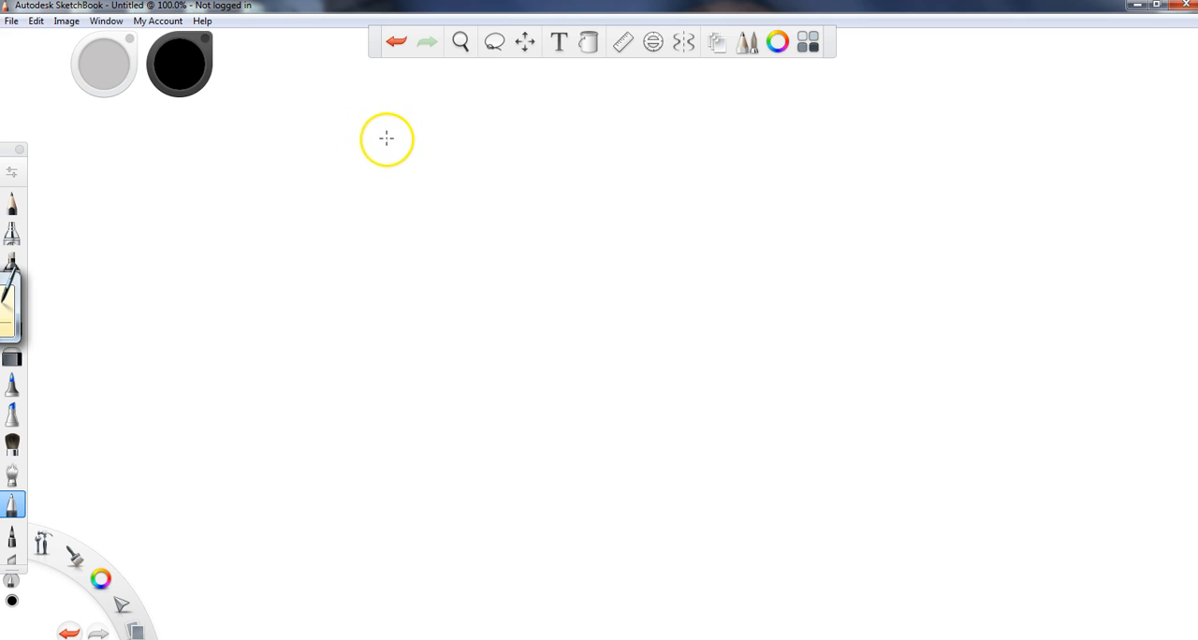
pyautogui.moveTo(389, 139)
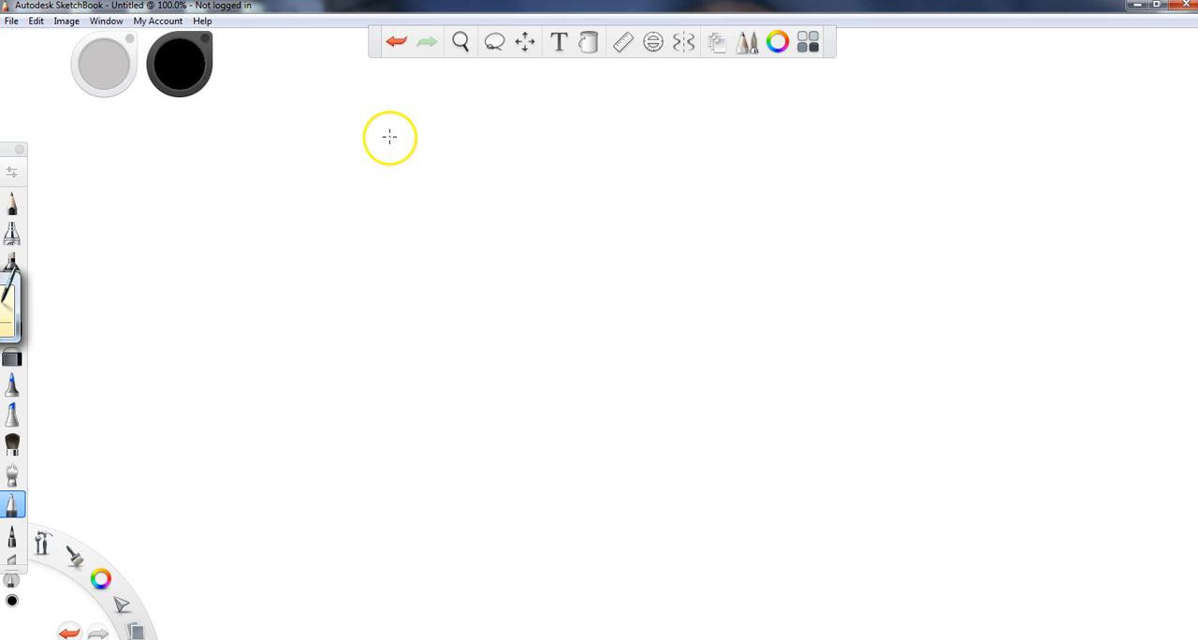
pyautogui.moveTo(393, 143)
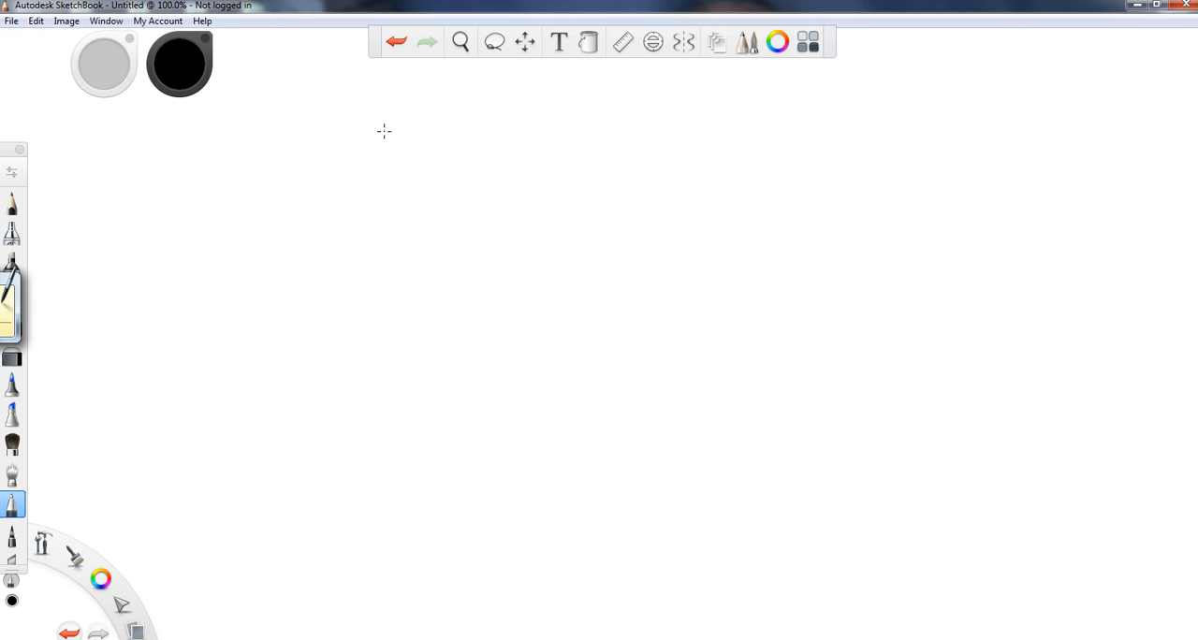
pyautogui.moveTo(494, 109)
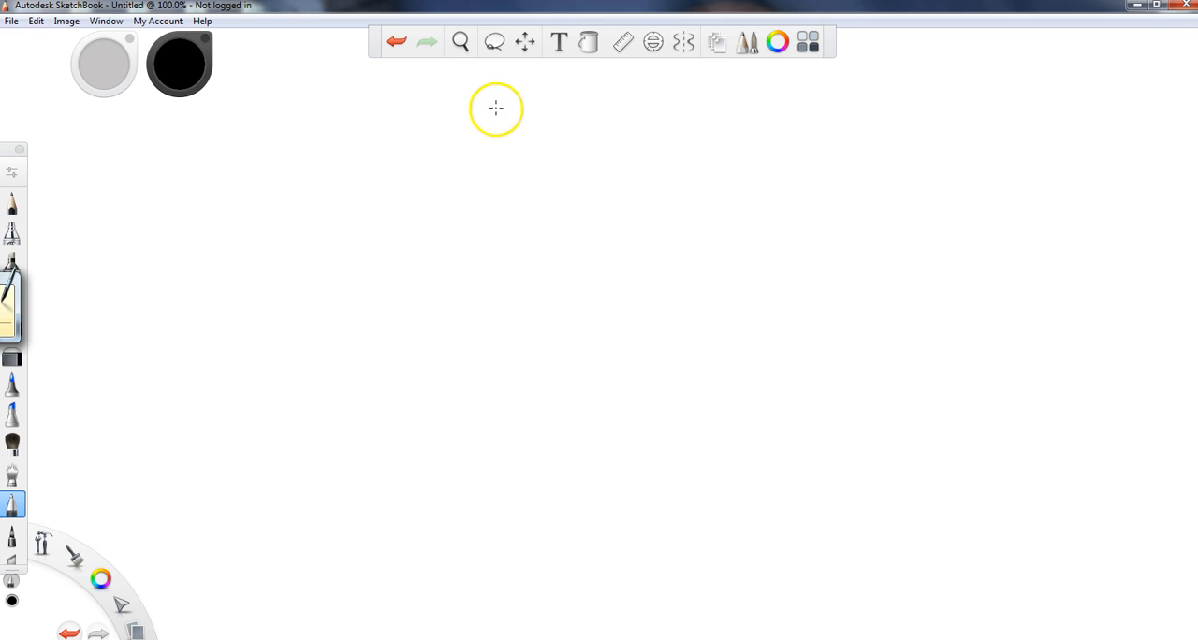
pyautogui.moveTo(434, 88)
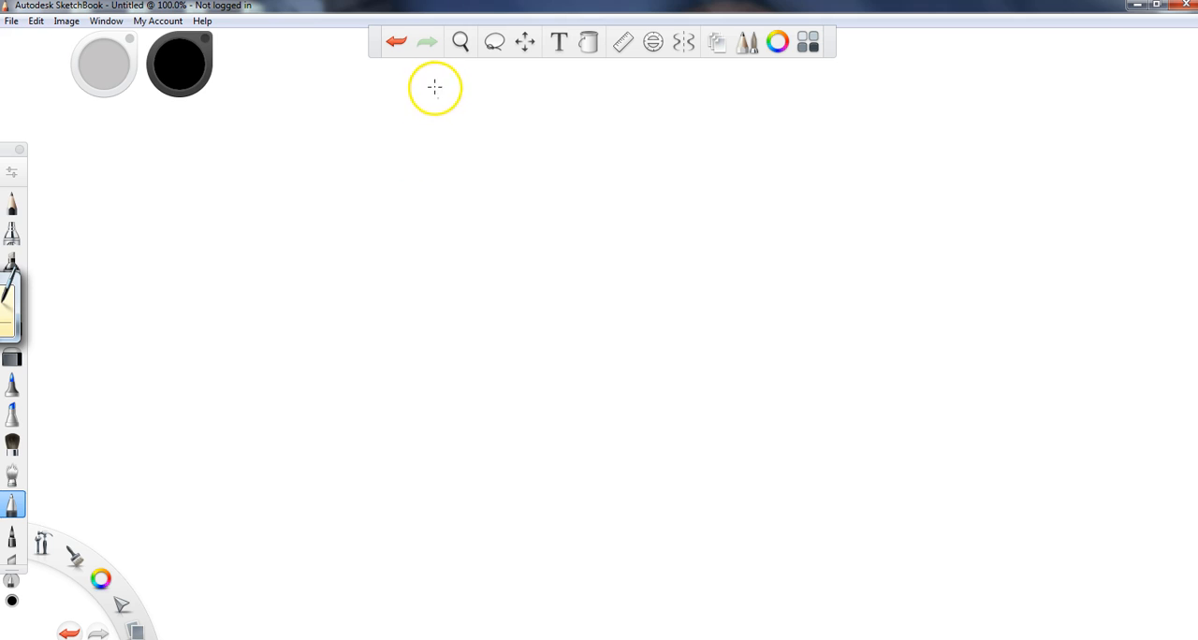
pyautogui.moveTo(445, 103)
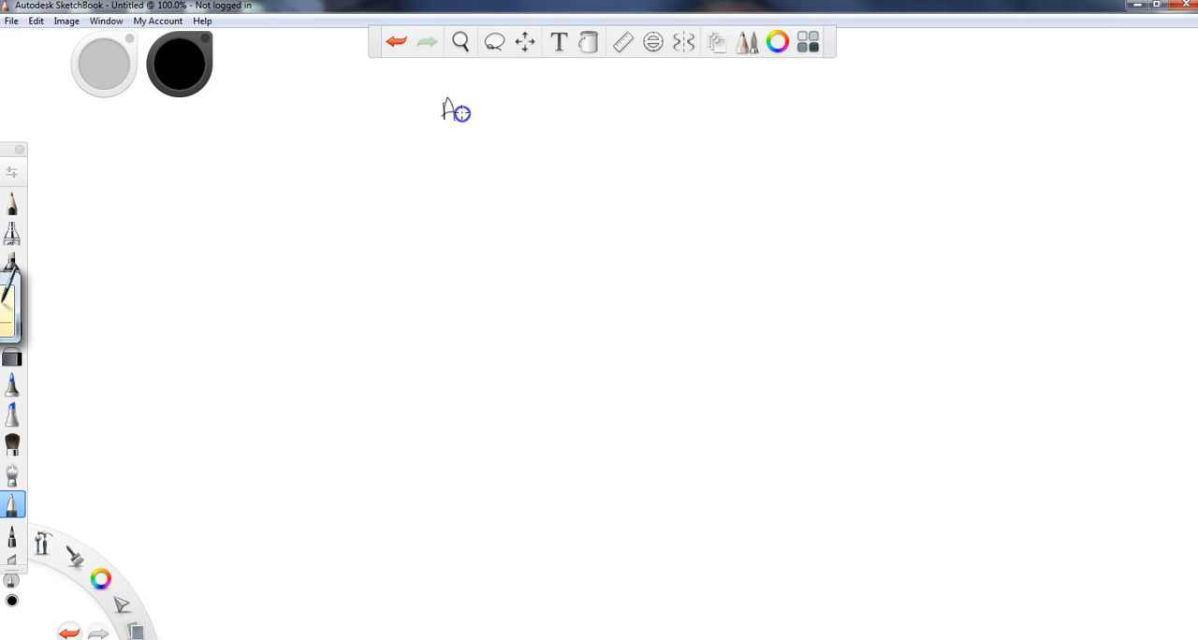
# Head the page 'Acidic Cleavage' and sketch the ether with a reaction arrow labelled H–Br.
pyautogui.moveTo(458, 110); pyautogui.dragTo(496, 110)
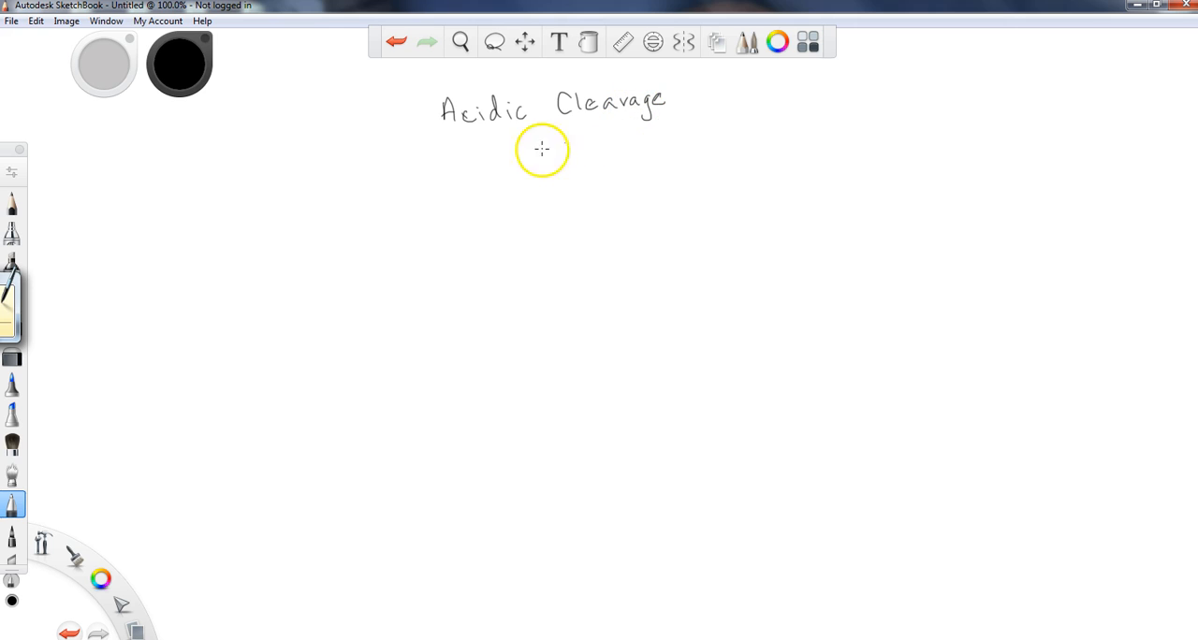
pyautogui.moveTo(234, 258)
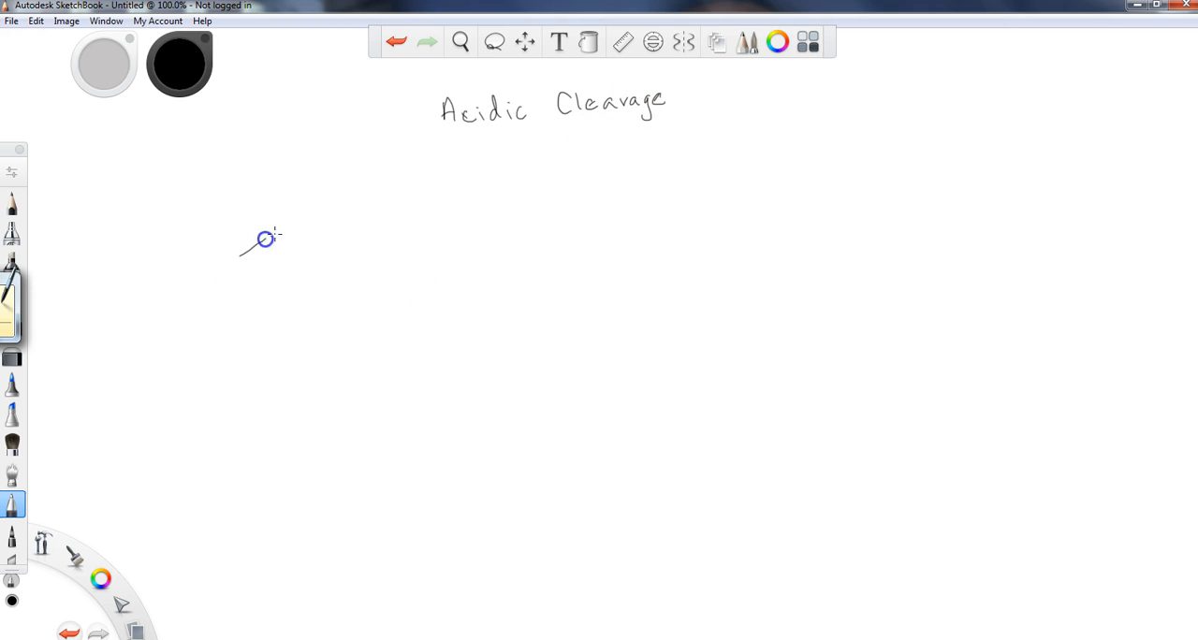
pyautogui.moveTo(266, 239); pyautogui.dragTo(320, 253)
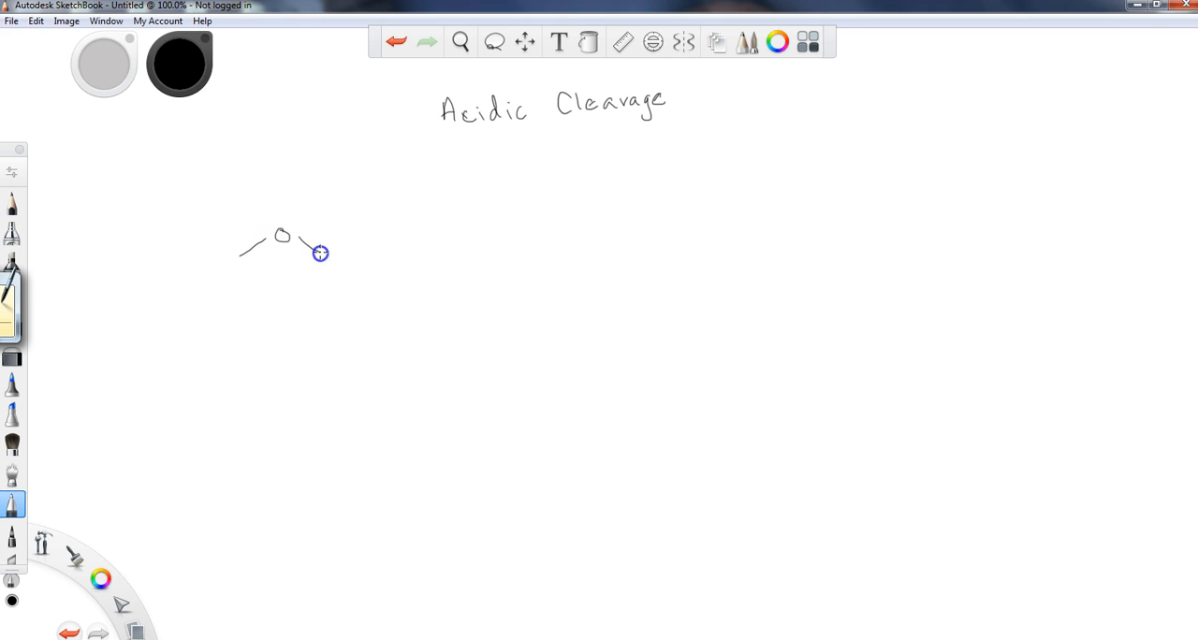
pyautogui.moveTo(299, 247); pyautogui.dragTo(359, 230)
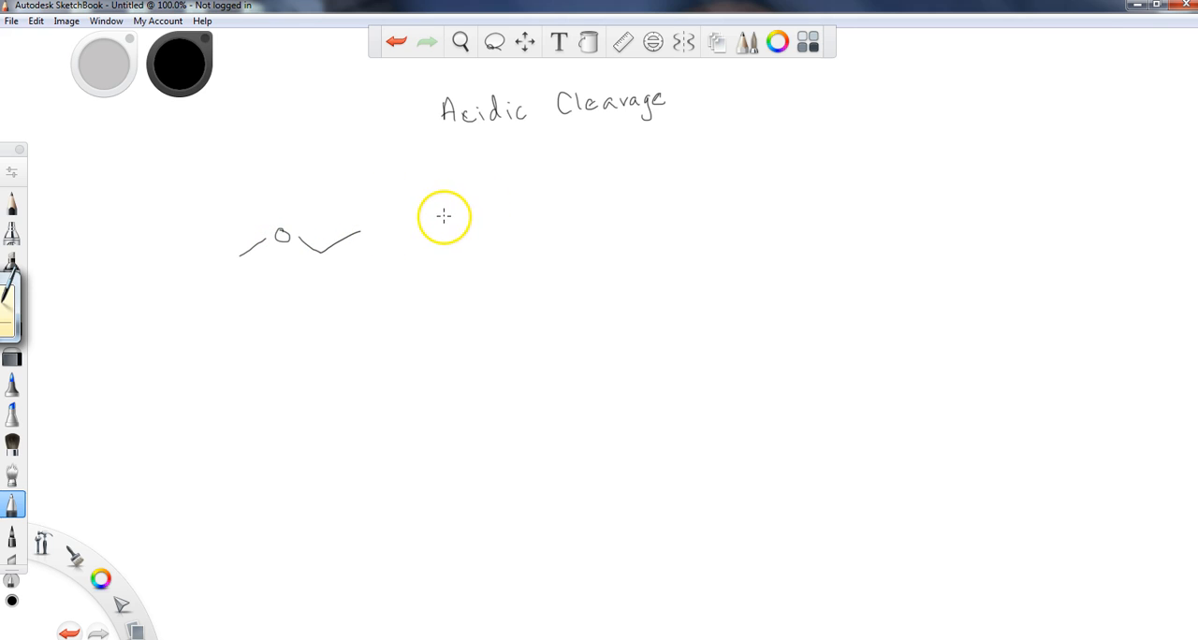
pyautogui.moveTo(434, 228); pyautogui.dragTo(521, 227)
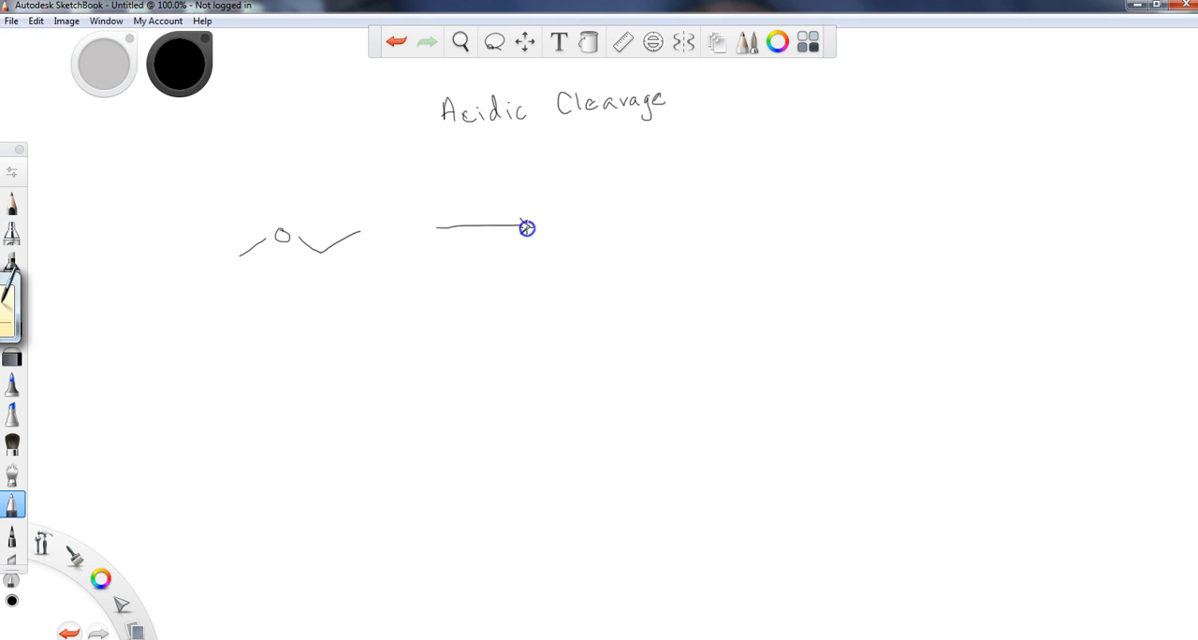
pyautogui.moveTo(528, 228); pyautogui.dragTo(509, 303)
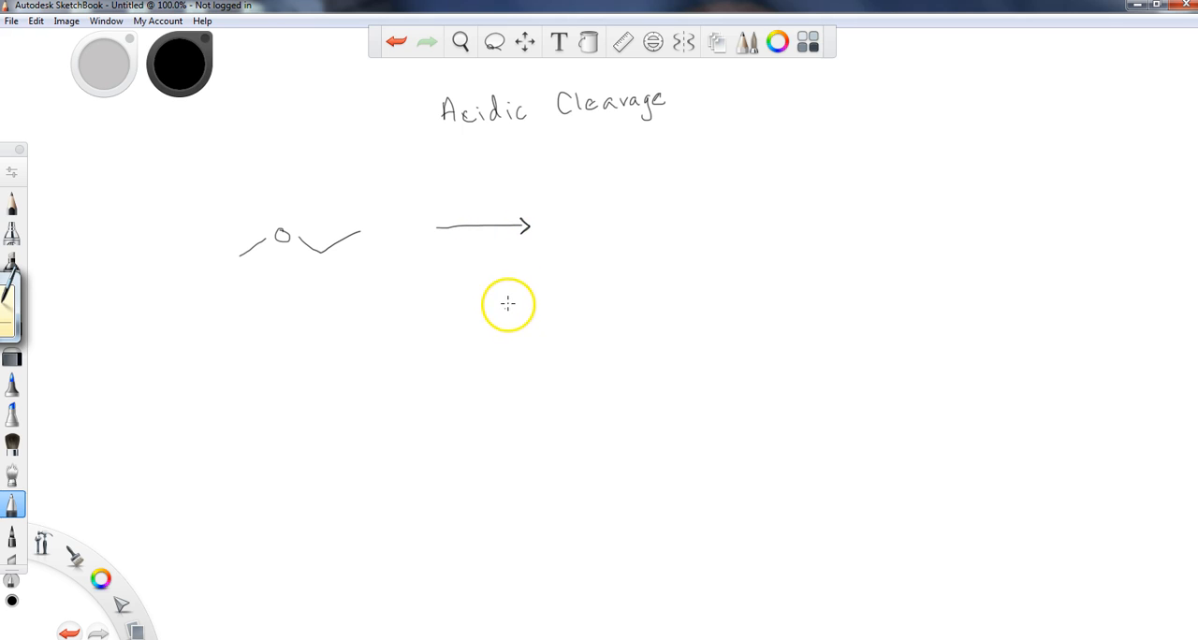
pyautogui.moveTo(520, 232)
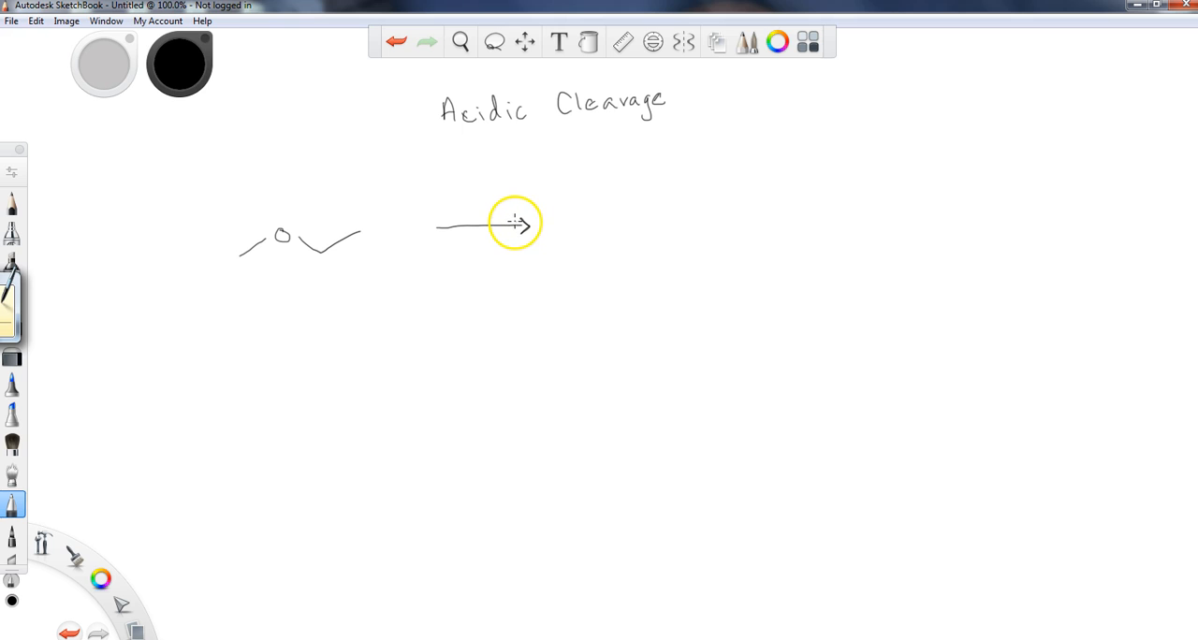
pyautogui.moveTo(438, 208)
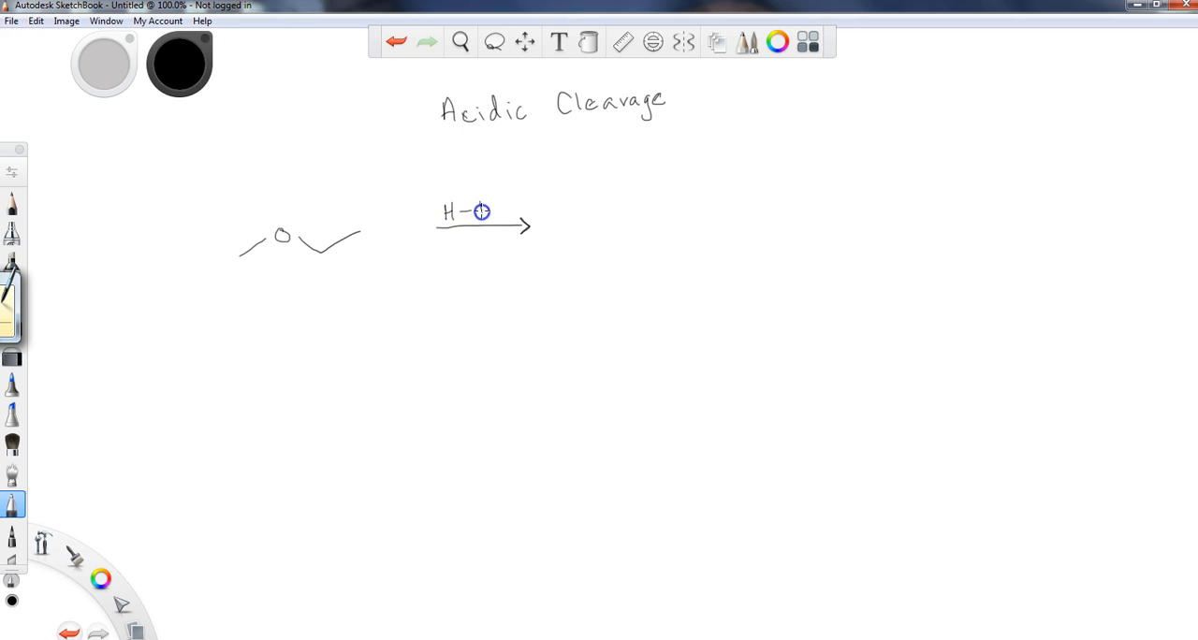
pyautogui.write('Br')
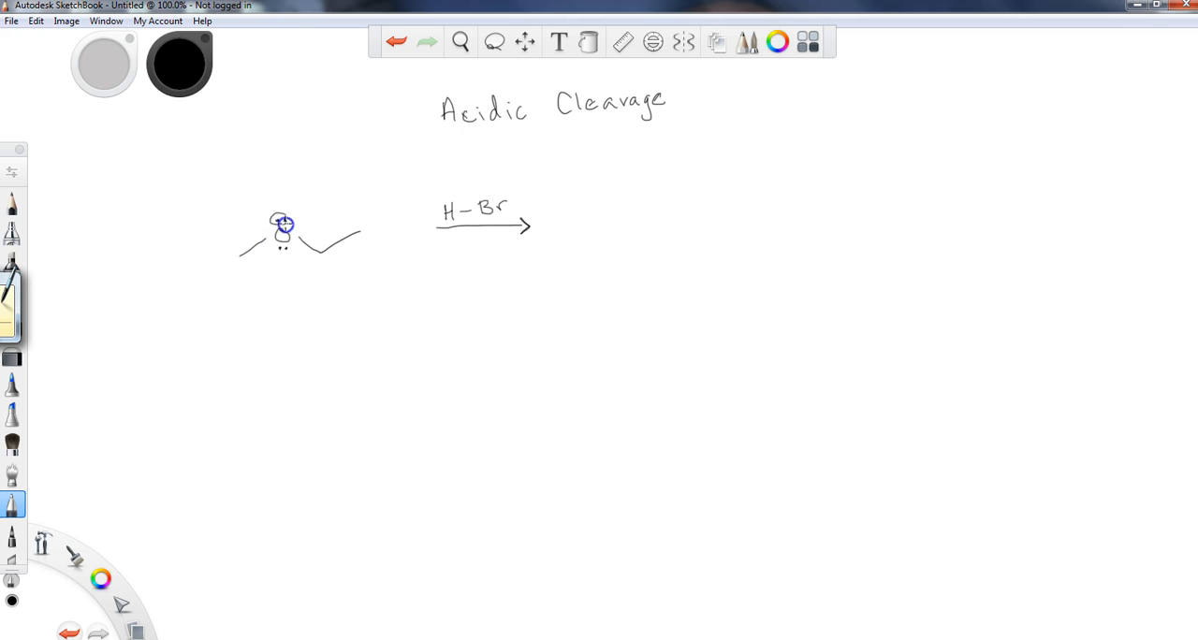
# Draw curved arrows from the oxygen lone pair to the H of H–Br and onto Br.
pyautogui.moveTo(282, 223); pyautogui.dragTo(355, 180)
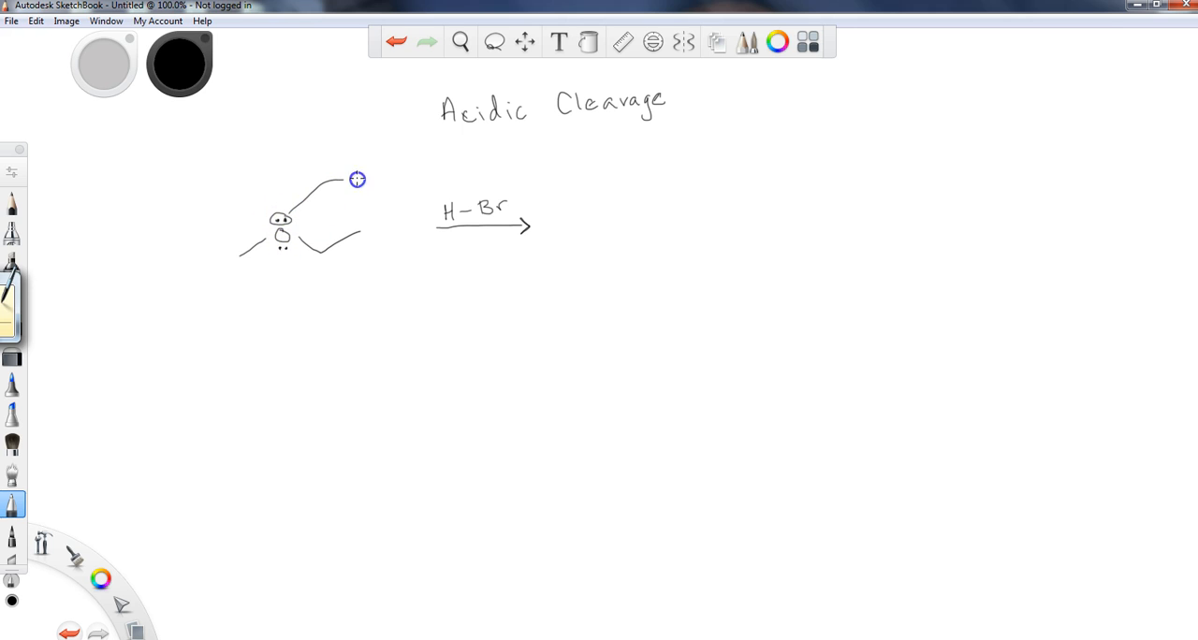
pyautogui.moveTo(356, 177); pyautogui.dragTo(434, 198)
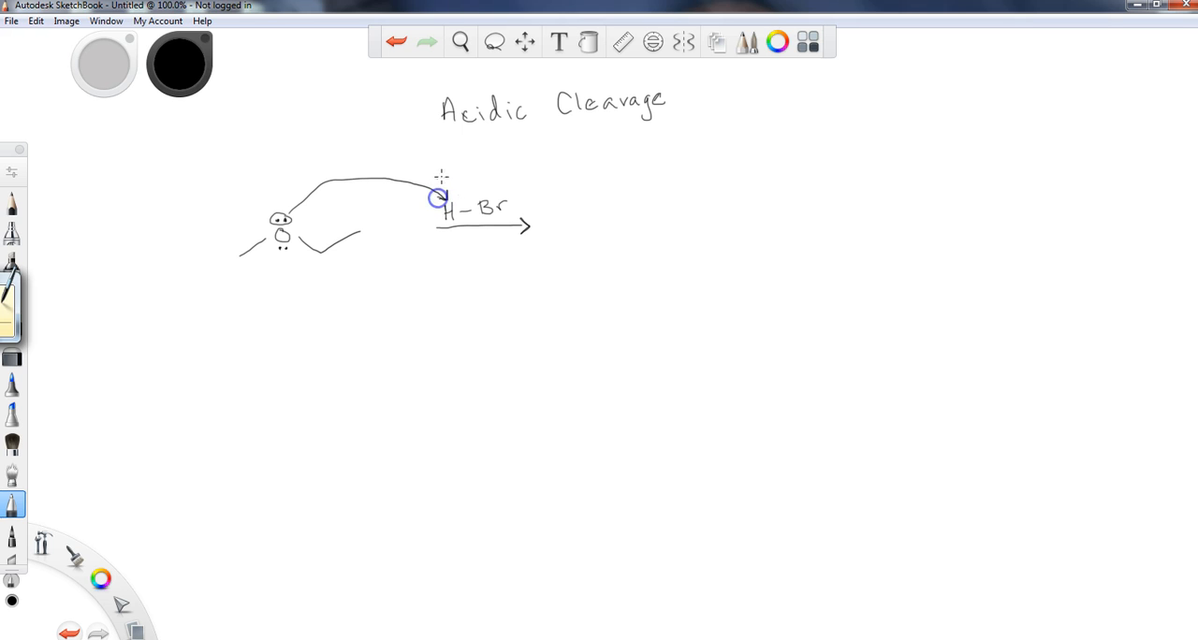
pyautogui.moveTo(439, 196); pyautogui.dragTo(471, 193)
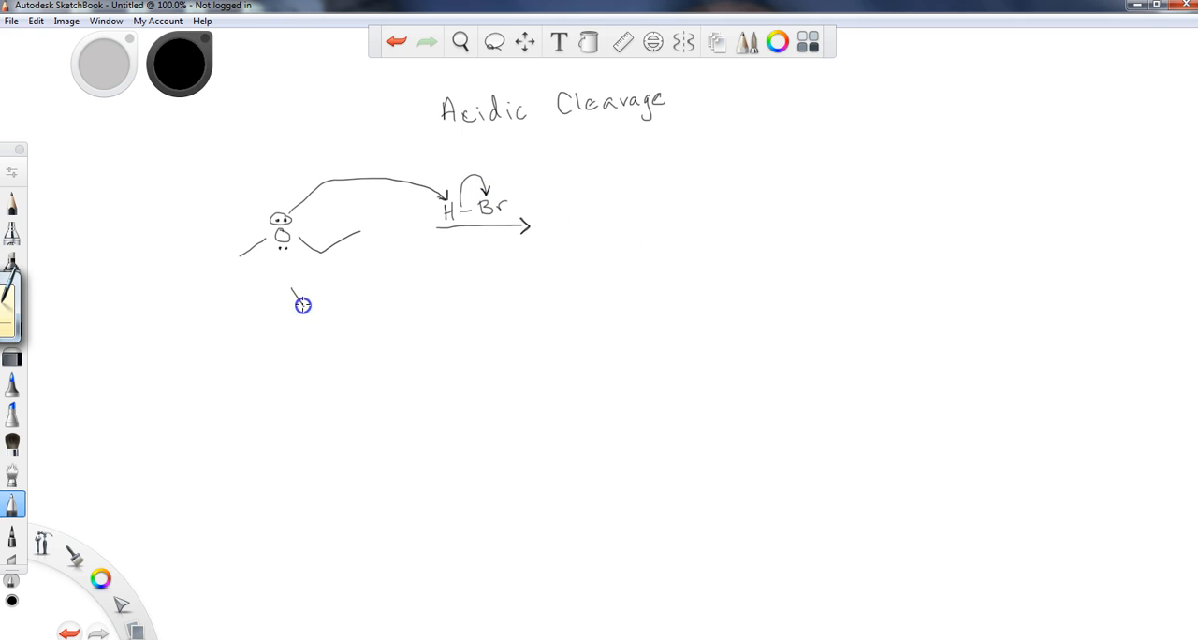
# Draw a down arrow leading to the protonated ether with H and a plus on oxygen.
pyautogui.moveTo(292, 292); pyautogui.dragTo(326, 326)
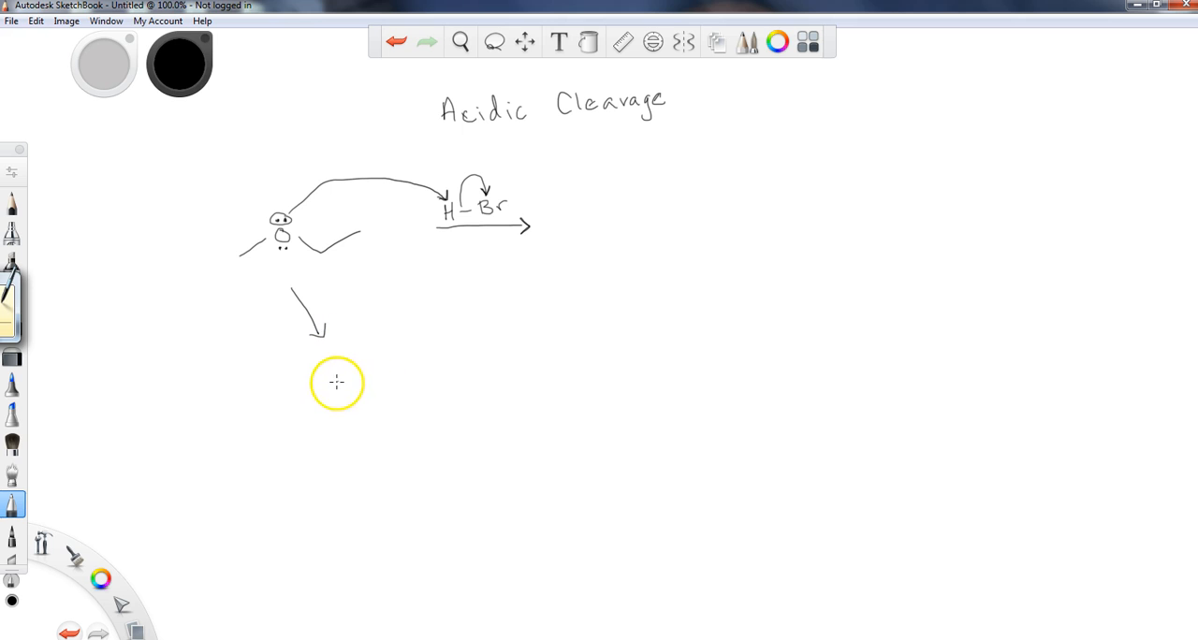
pyautogui.moveTo(336, 378); pyautogui.dragTo(378, 359)
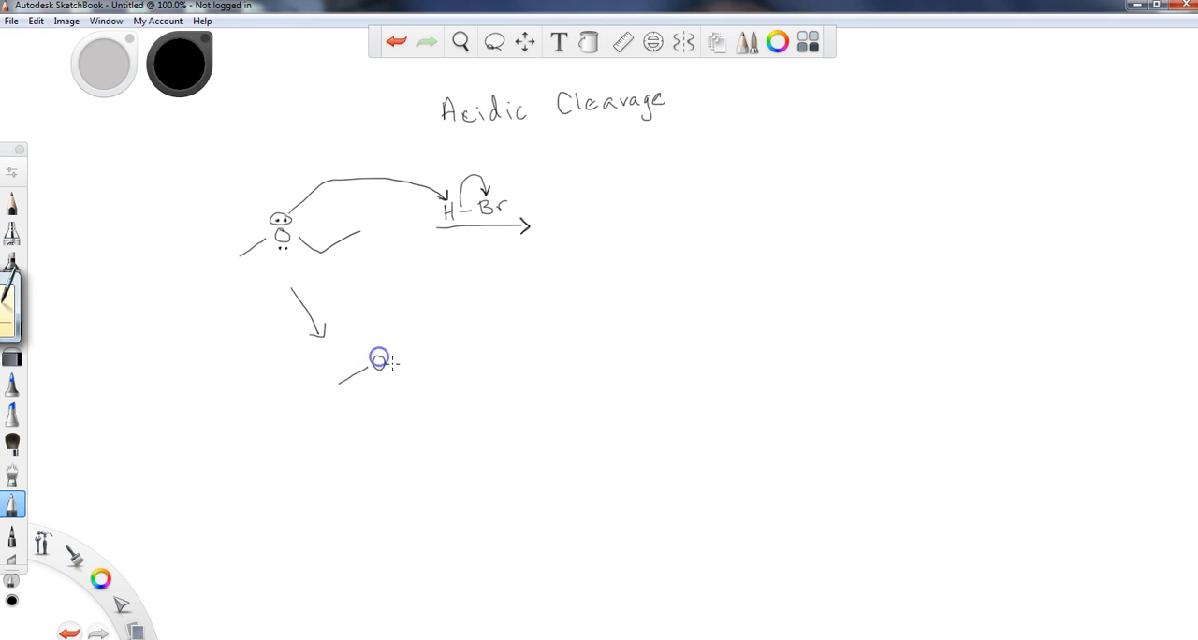
pyautogui.moveTo(393, 375); pyautogui.dragTo(445, 359)
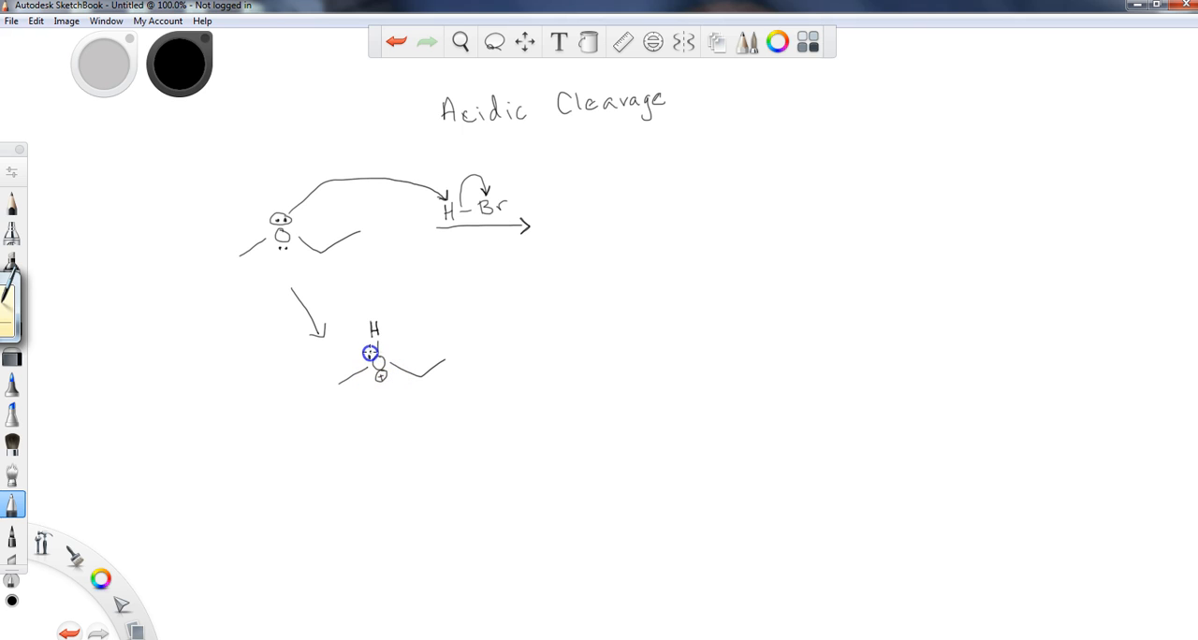
pyautogui.moveTo(408, 428)
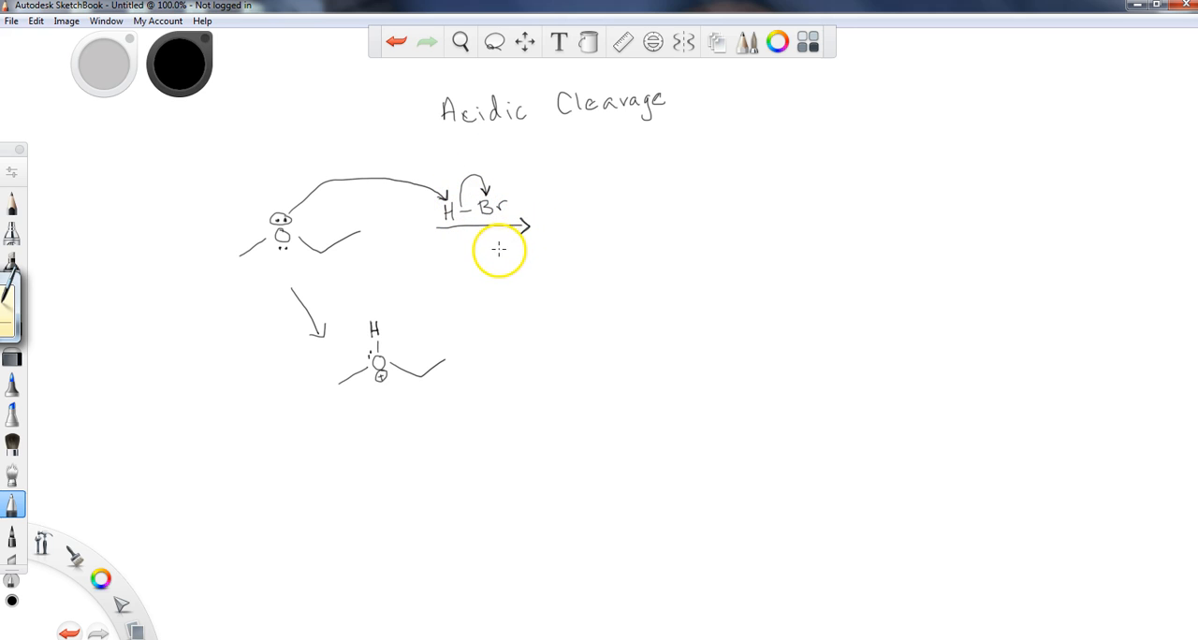
pyautogui.moveTo(354, 327)
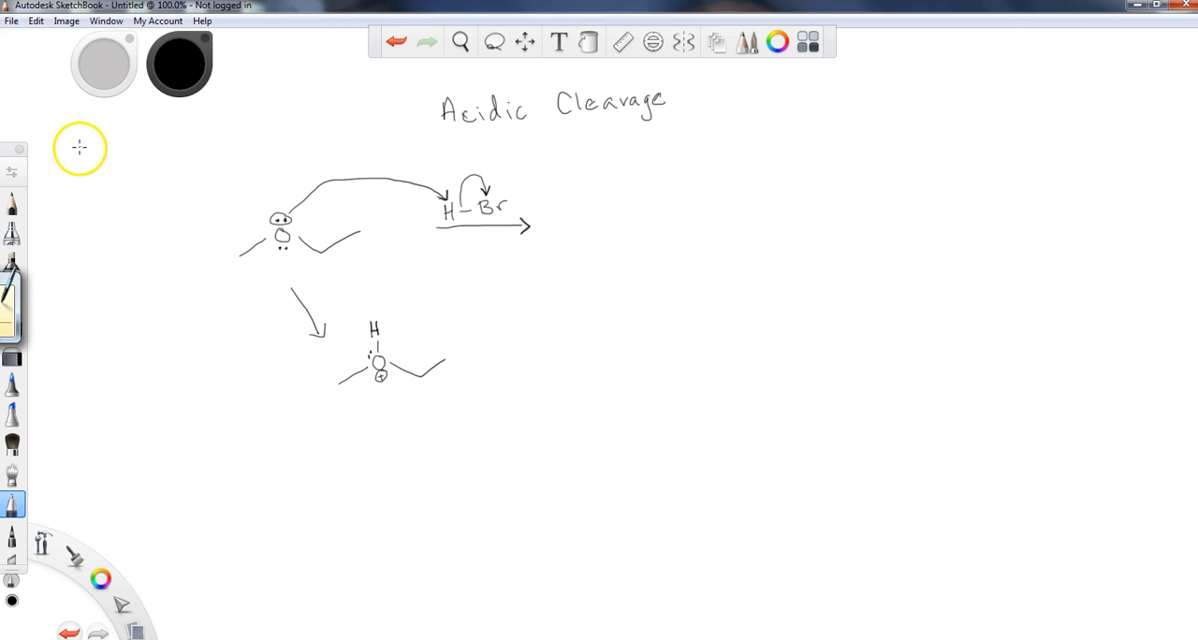
pyautogui.moveTo(71, 172)
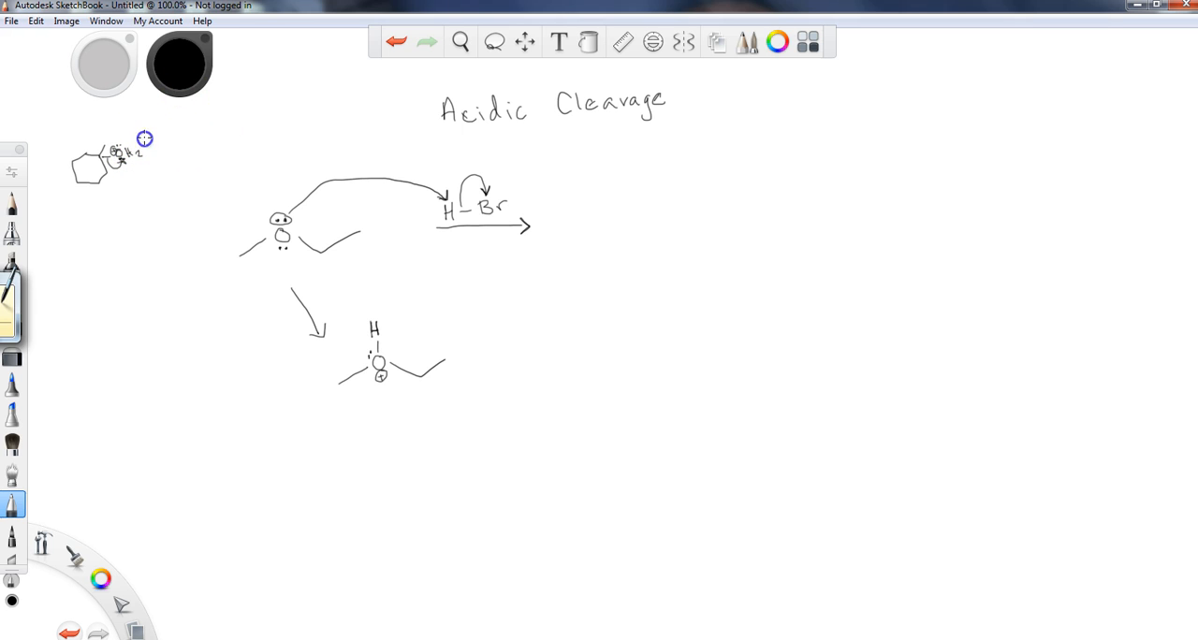
# Sketch the small cyclic-ether ring structure in the page's top-left corner.
pyautogui.moveTo(146, 138); pyautogui.dragTo(183, 123)
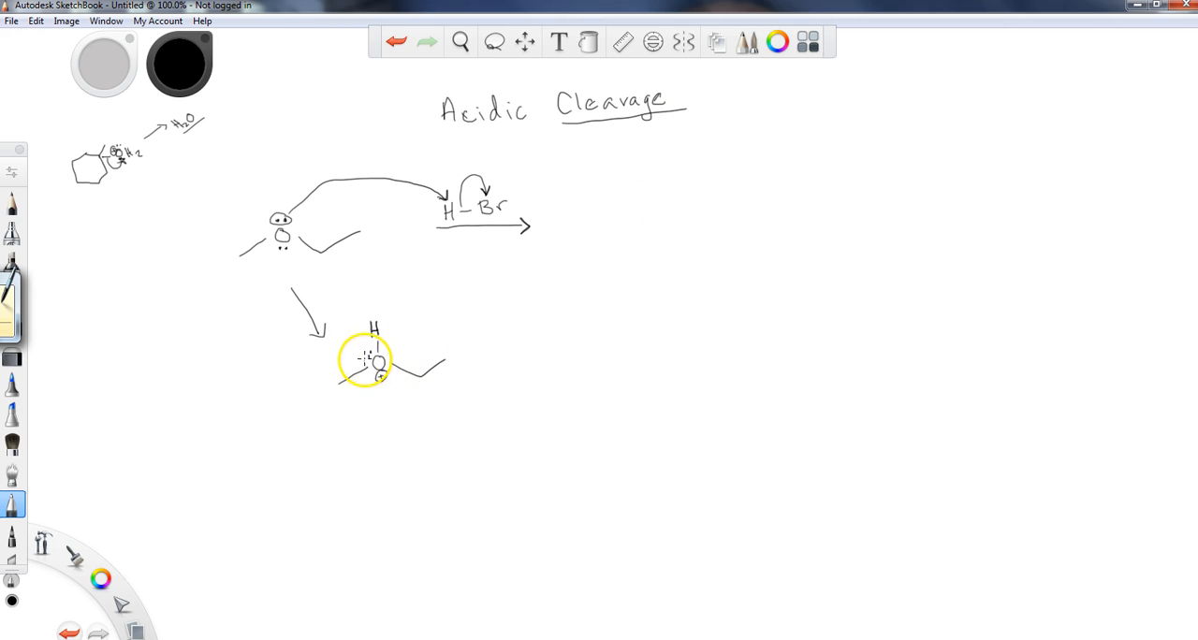
pyautogui.moveTo(408, 360)
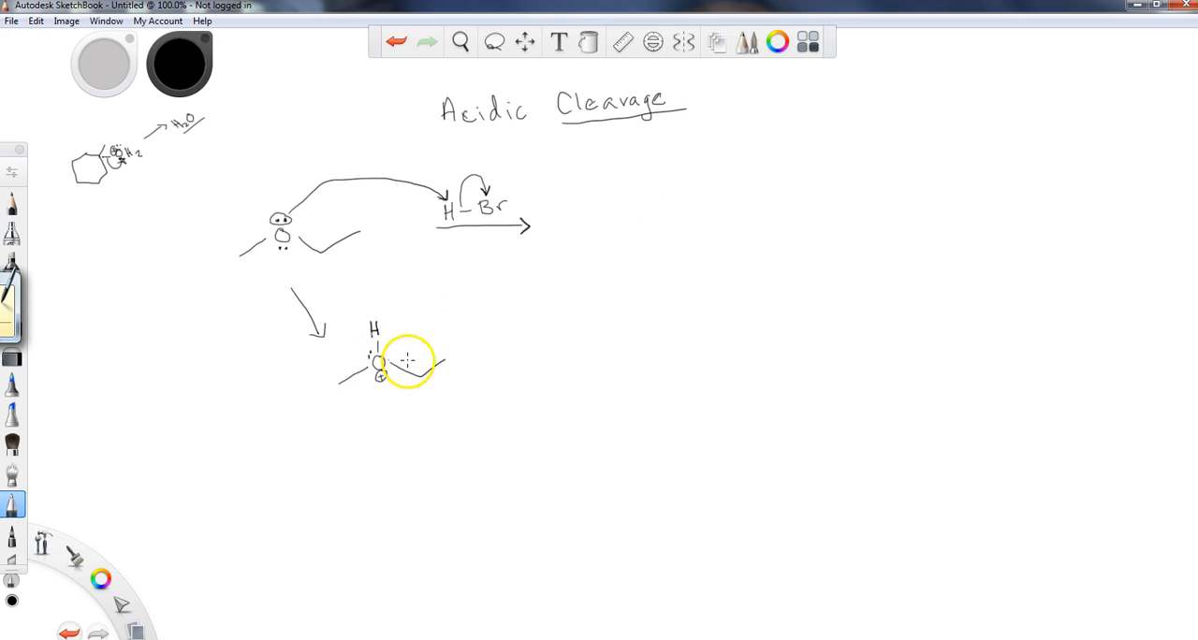
pyautogui.moveTo(528, 333)
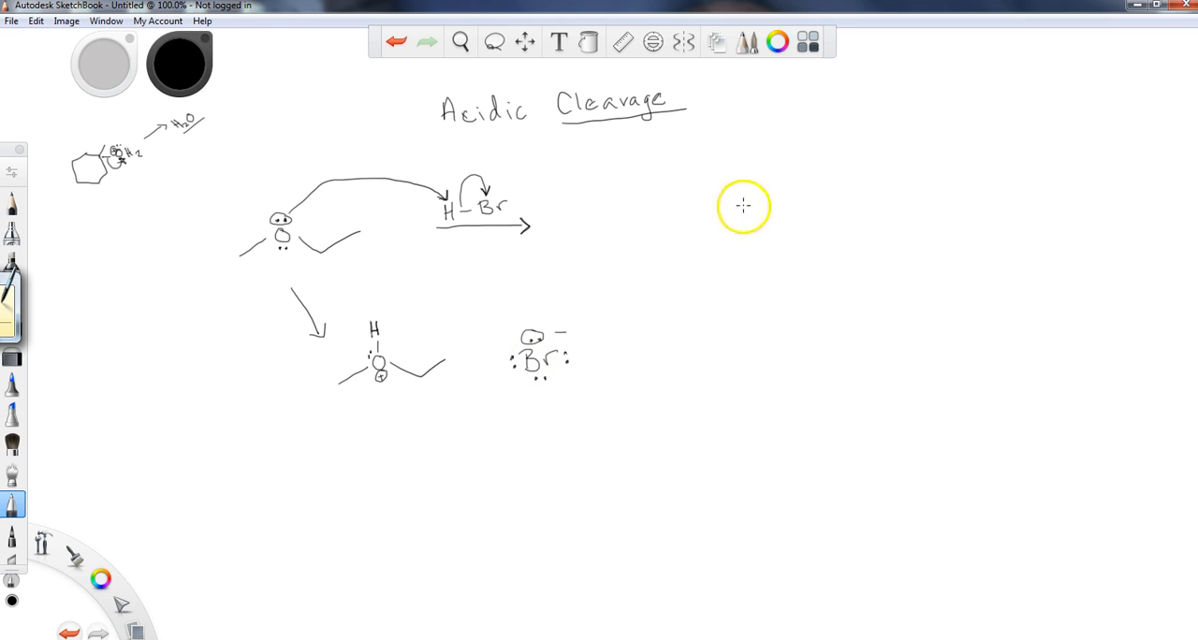
pyautogui.moveTo(902, 64)
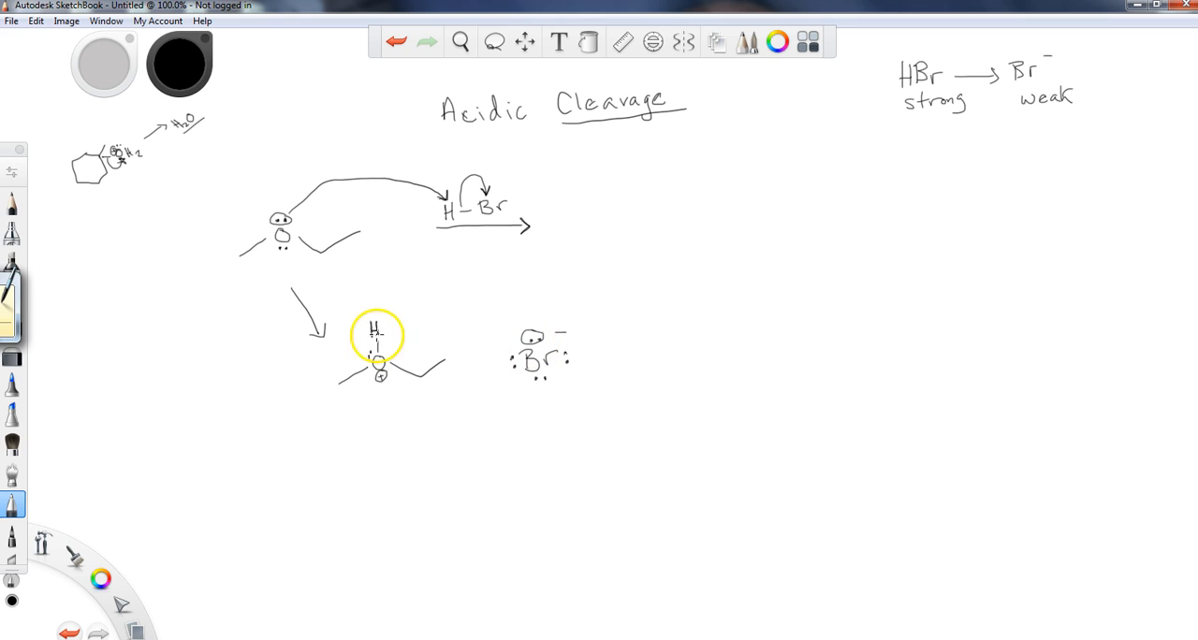
pyautogui.moveTo(501, 322)
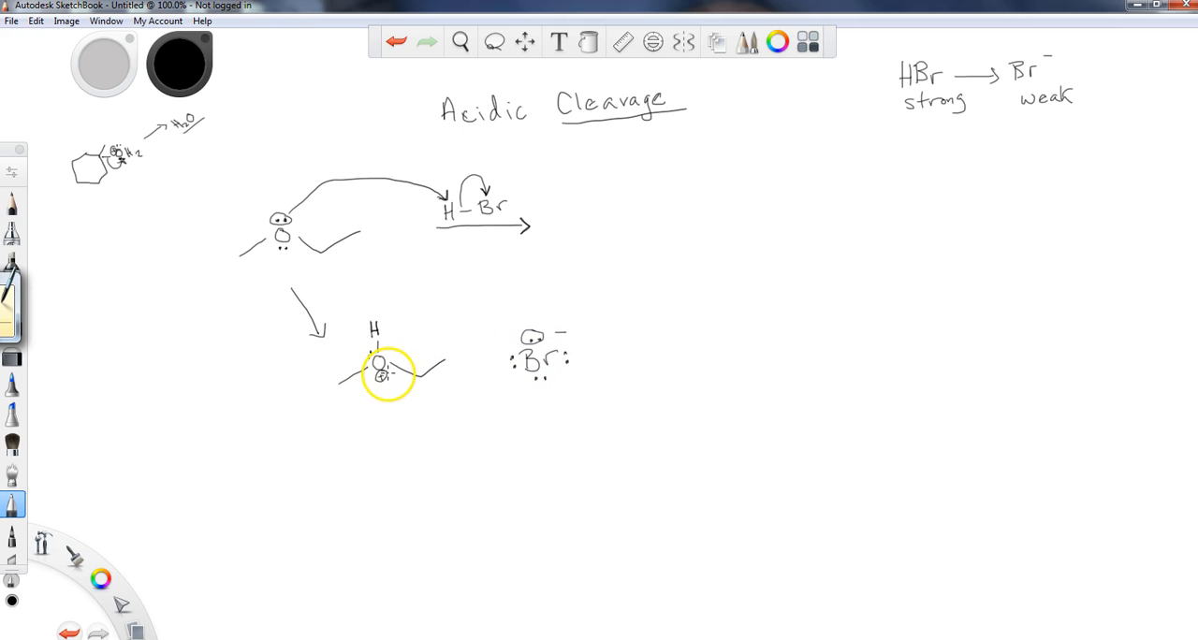
# Label CH3 and draw the long curved arrow from Br⁻ around to the methyl carbon.
pyautogui.moveTo(389, 373); pyautogui.dragTo(371, 363)
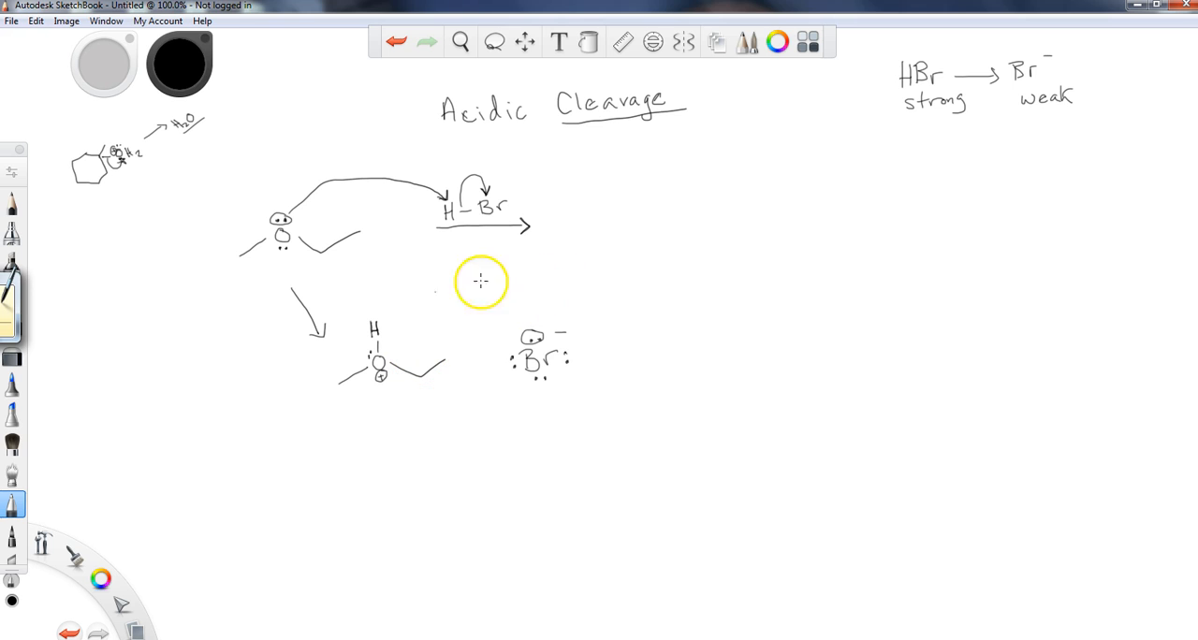
pyautogui.moveTo(364, 363)
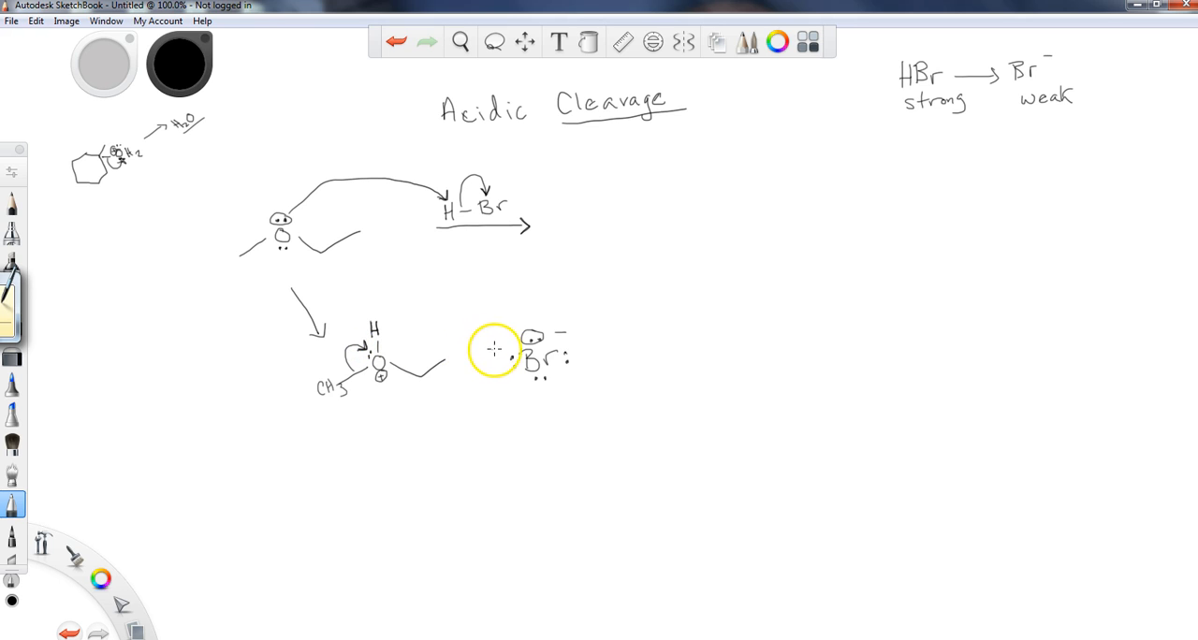
pyautogui.moveTo(509, 334); pyautogui.dragTo(459, 414)
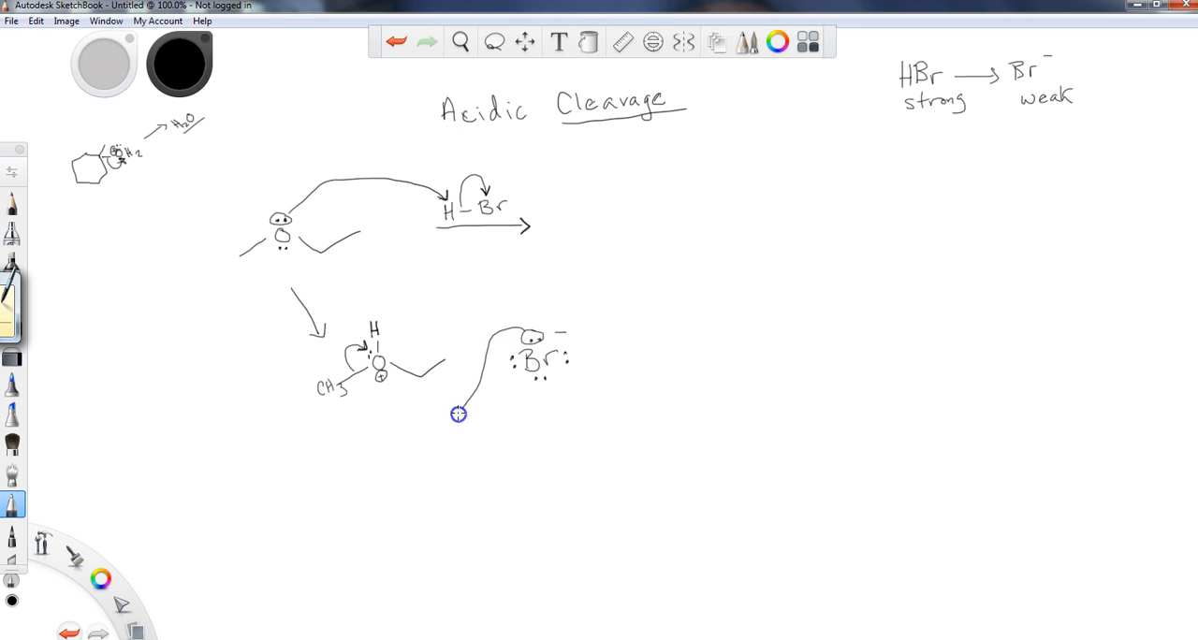
pyautogui.moveTo(458, 413); pyautogui.dragTo(374, 407)
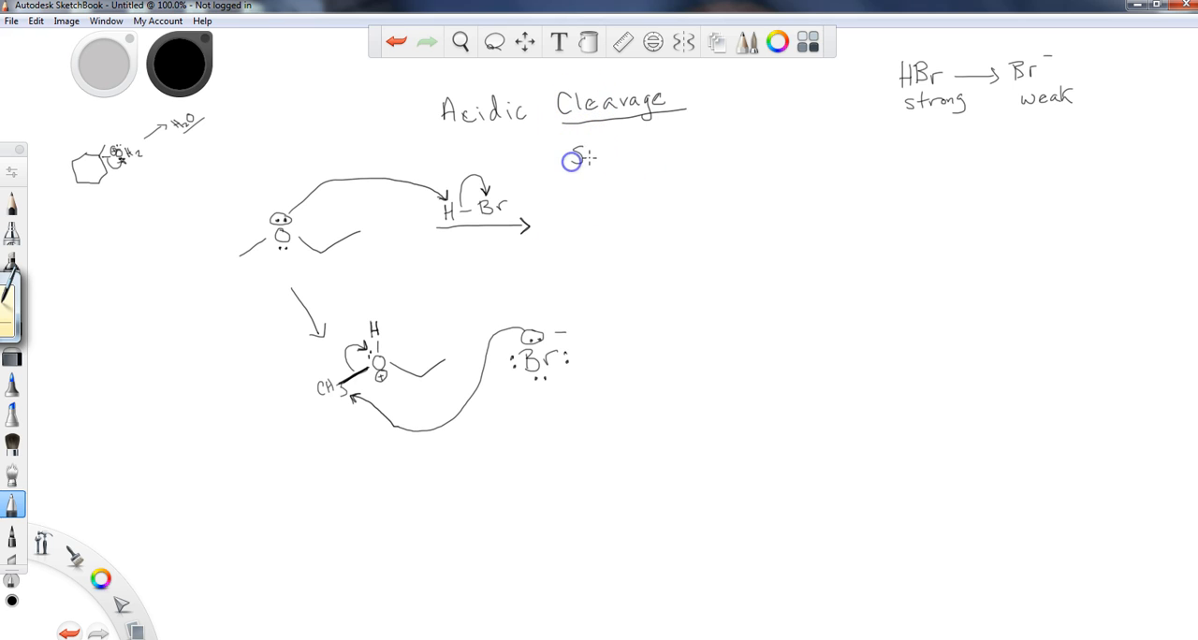
# Write SN2 under the heading, add a reaction arrow and the products CH3–Br + HO–CH2CH3.
pyautogui.write('SN2')
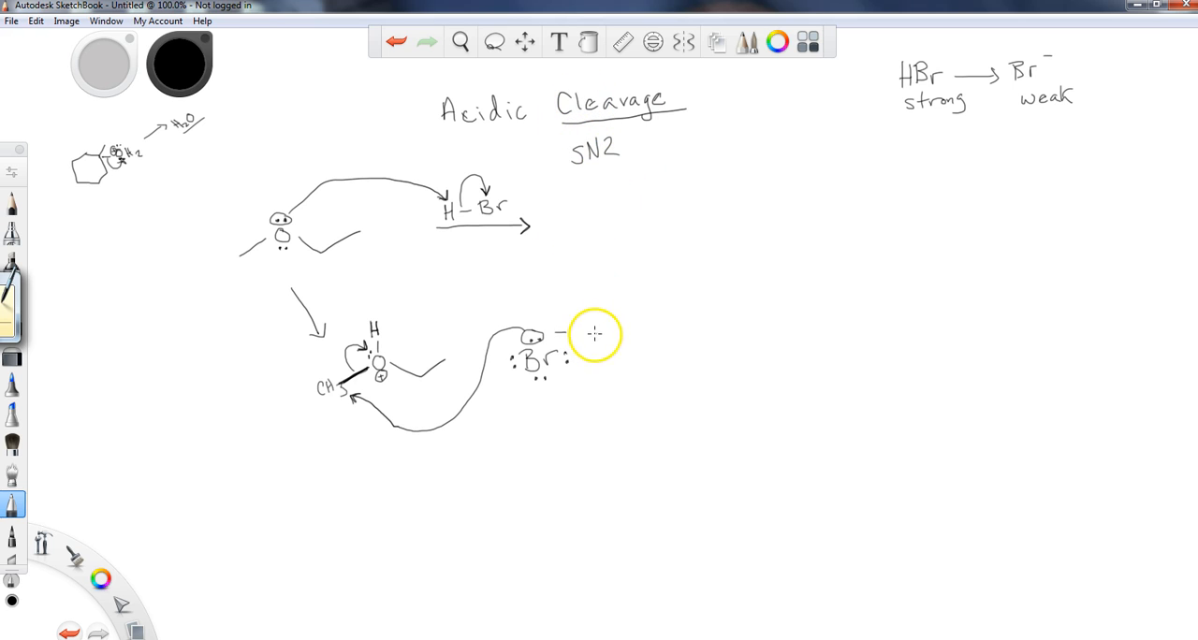
pyautogui.moveTo(571, 337); pyautogui.dragTo(655, 315)
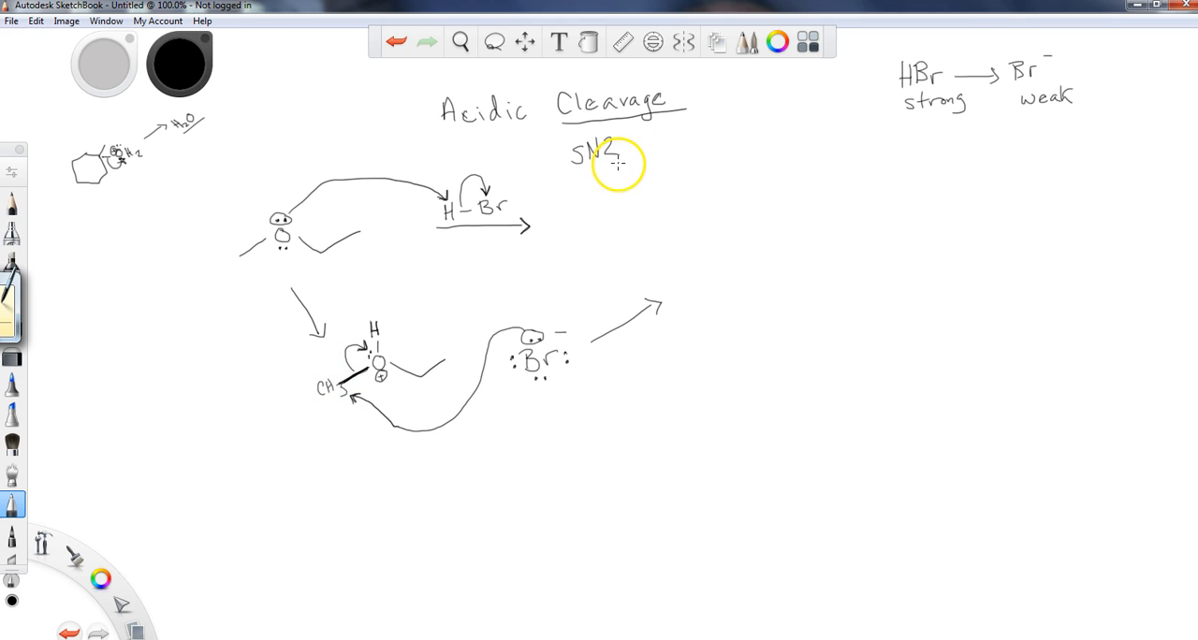
pyautogui.moveTo(628, 265)
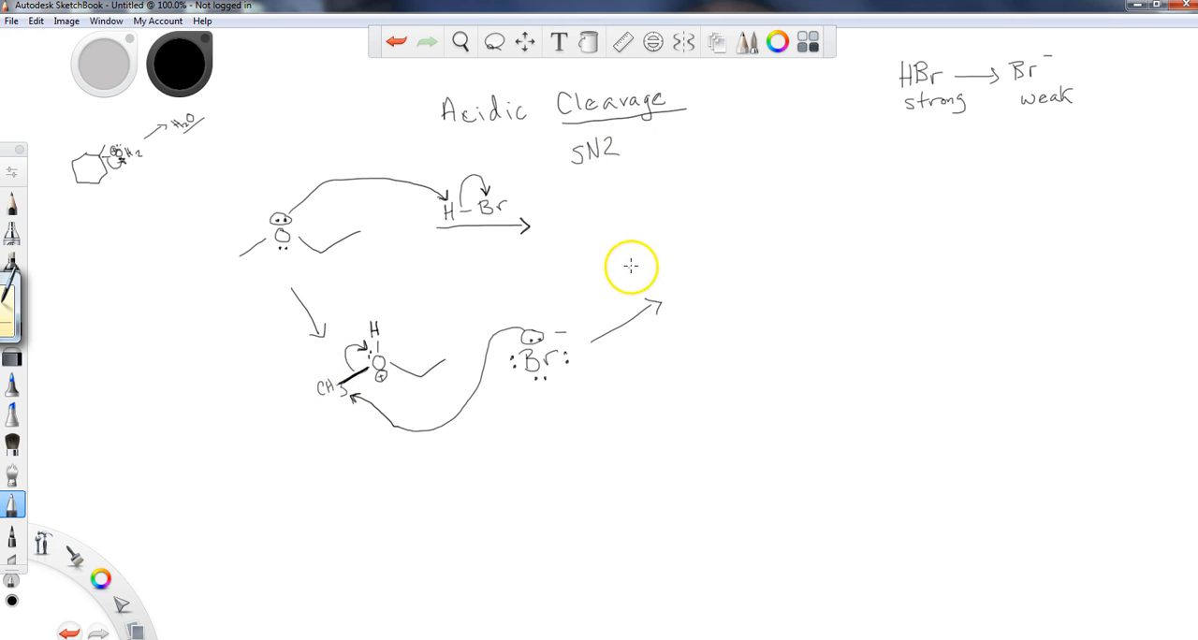
pyautogui.moveTo(704, 253)
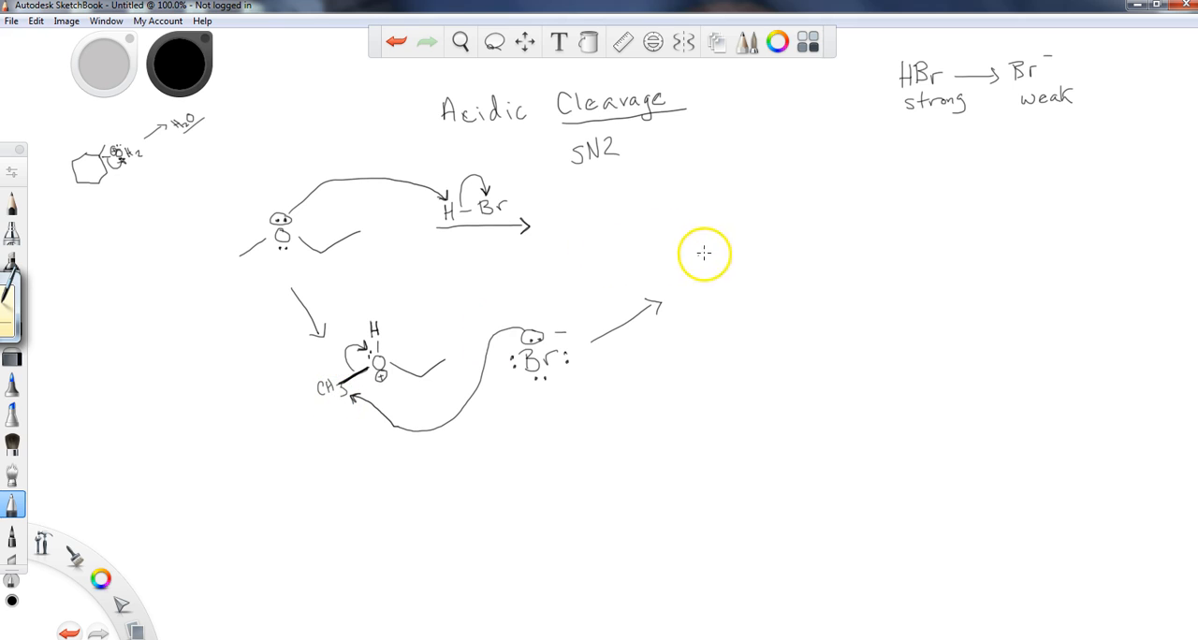
pyautogui.moveTo(733, 265)
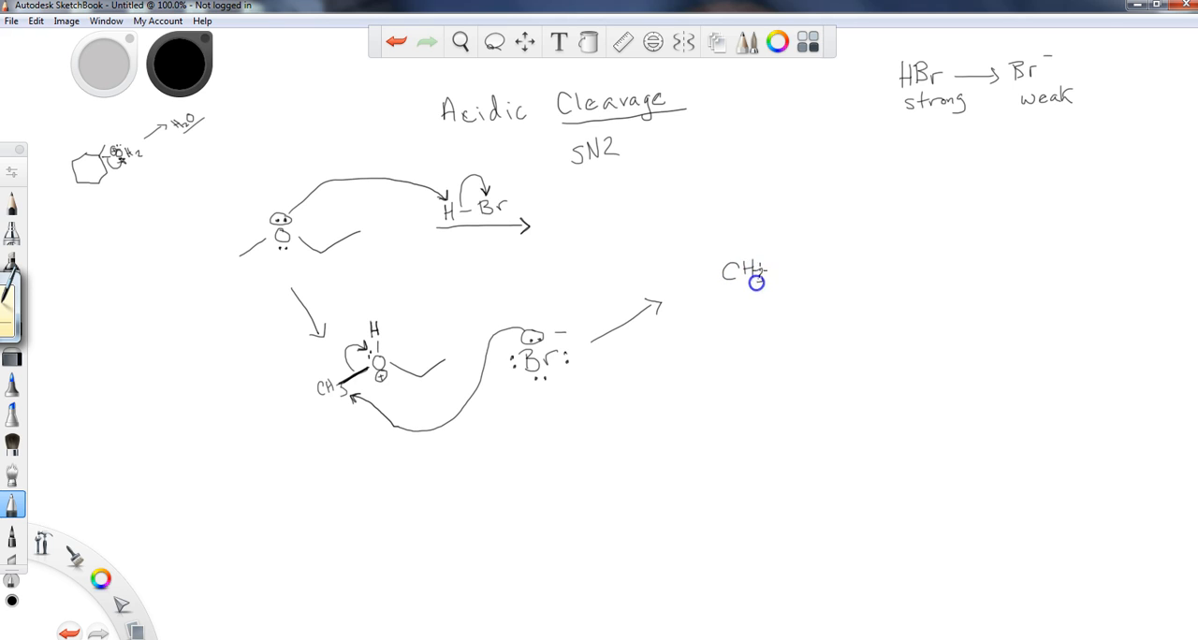
pyautogui.moveTo(771, 266); pyautogui.dragTo(797, 261)
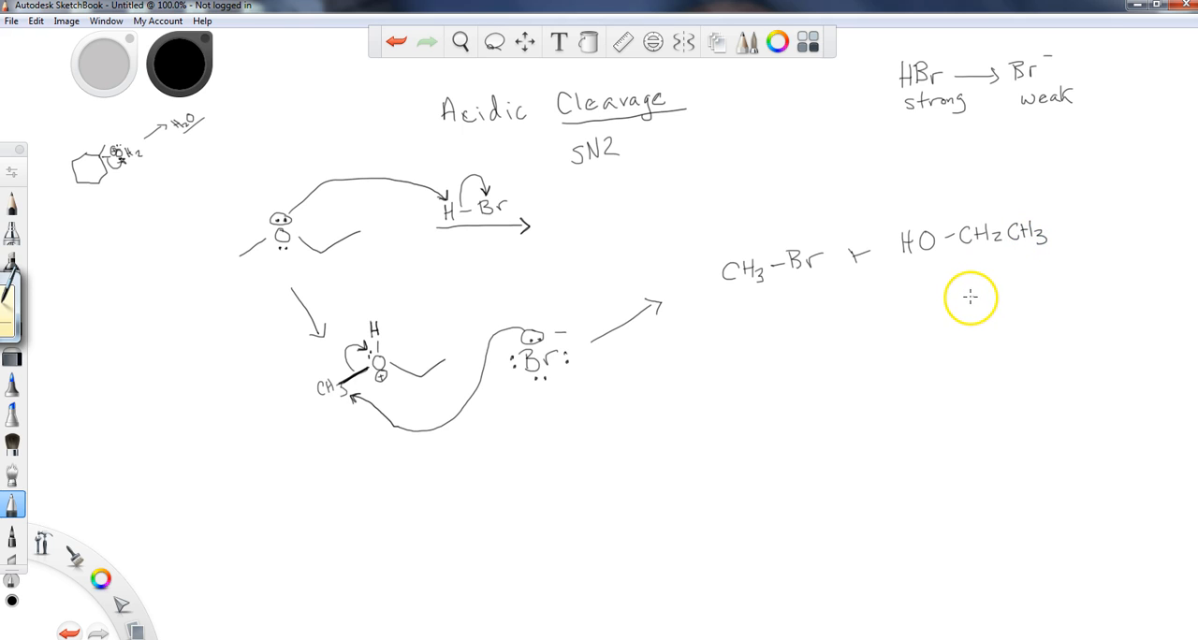
pyautogui.moveTo(919, 262)
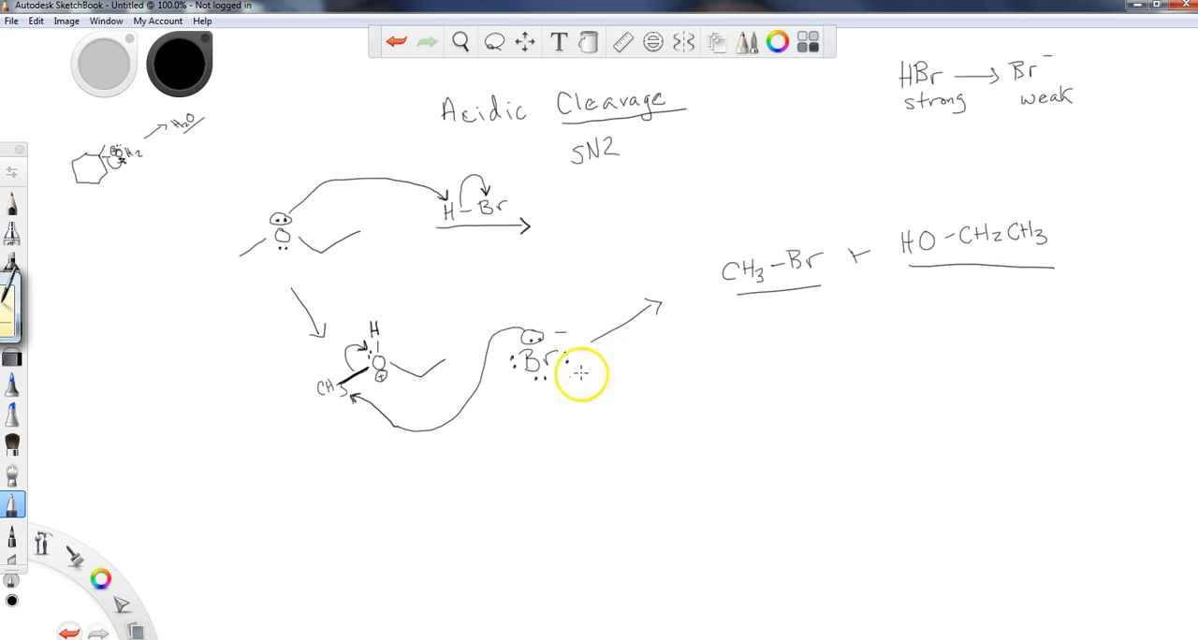
pyautogui.moveTo(527, 396)
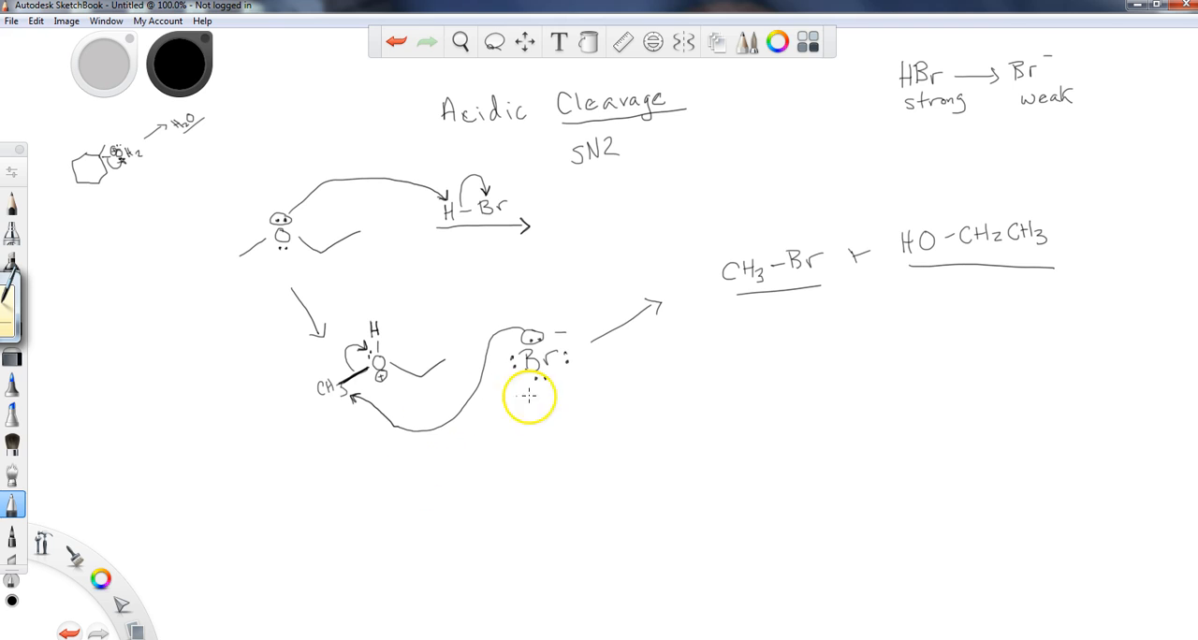
pyautogui.moveTo(977, 277)
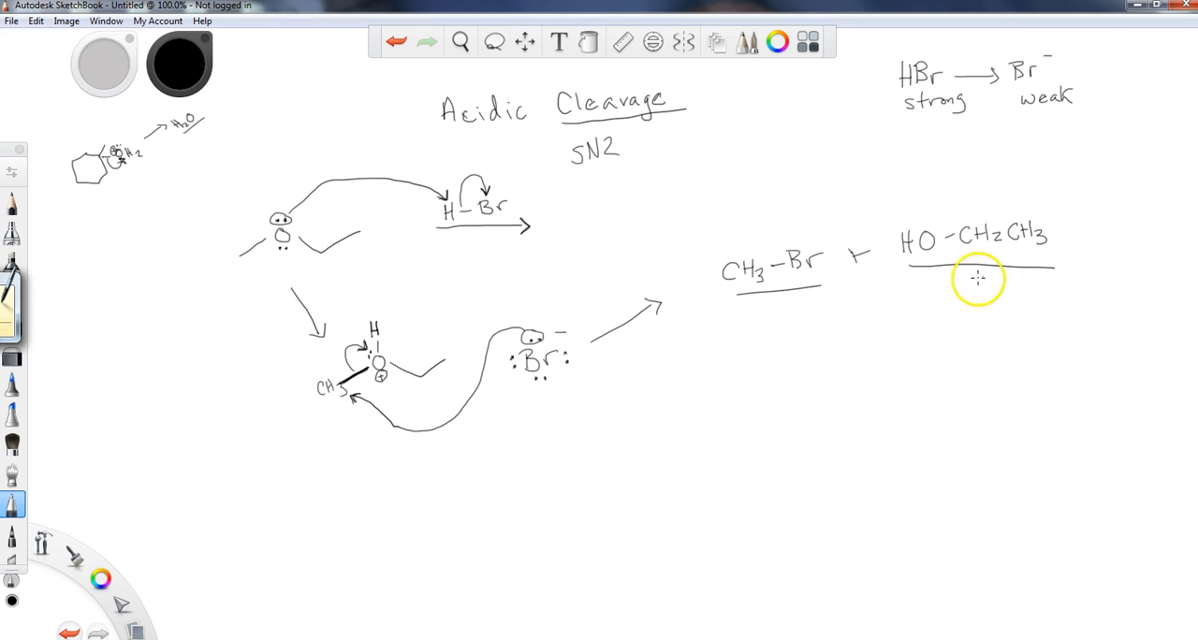
pyautogui.moveTo(118, 517)
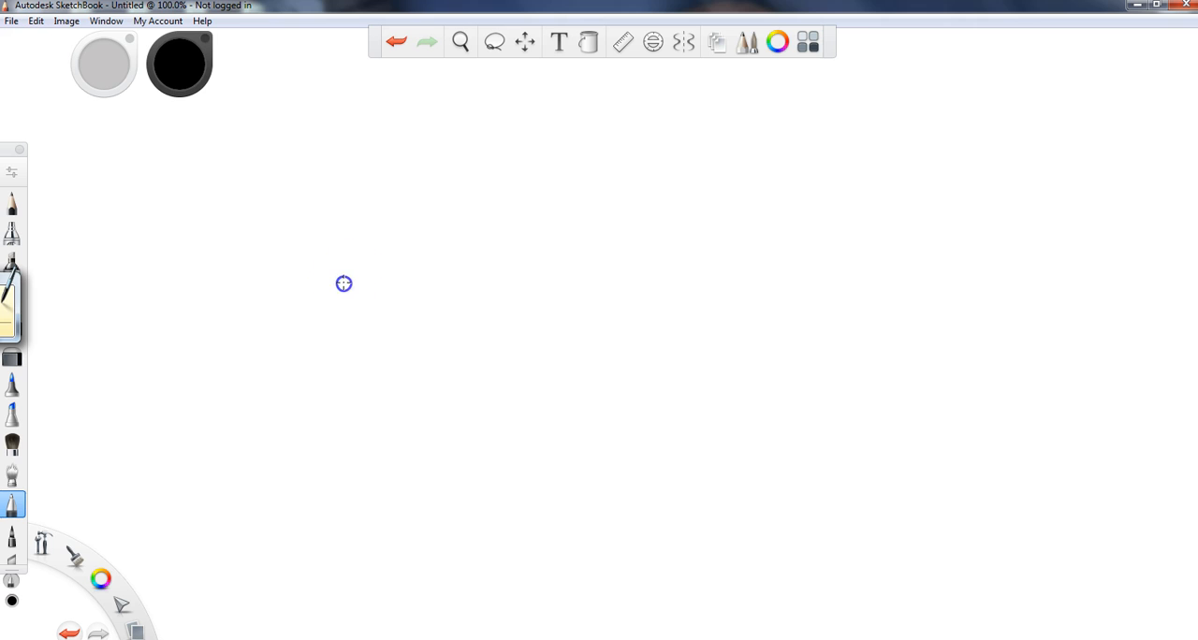
# Sketch ethyl isopropyl ether with H–I over an arrow and curved protonation arrows.
pyautogui.moveTo(344, 284); pyautogui.dragTo(416, 274)
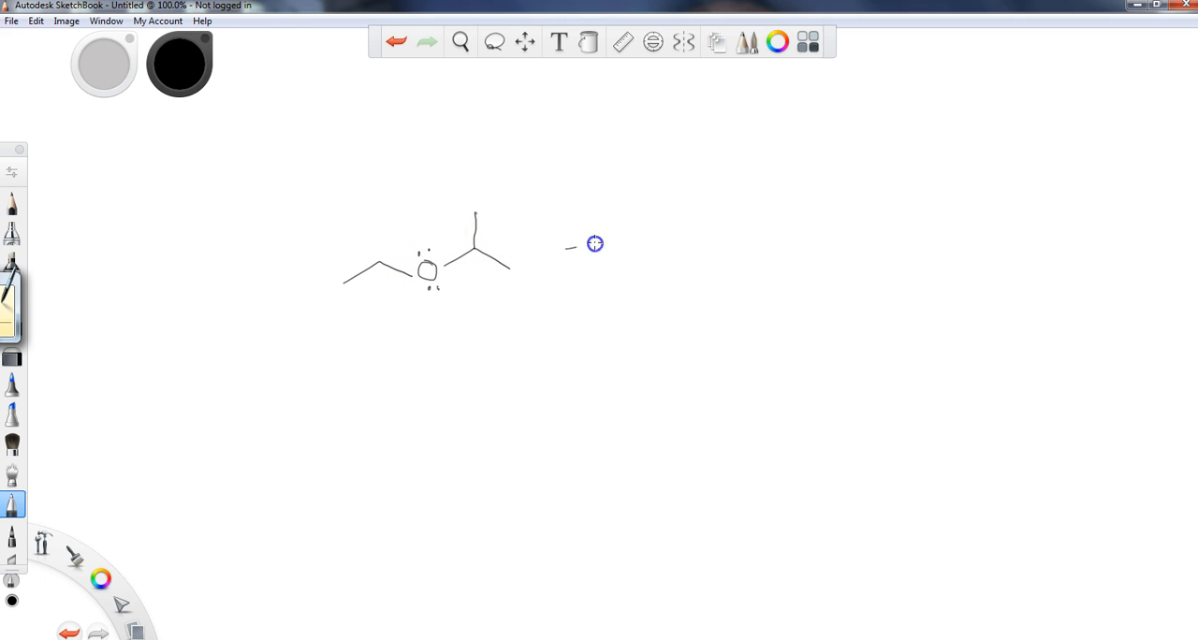
pyautogui.moveTo(595, 243); pyautogui.dragTo(678, 236)
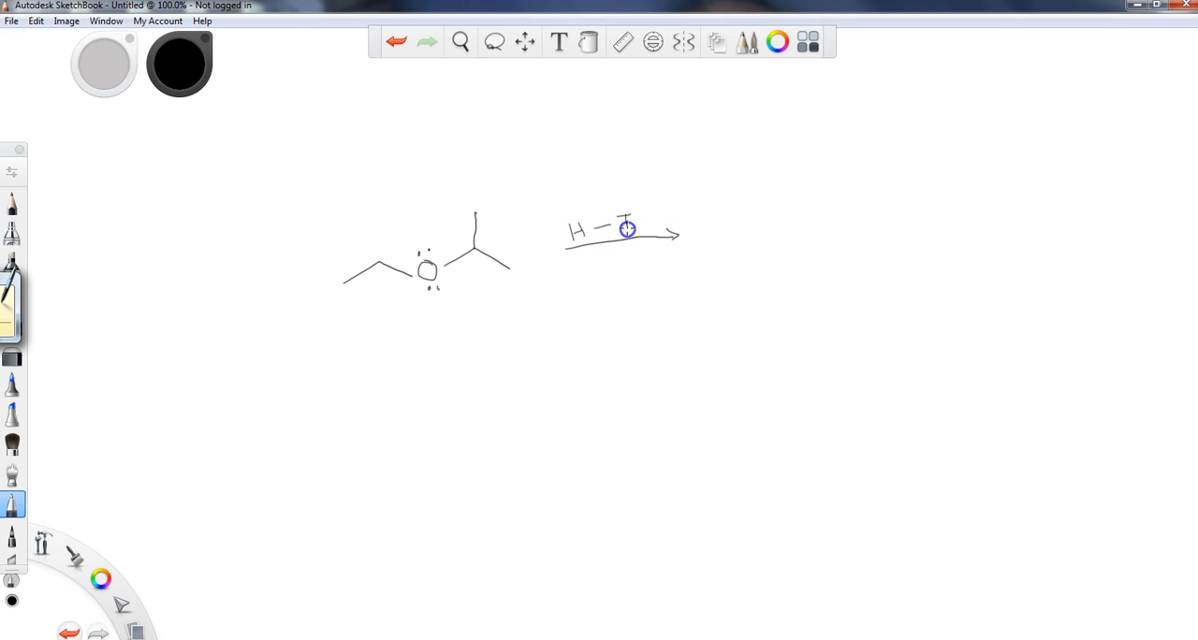
pyautogui.moveTo(422, 252); pyautogui.dragTo(490, 169)
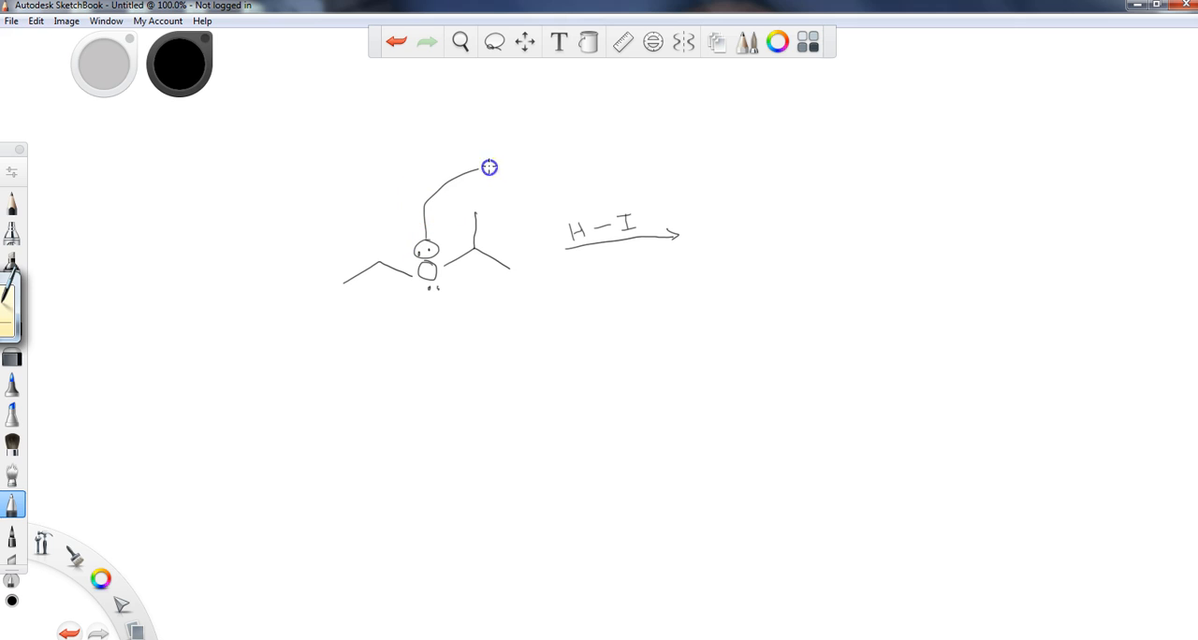
pyautogui.moveTo(490, 168); pyautogui.dragTo(597, 225)
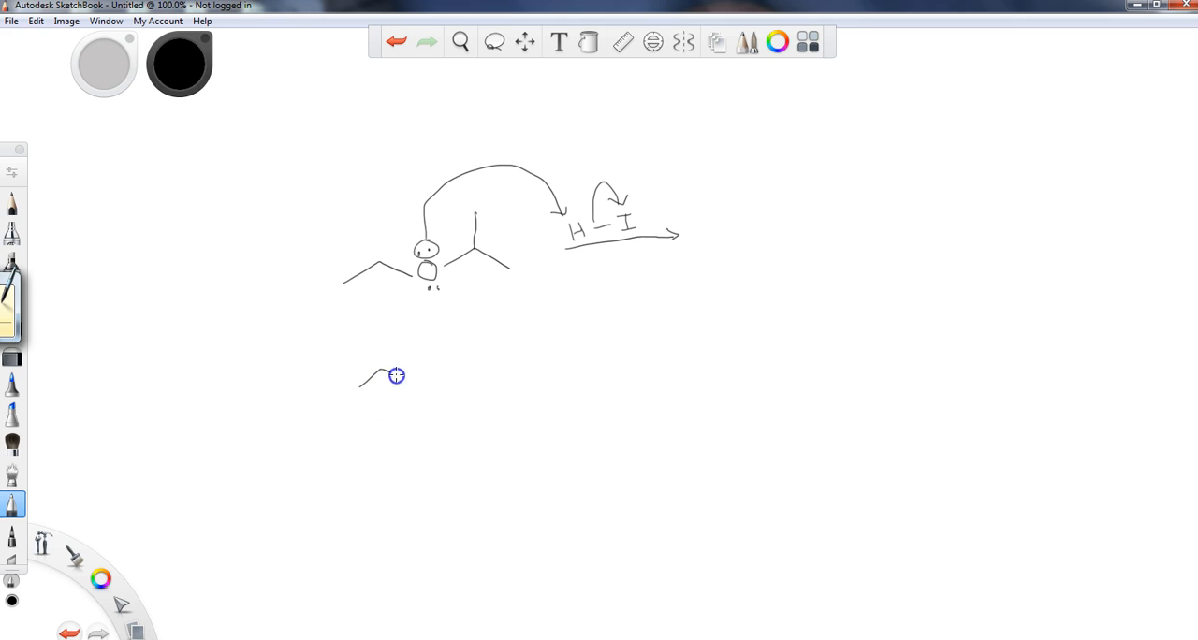
# Draw the protonated ether with its isopropyl group below, beside I⁻.
pyautogui.moveTo(396, 374); pyautogui.dragTo(434, 408)
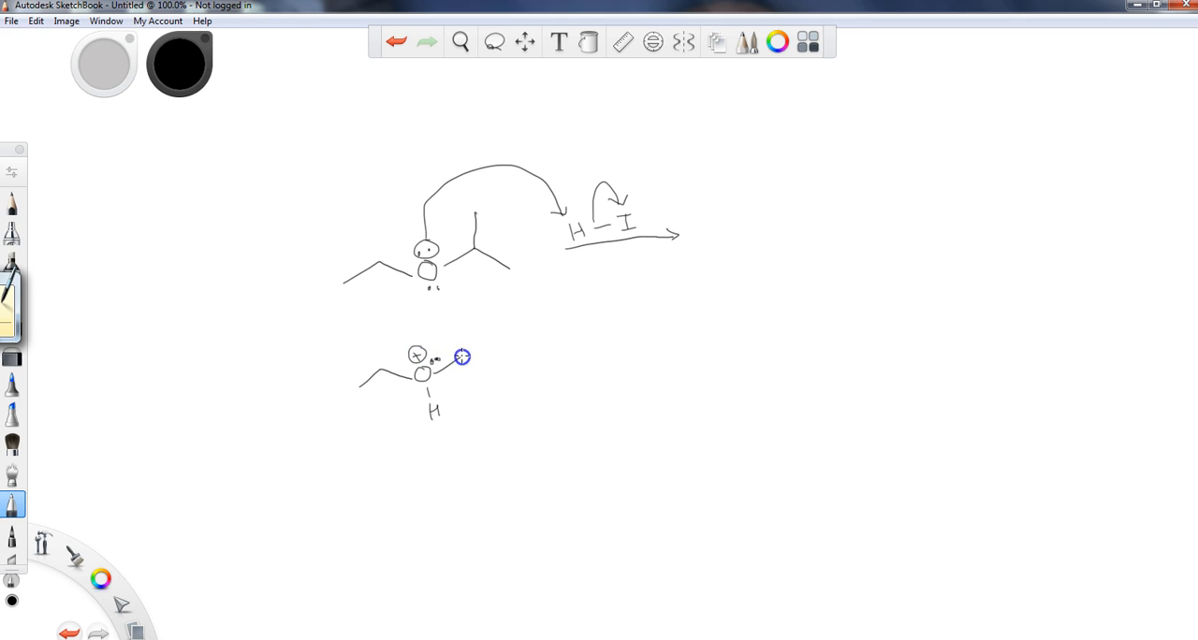
pyautogui.moveTo(449, 363); pyautogui.dragTo(490, 363)
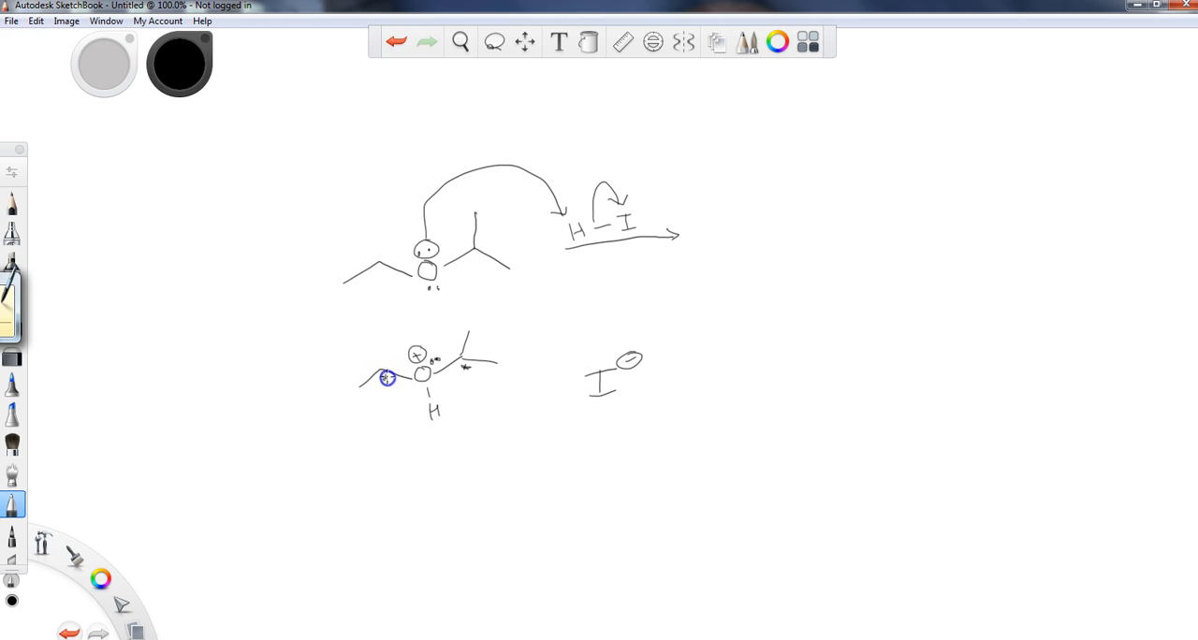
pyautogui.moveTo(427, 494)
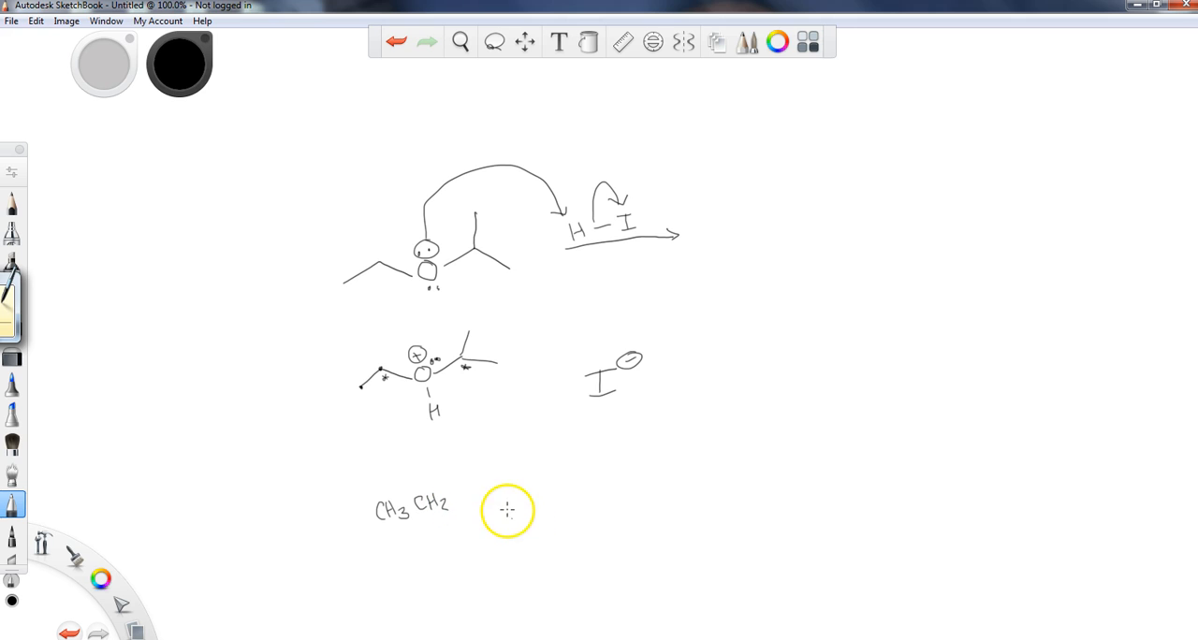
pyautogui.moveTo(538, 494)
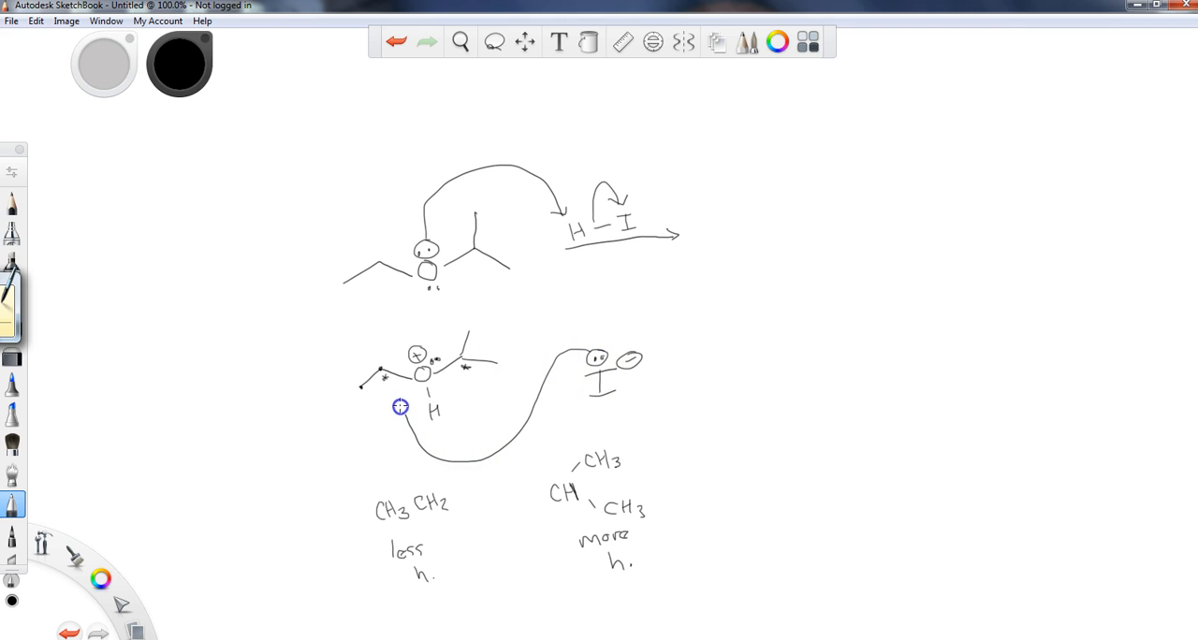
pyautogui.moveTo(393, 386)
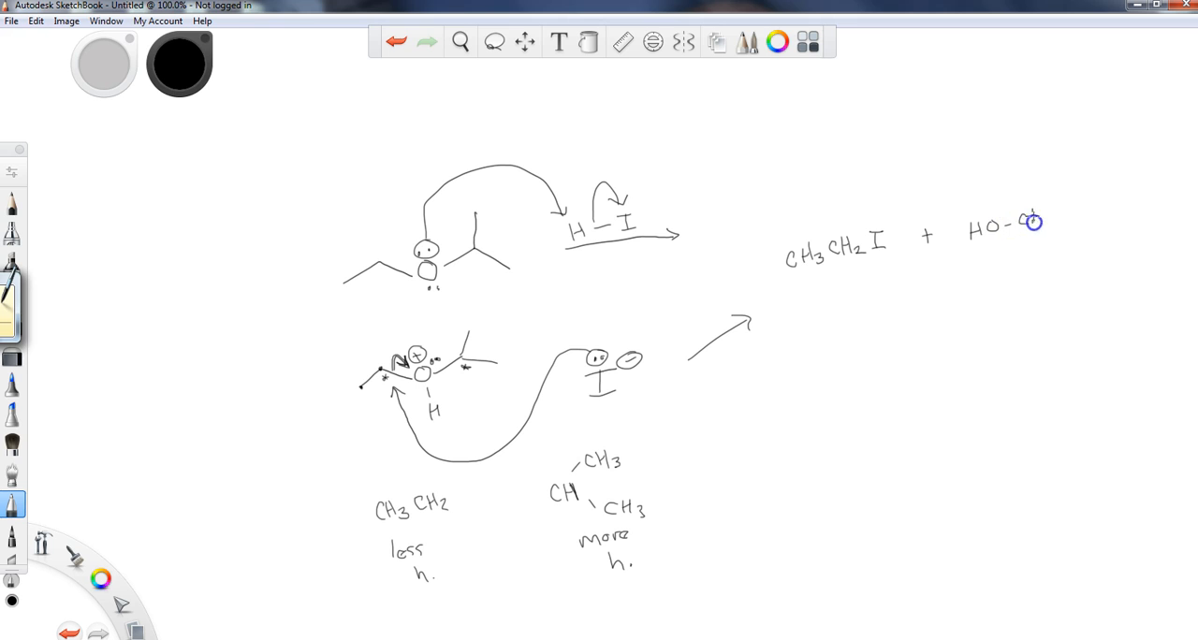
# Write the alcohol product HO–CH(CH3)2 beside CH3CH2I after the reaction arrow.
pyautogui.moveTo(1033, 223); pyautogui.dragTo(1063, 176)
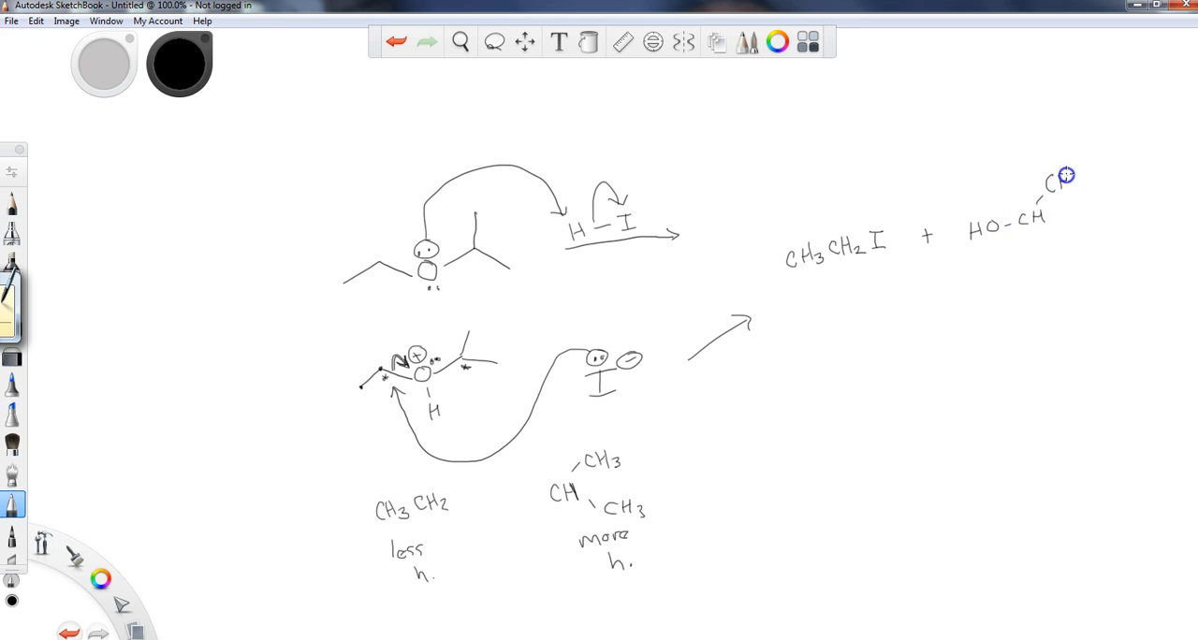
pyautogui.moveTo(1062, 176); pyautogui.dragTo(1065, 251)
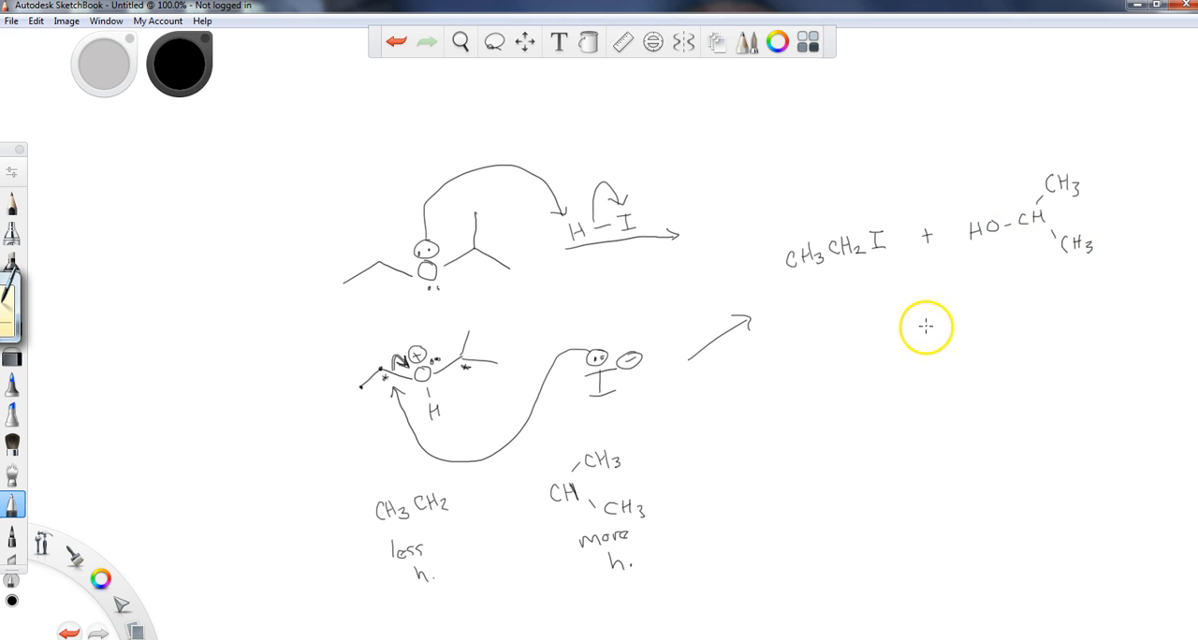
pyautogui.moveTo(663, 404)
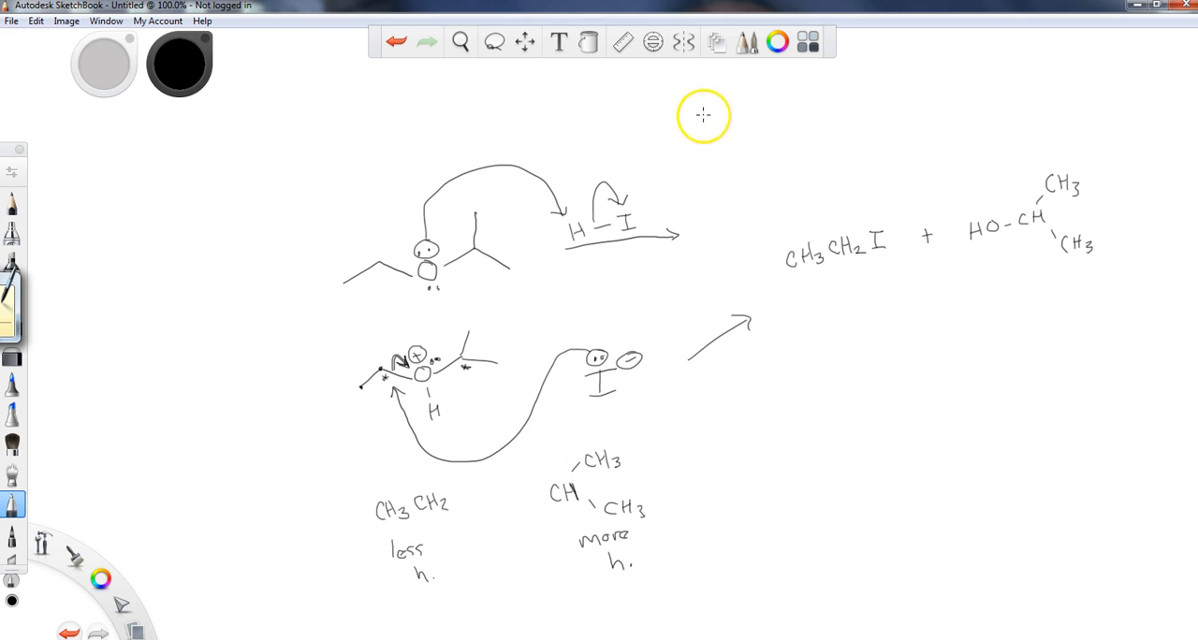
# Write boxed 'SN2' with 'Only Me, 1°, 2°' boxed and note 3°, allylic, benzylic go SN1 type.
pyautogui.write('SN2')
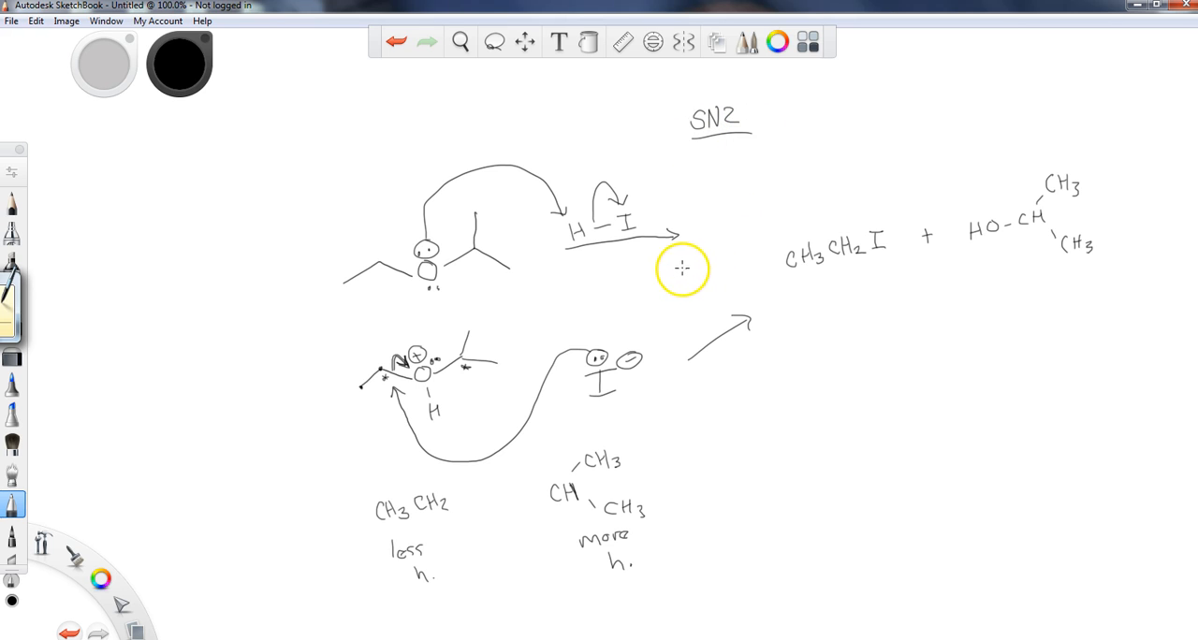
pyautogui.moveTo(784, 146)
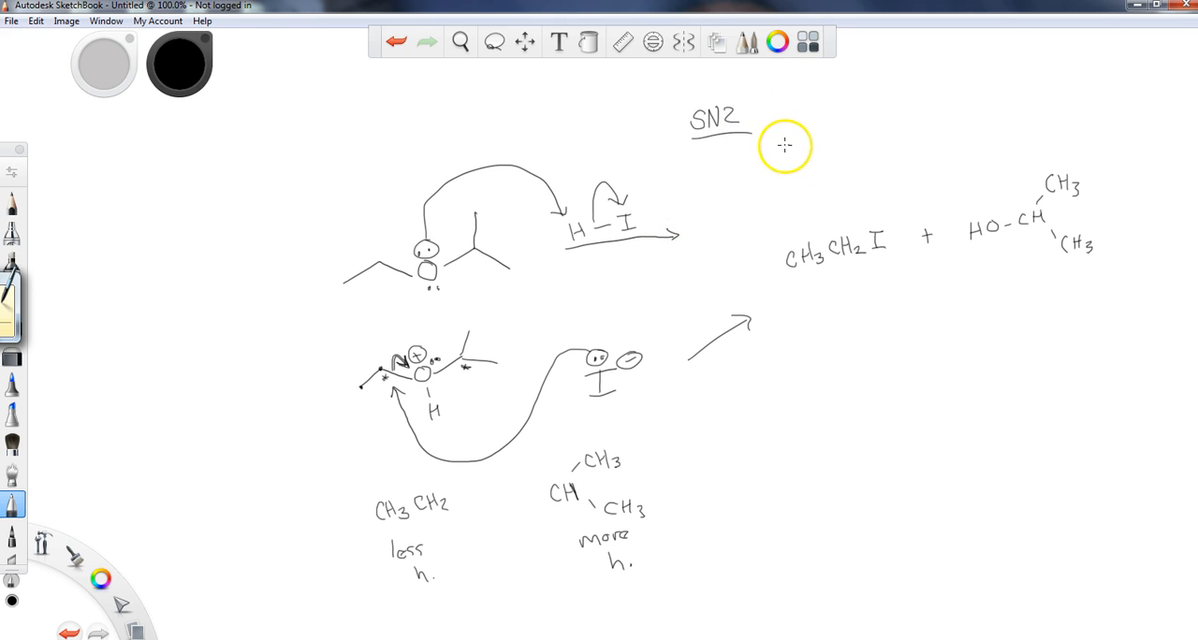
pyautogui.moveTo(778, 140)
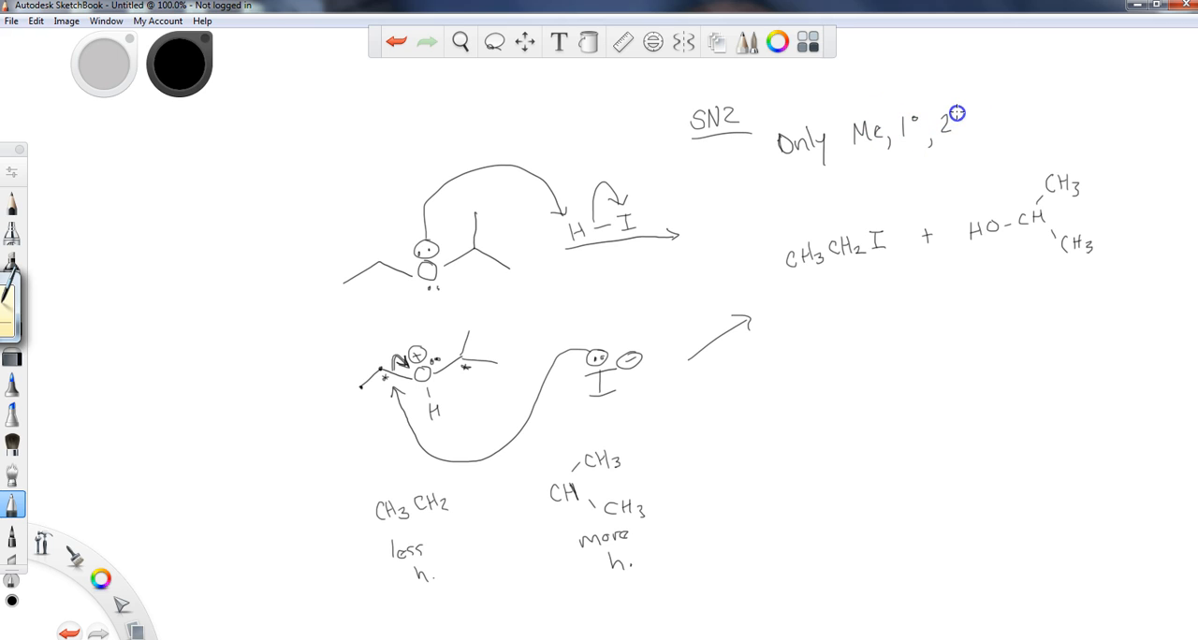
pyautogui.moveTo(367, 360)
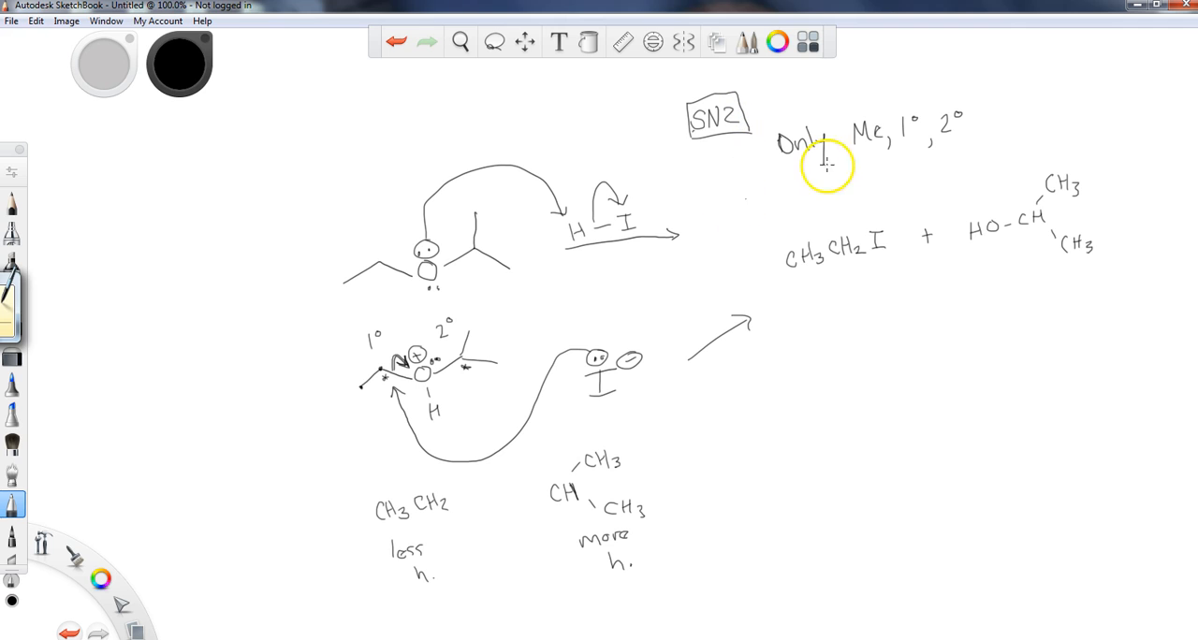
pyautogui.moveTo(827, 167); pyautogui.dragTo(984, 97)
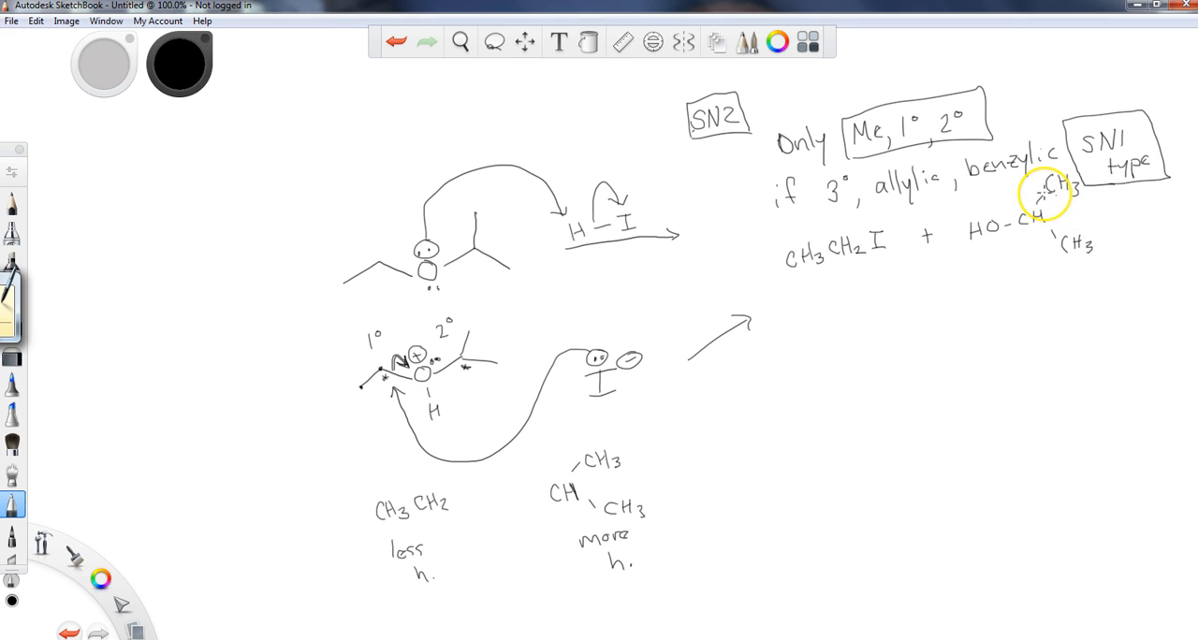
pyautogui.moveTo(520, 389)
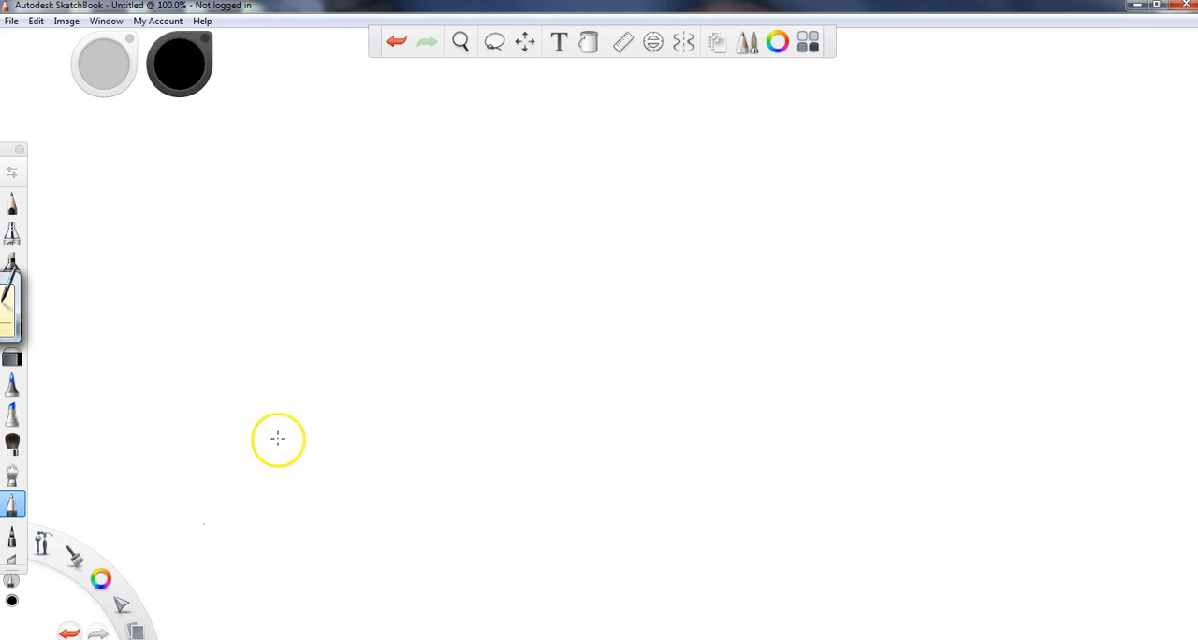
pyautogui.moveTo(404, 315)
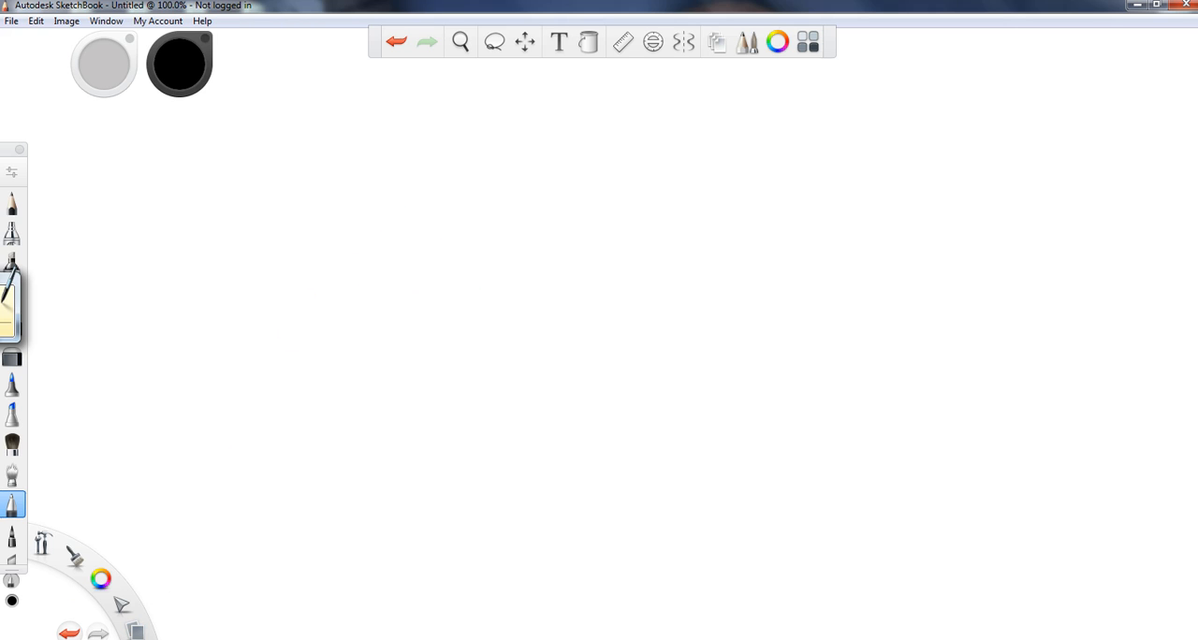
pyautogui.moveTo(401, 199)
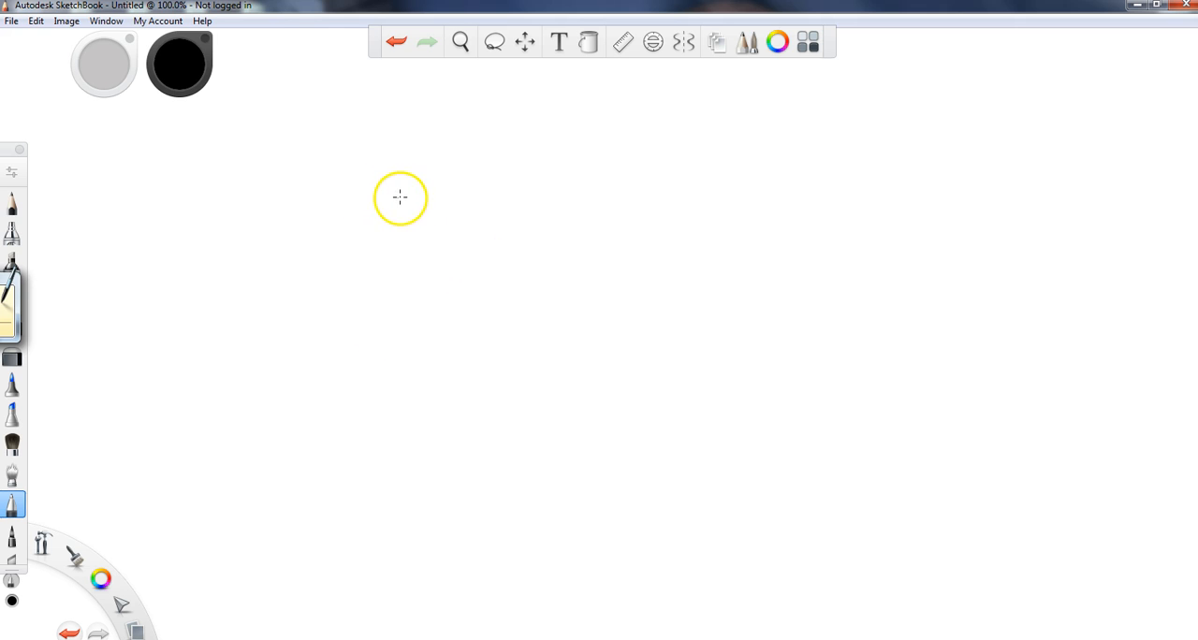
pyautogui.moveTo(520, 114)
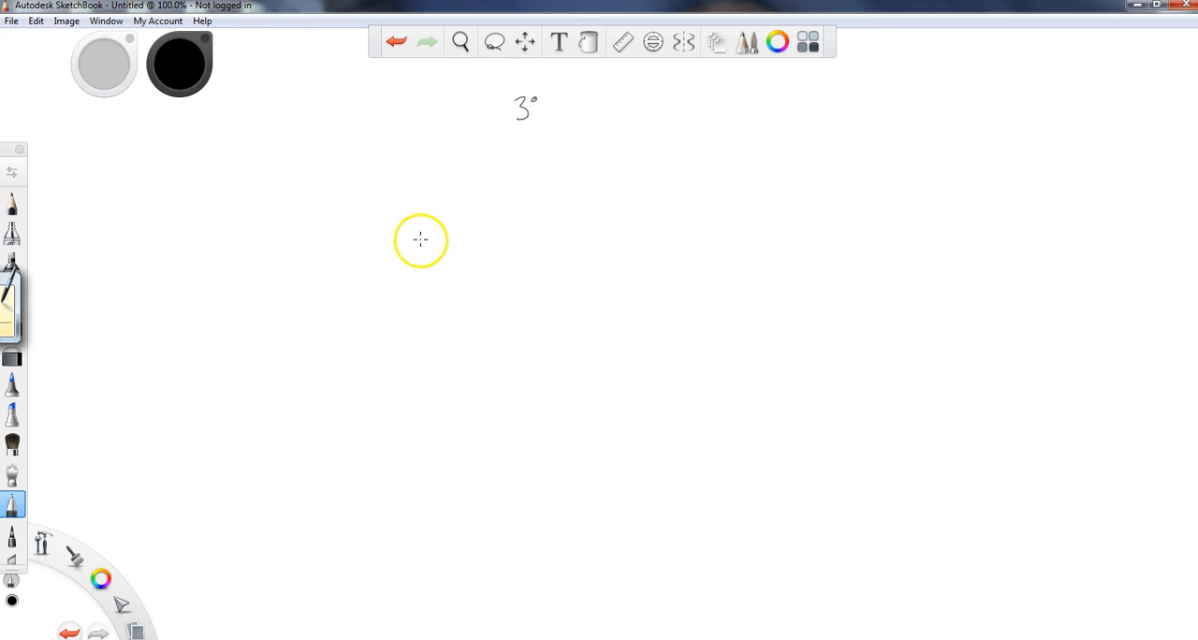
pyautogui.moveTo(414, 230)
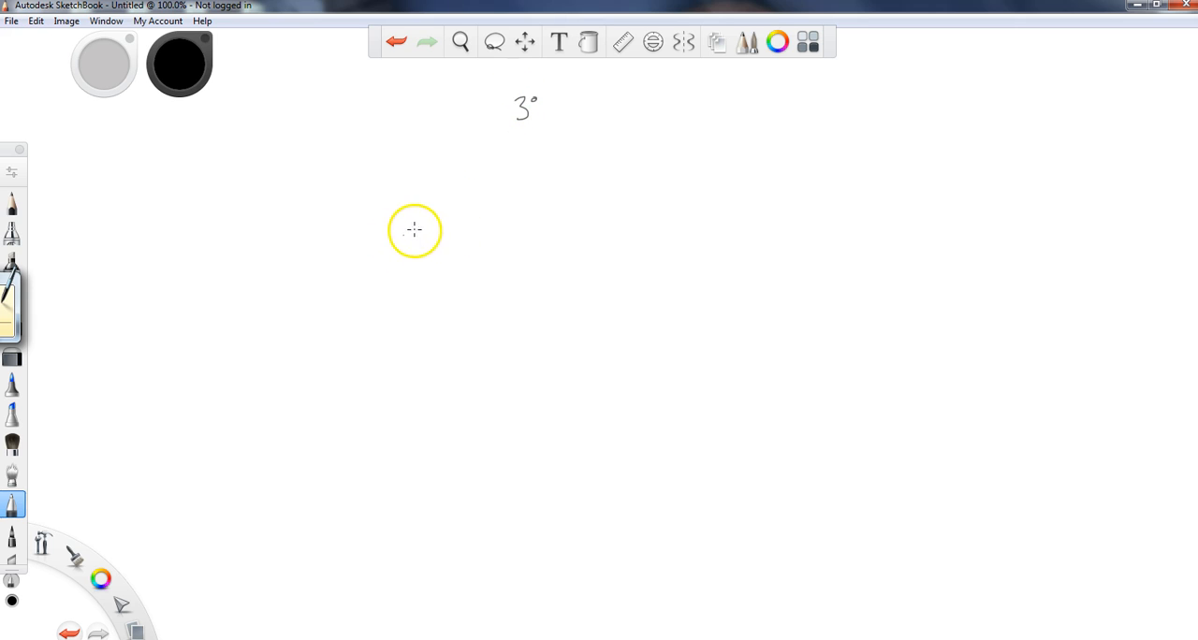
# Draw tert-butyl methyl ether labelled 3° with an H–I reaction arrow and an SN1 label above.
pyautogui.moveTo(393, 223); pyautogui.dragTo(419, 232)
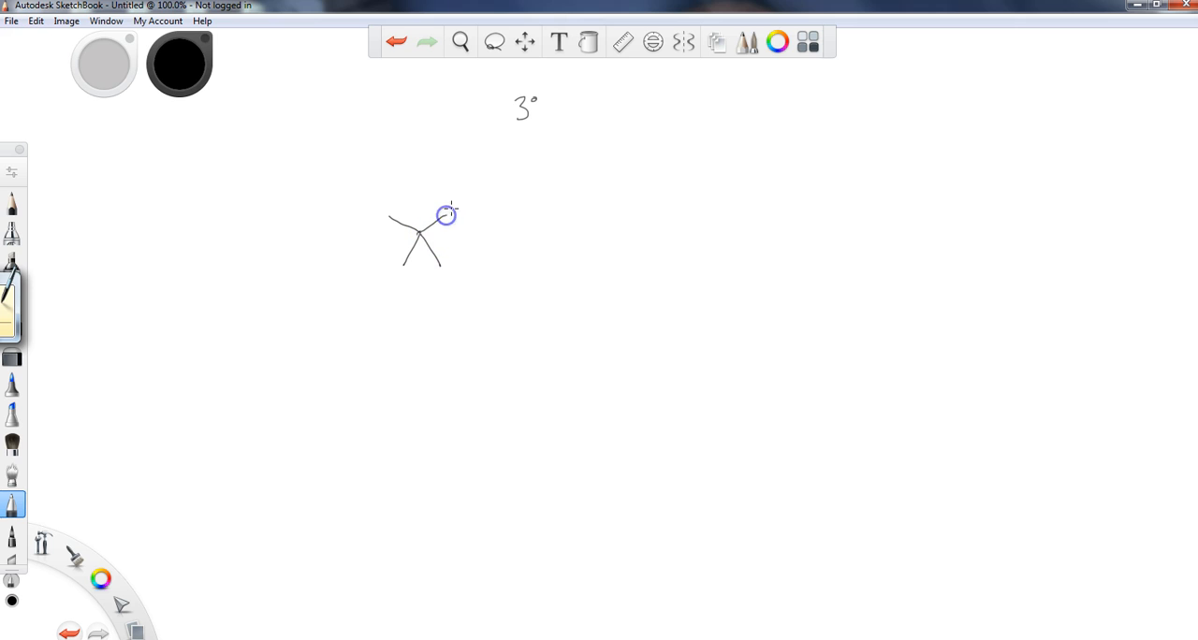
pyautogui.moveTo(447, 213); pyautogui.dragTo(505, 228)
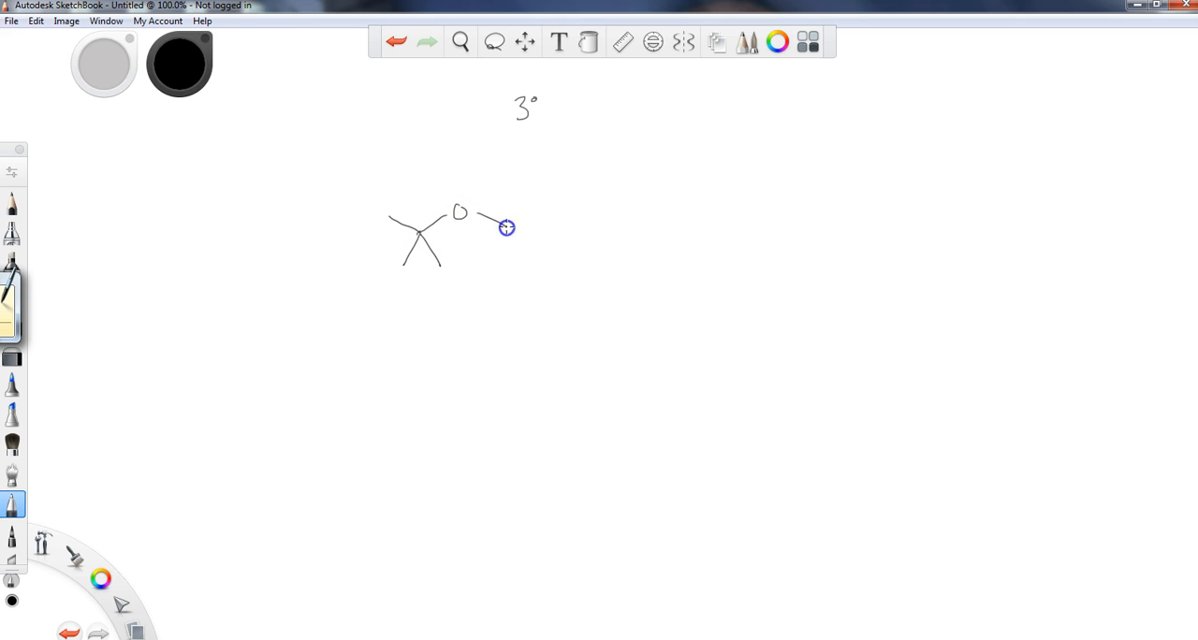
pyautogui.moveTo(559, 213)
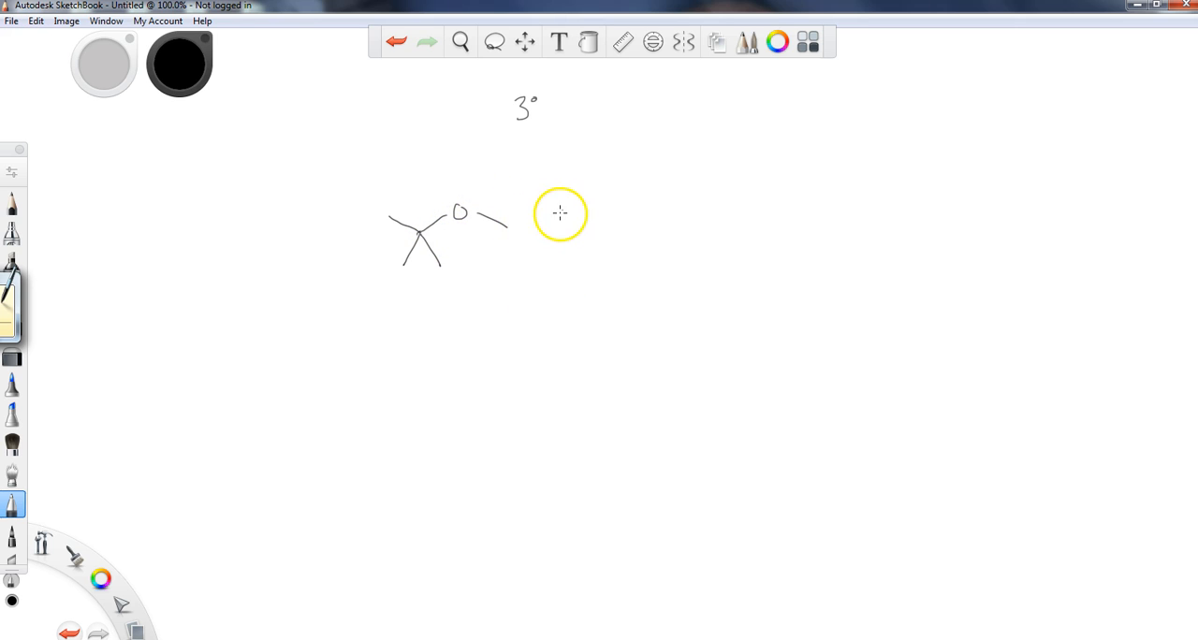
pyautogui.moveTo(592, 202)
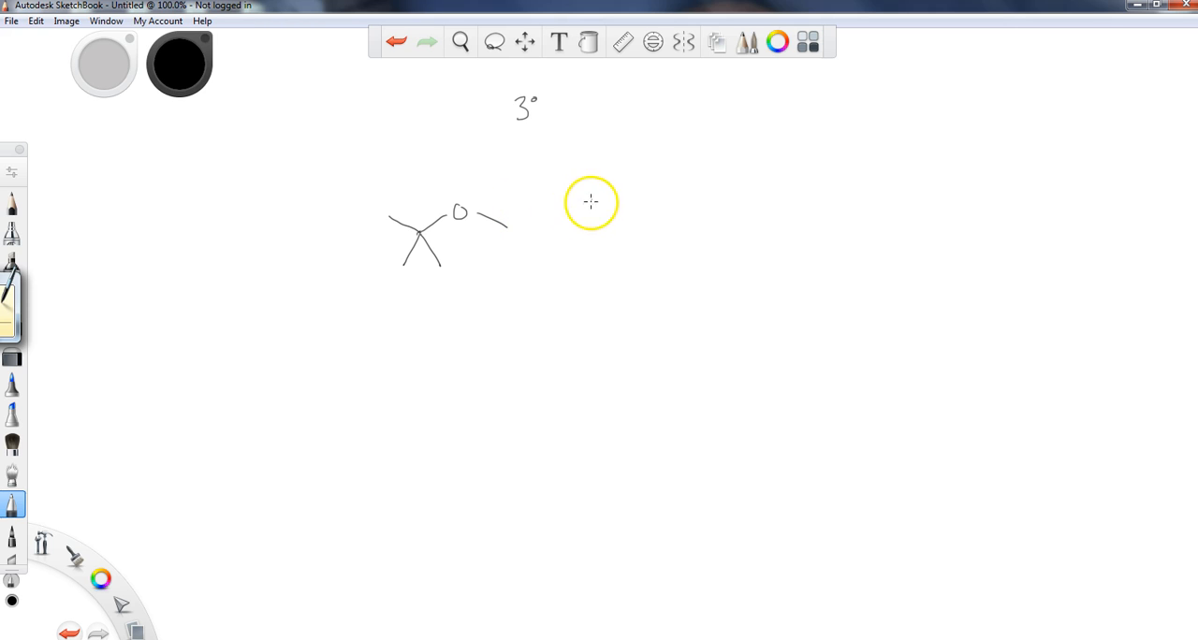
pyautogui.moveTo(565, 211); pyautogui.dragTo(678, 211)
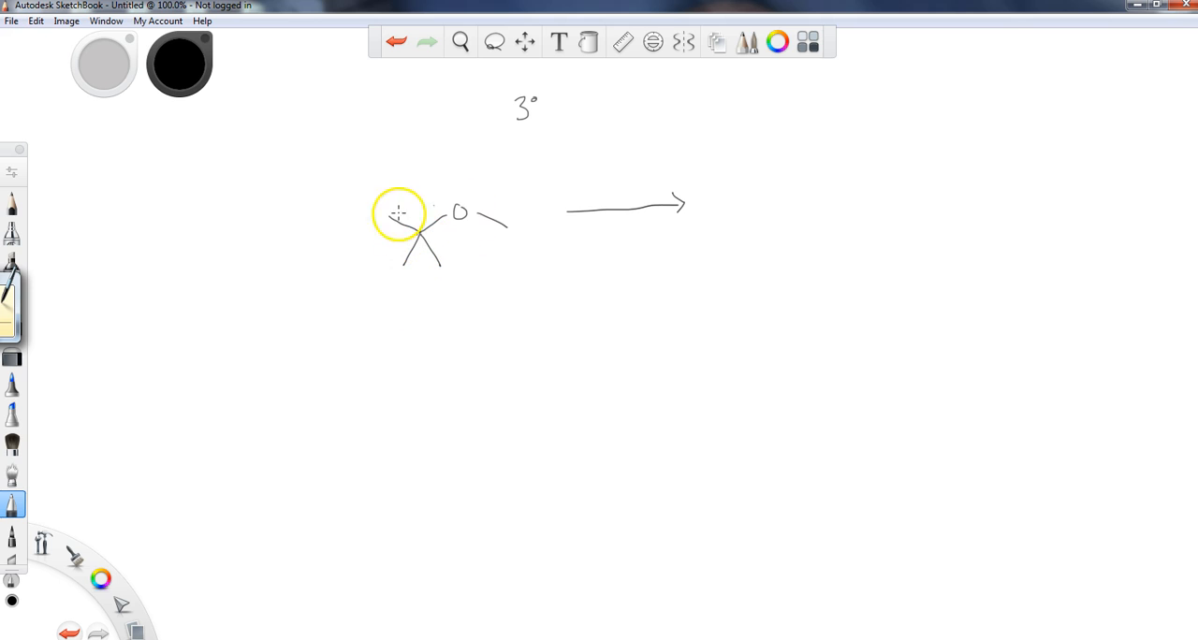
pyautogui.moveTo(442, 232)
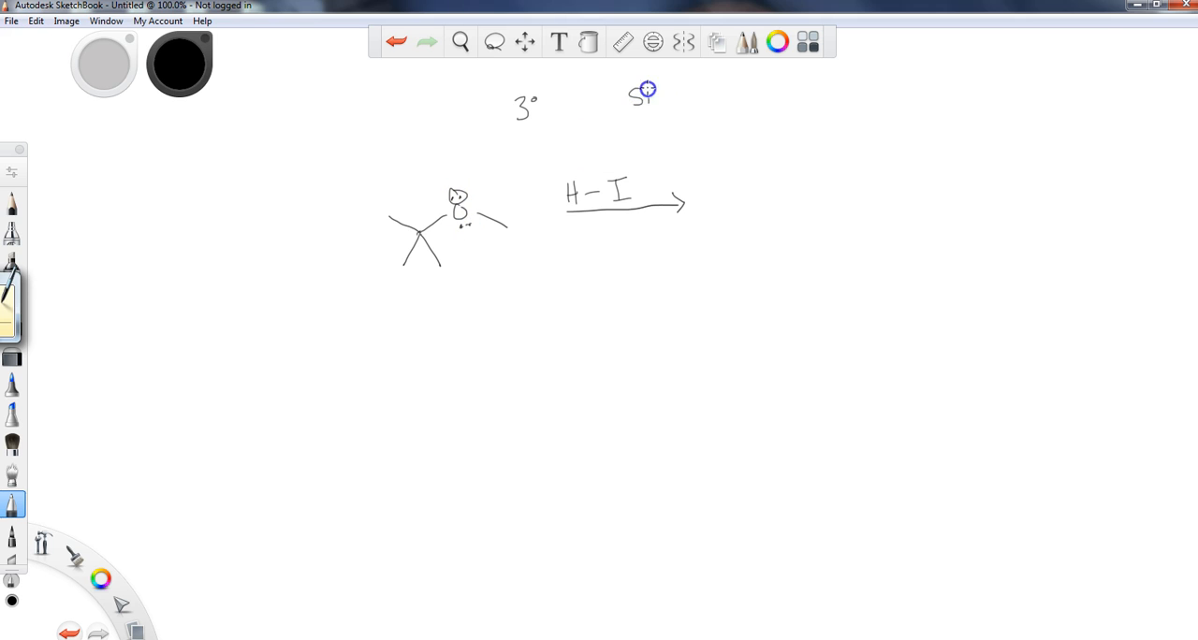
pyautogui.moveTo(452, 192); pyautogui.dragTo(551, 159)
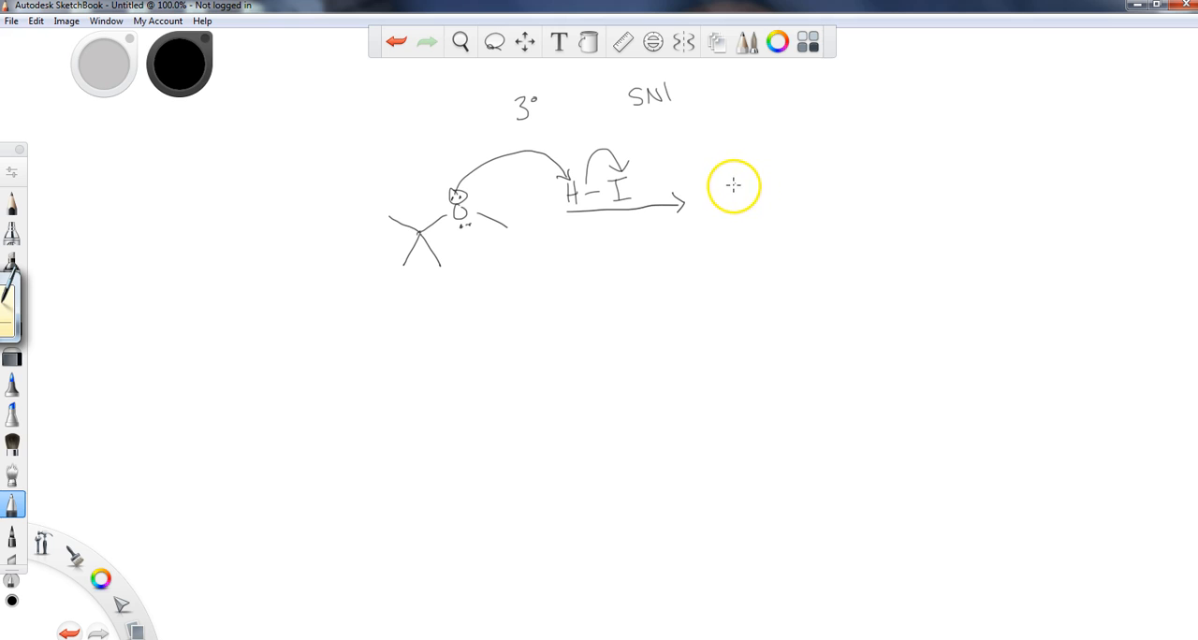
pyautogui.moveTo(460, 327)
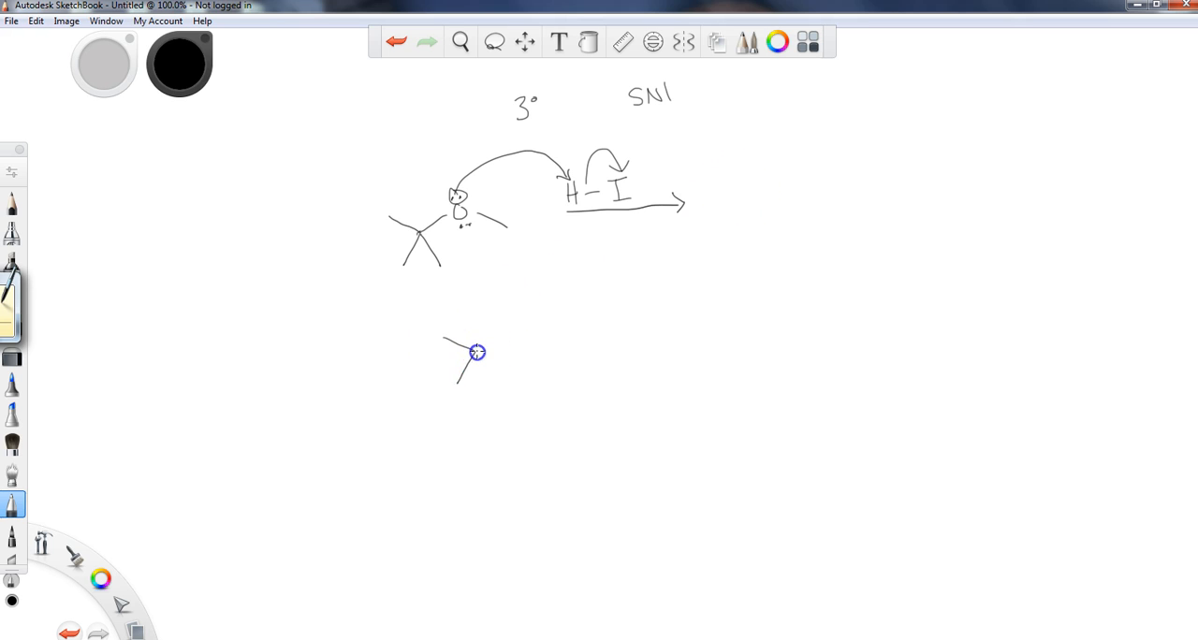
# Draw the protonated oxonium ion, then the tertiary carbocation attacked by I⁻ with an arrow toward products.
pyautogui.moveTo(475, 352); pyautogui.dragTo(517, 311)
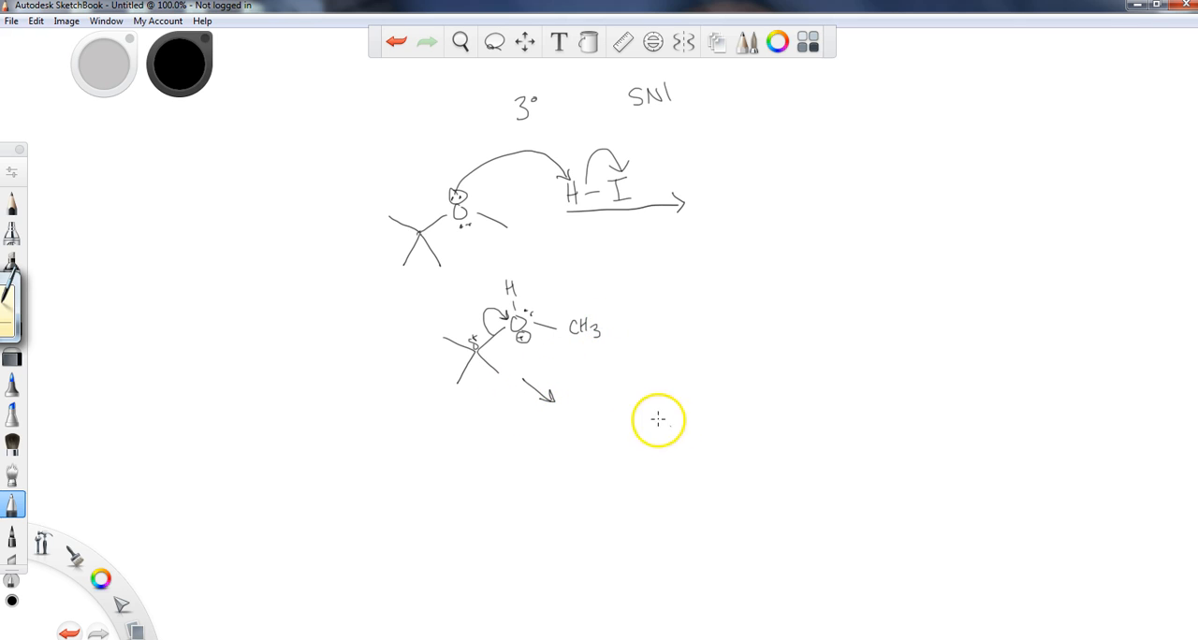
pyautogui.moveTo(620, 399)
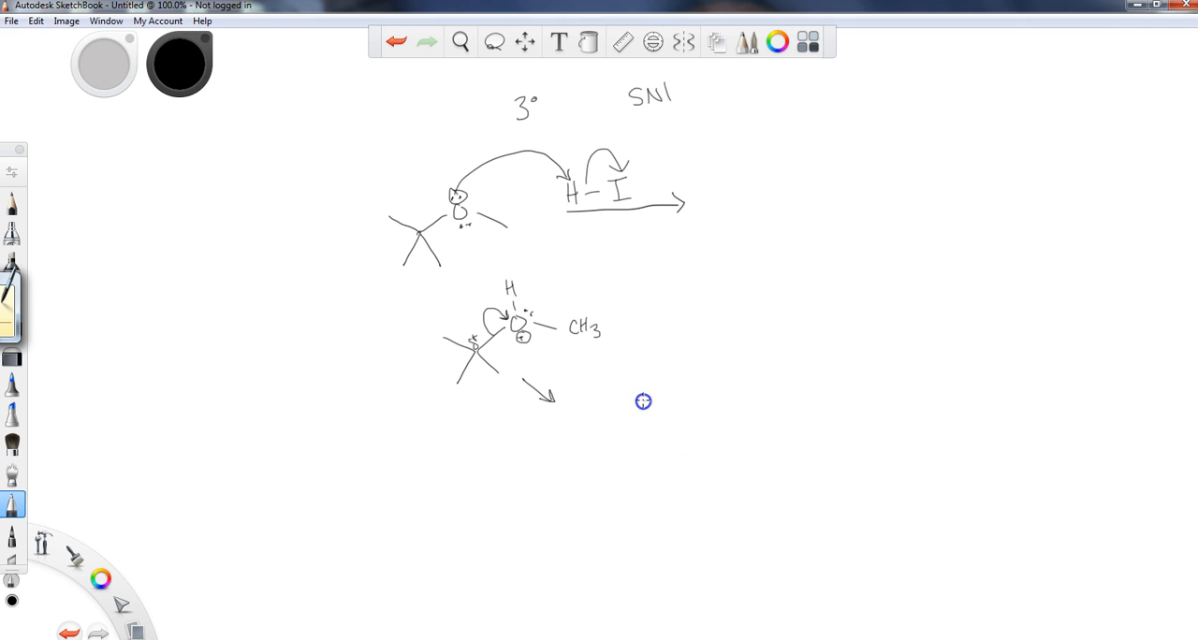
pyautogui.moveTo(644, 402); pyautogui.dragTo(627, 445)
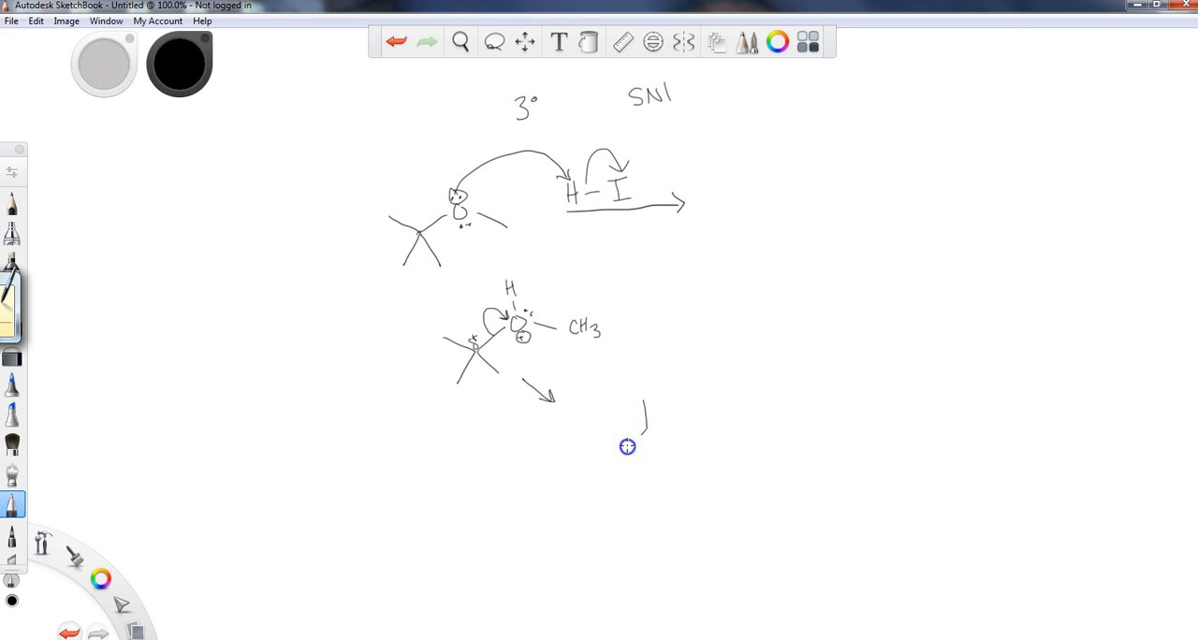
pyautogui.moveTo(627, 445); pyautogui.dragTo(662, 430)
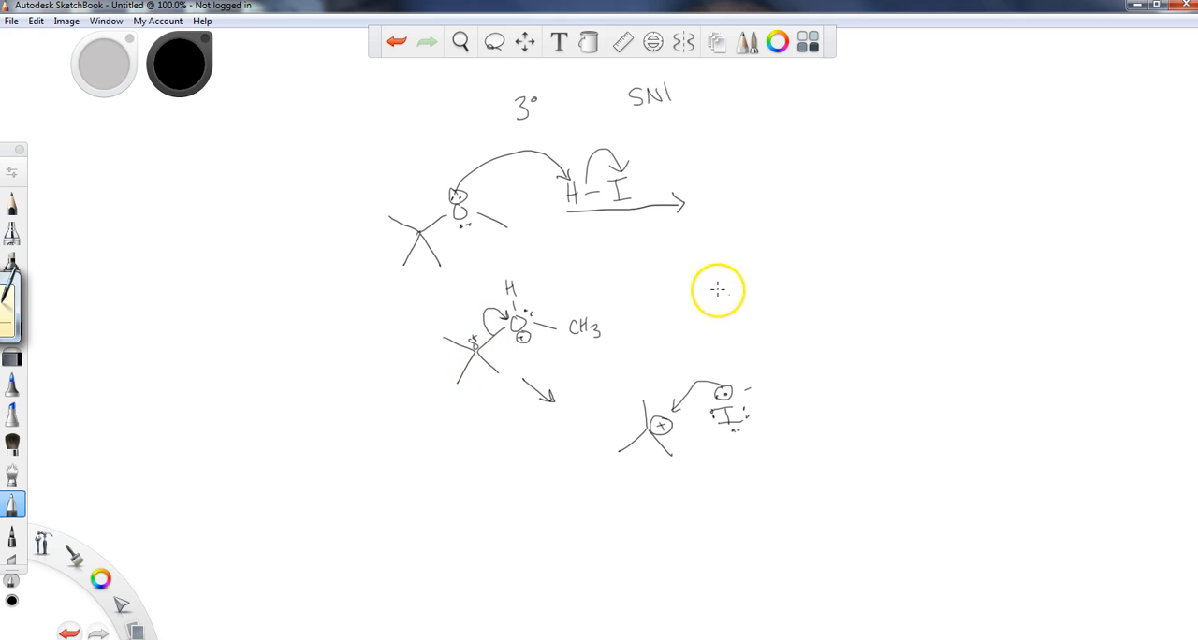
pyautogui.moveTo(533, 309)
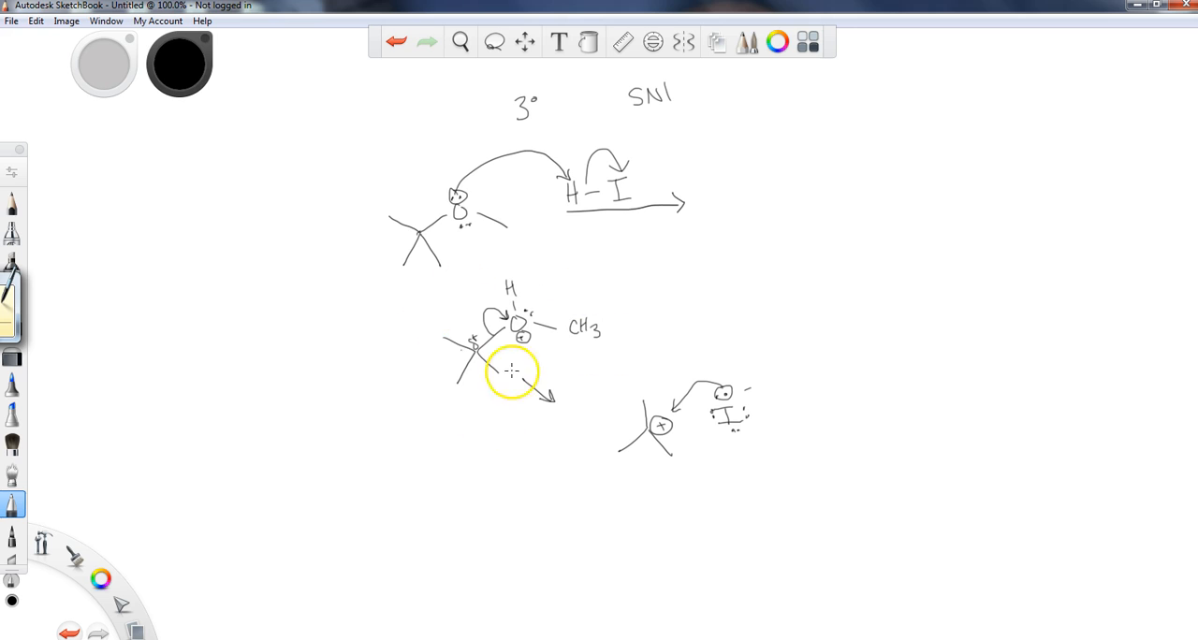
pyautogui.moveTo(711, 355)
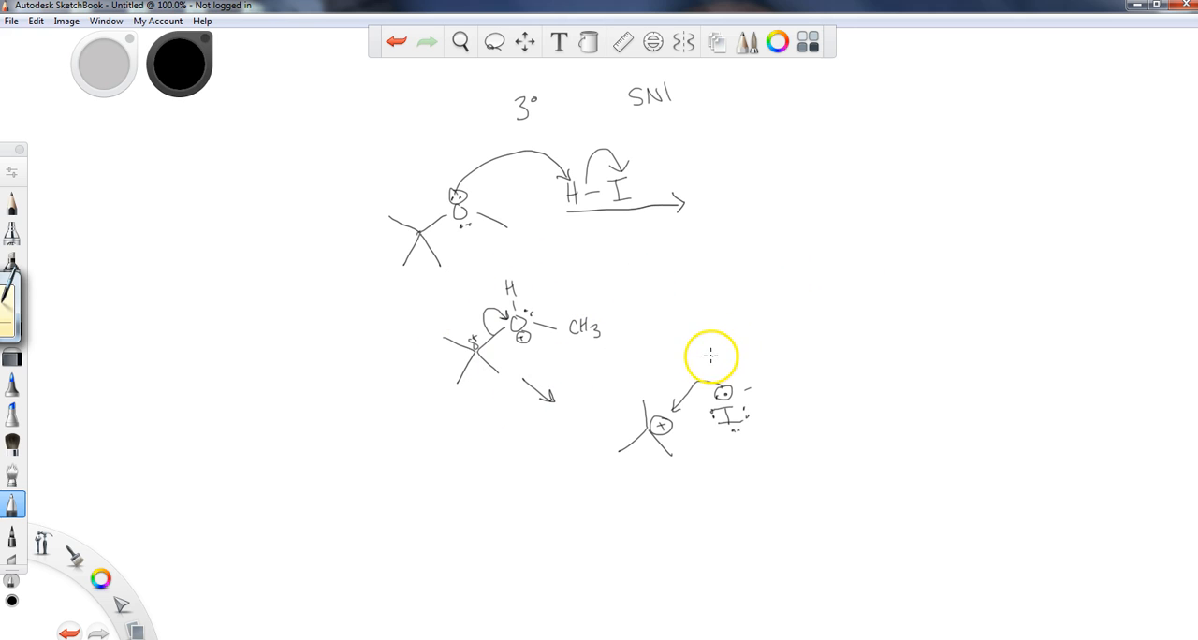
pyautogui.moveTo(709, 370); pyautogui.dragTo(765, 308)
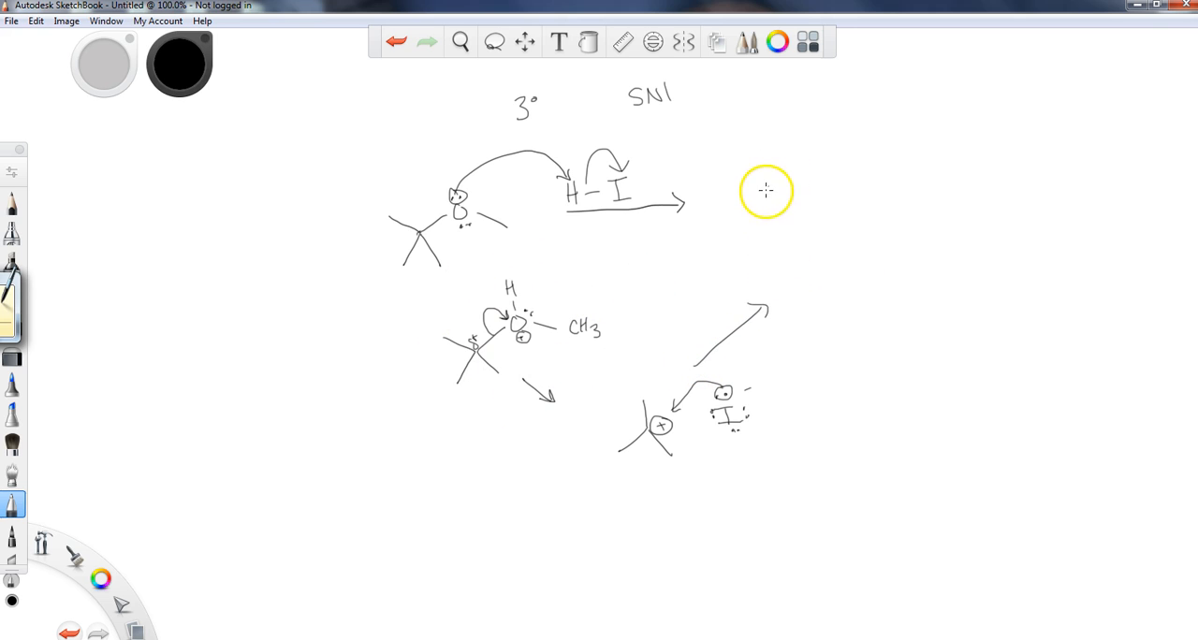
pyautogui.moveTo(746, 171)
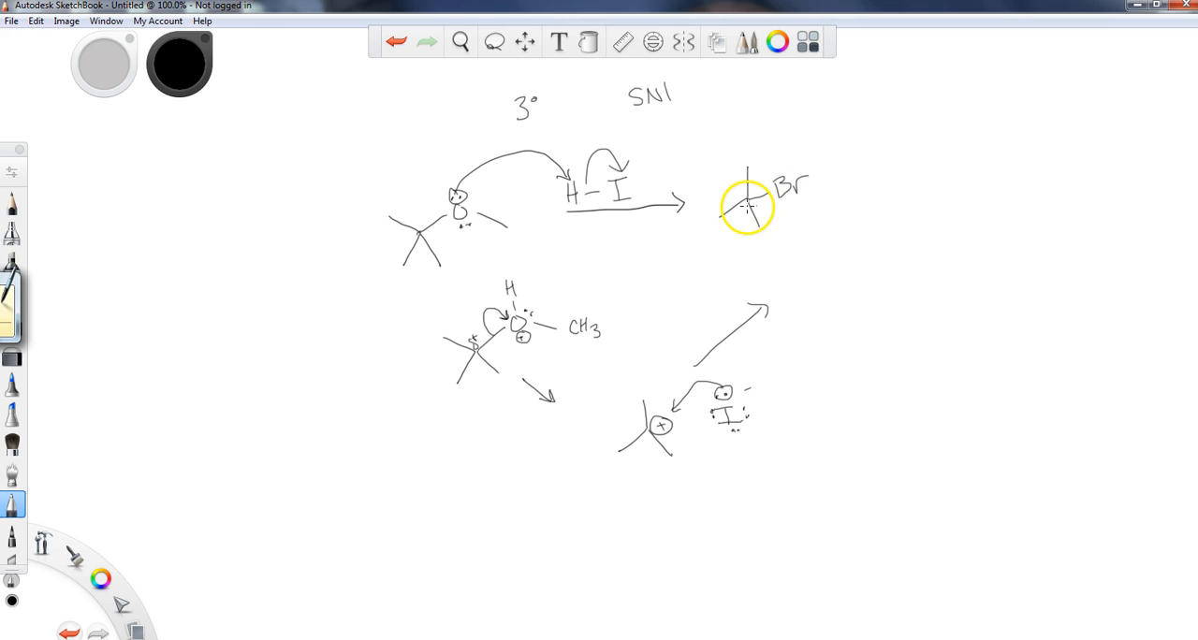
# Write tert-butyl iodide + CH3OH as the SN1 products, then clear the canvas for a new example.
pyautogui.click(397, 41)
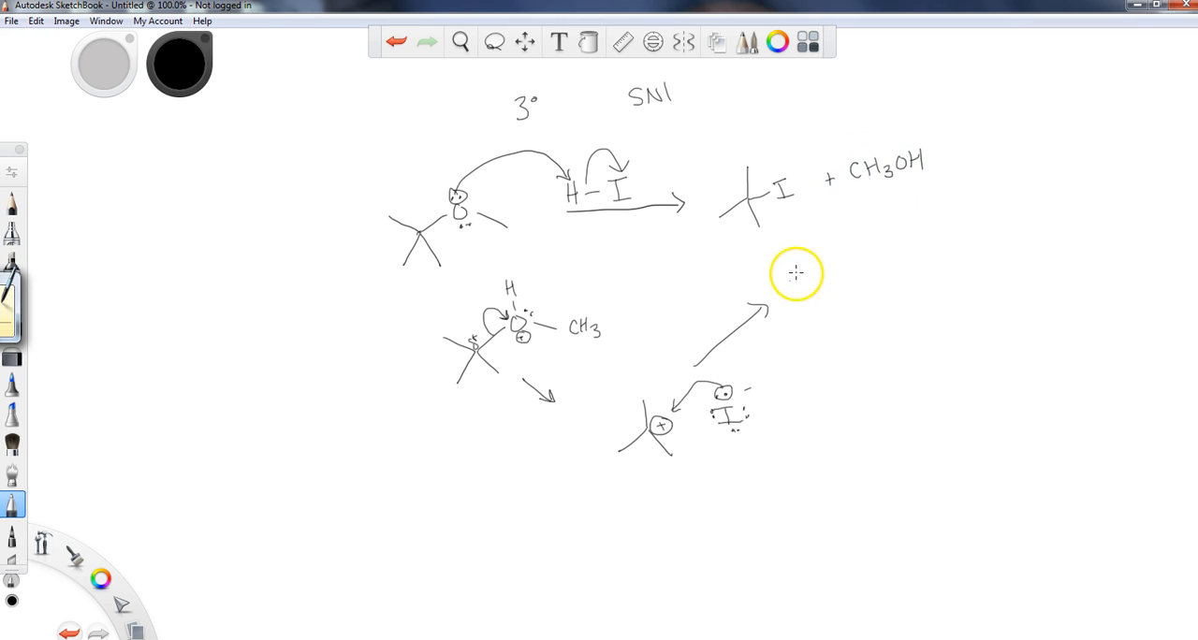
pyautogui.moveTo(851, 225); pyautogui.dragTo(875, 243)
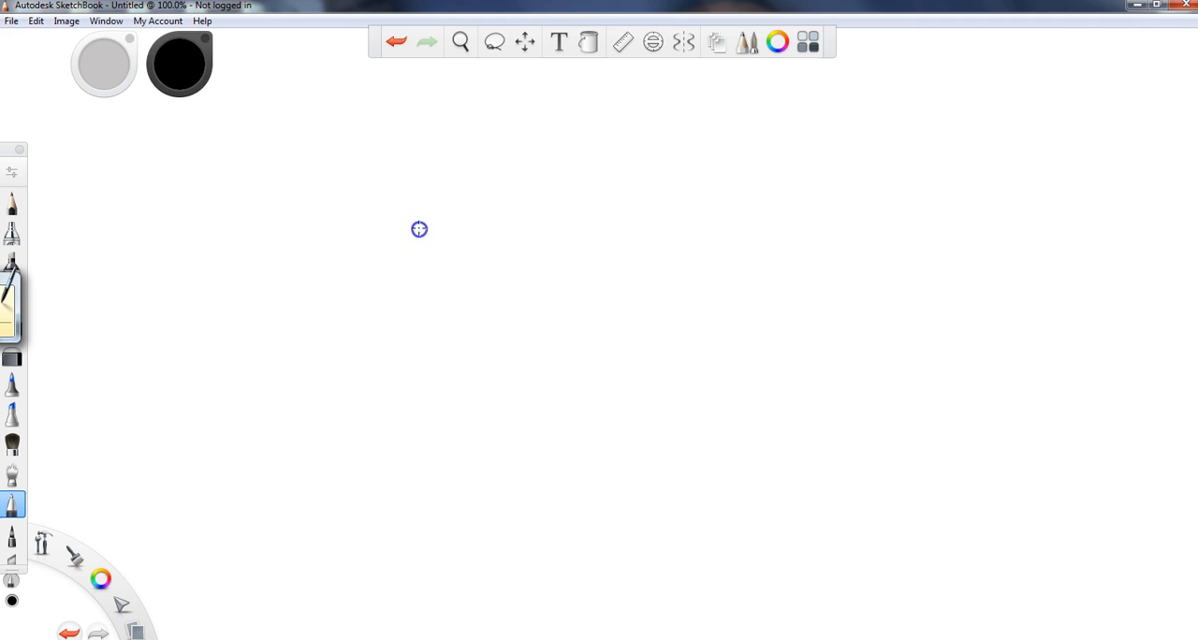
# Draw a benzene ring with a CH2–O–propyl ether chain, labelled benz. and 1°.
pyautogui.moveTo(419, 230); pyautogui.dragTo(453, 275)
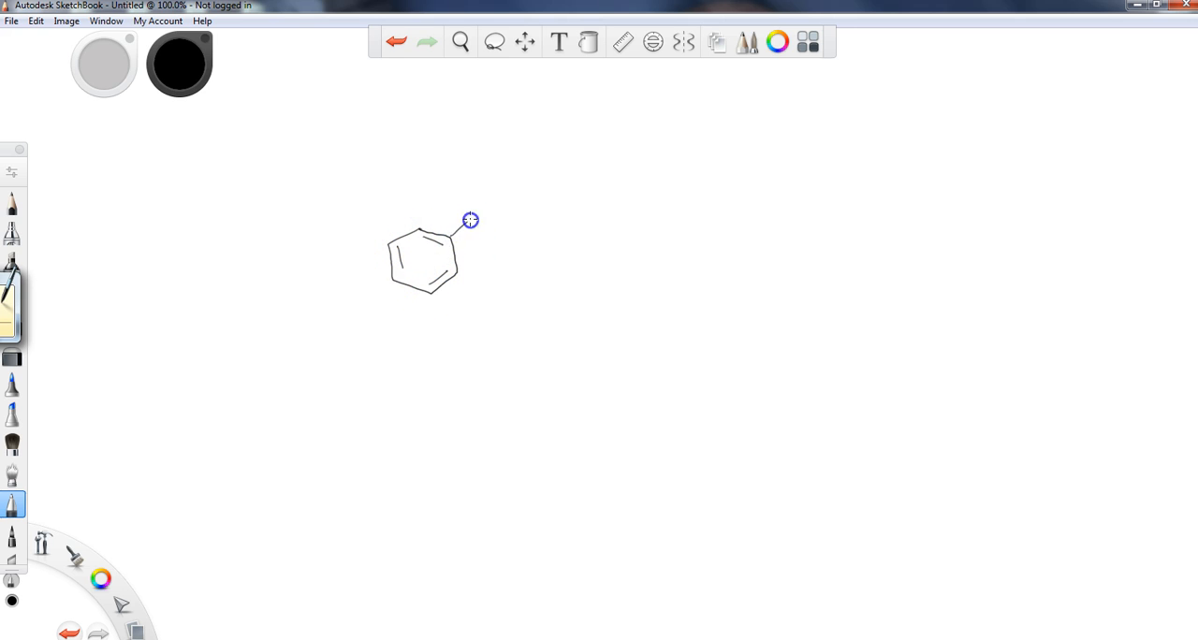
pyautogui.moveTo(467, 221); pyautogui.dragTo(505, 217)
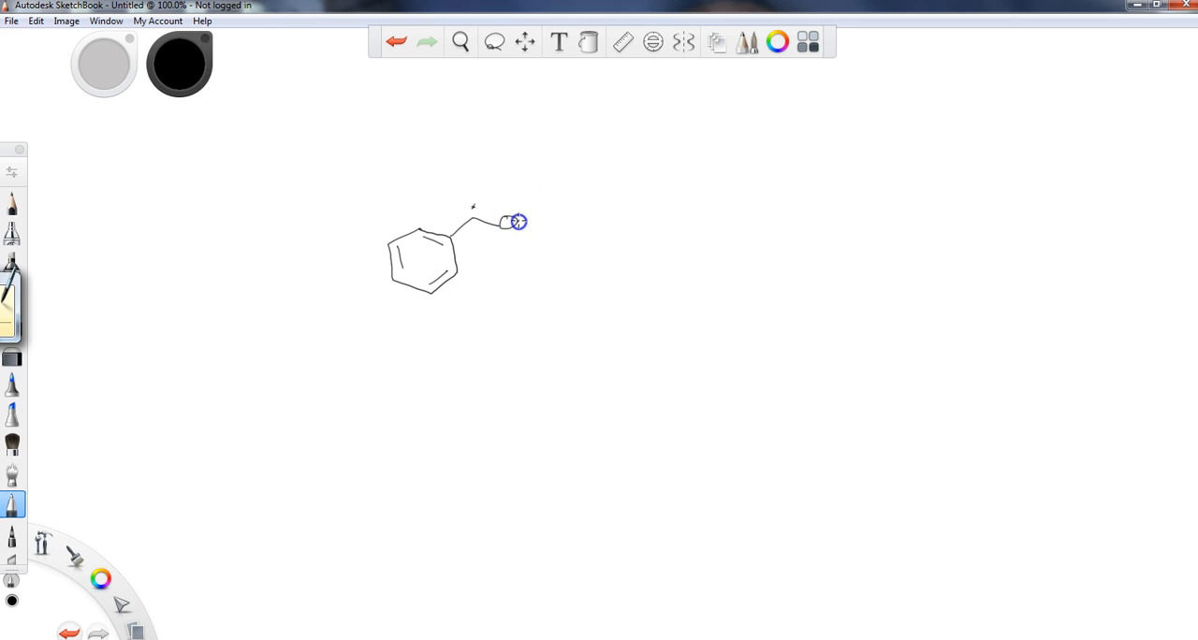
pyautogui.moveTo(517, 223); pyautogui.dragTo(573, 217)
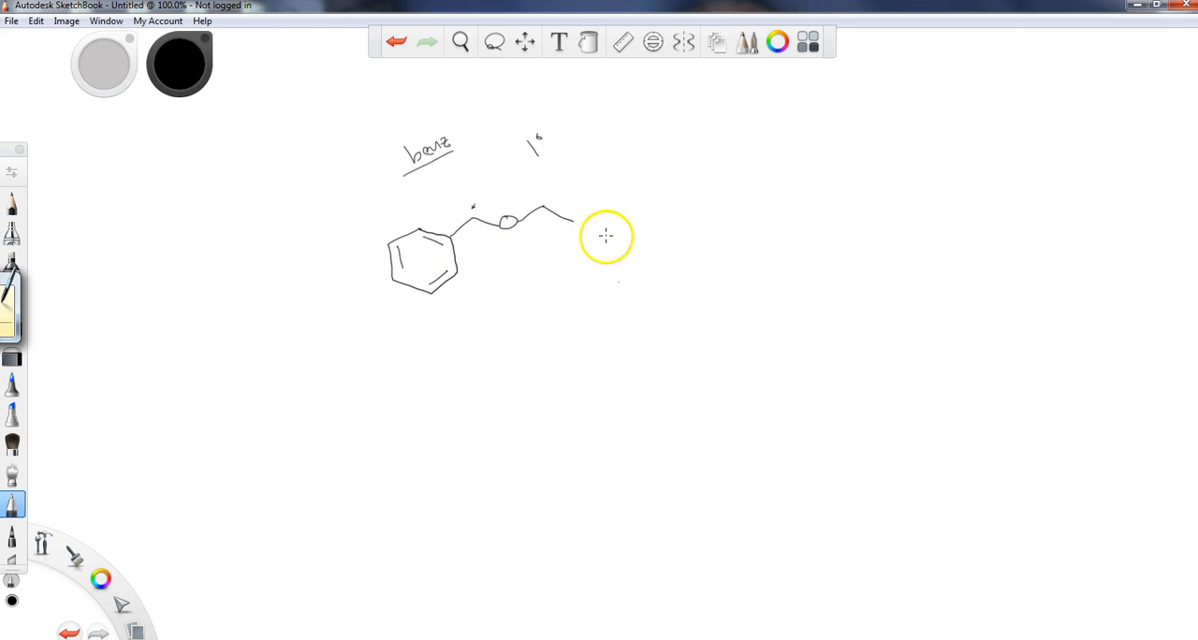
pyautogui.moveTo(584, 251)
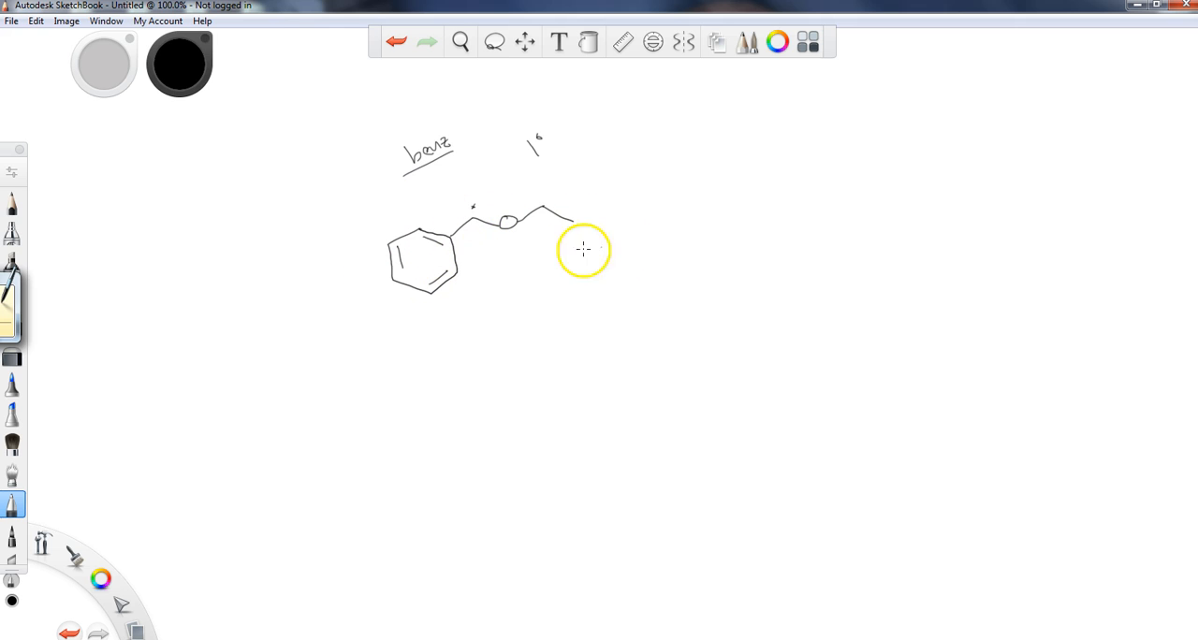
pyautogui.moveTo(618, 211); pyautogui.dragTo(707, 202)
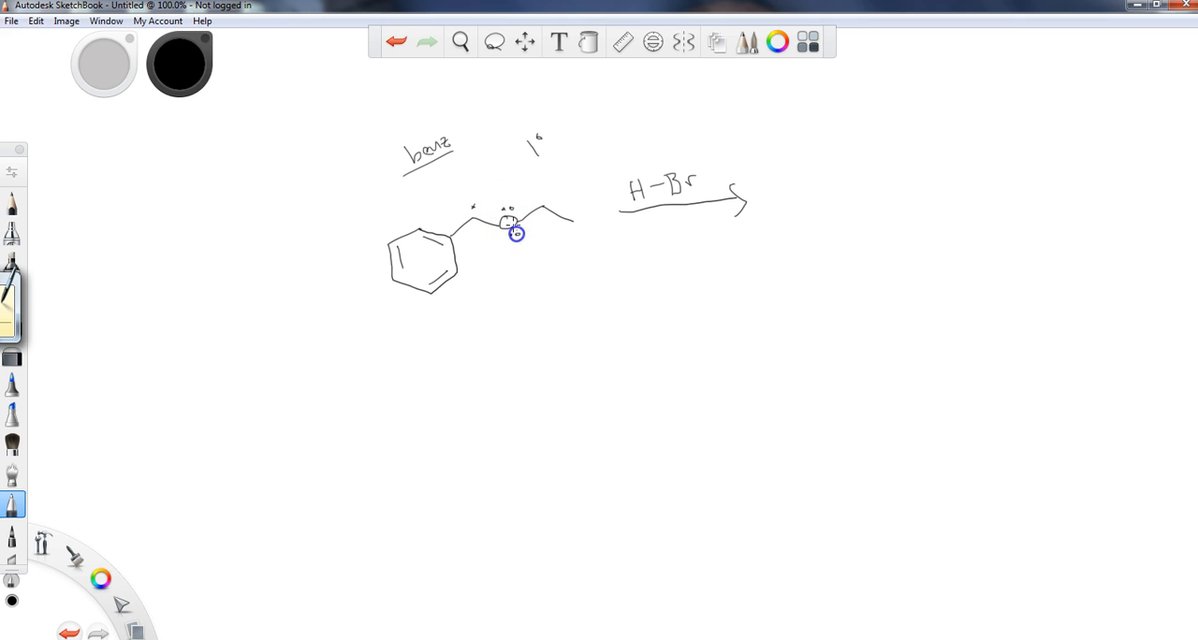
# Draw the curved arrows from the ether oxygen to H–Br showing protonation and H–Br bond breaking.
pyautogui.moveTo(516, 234); pyautogui.dragTo(625, 174)
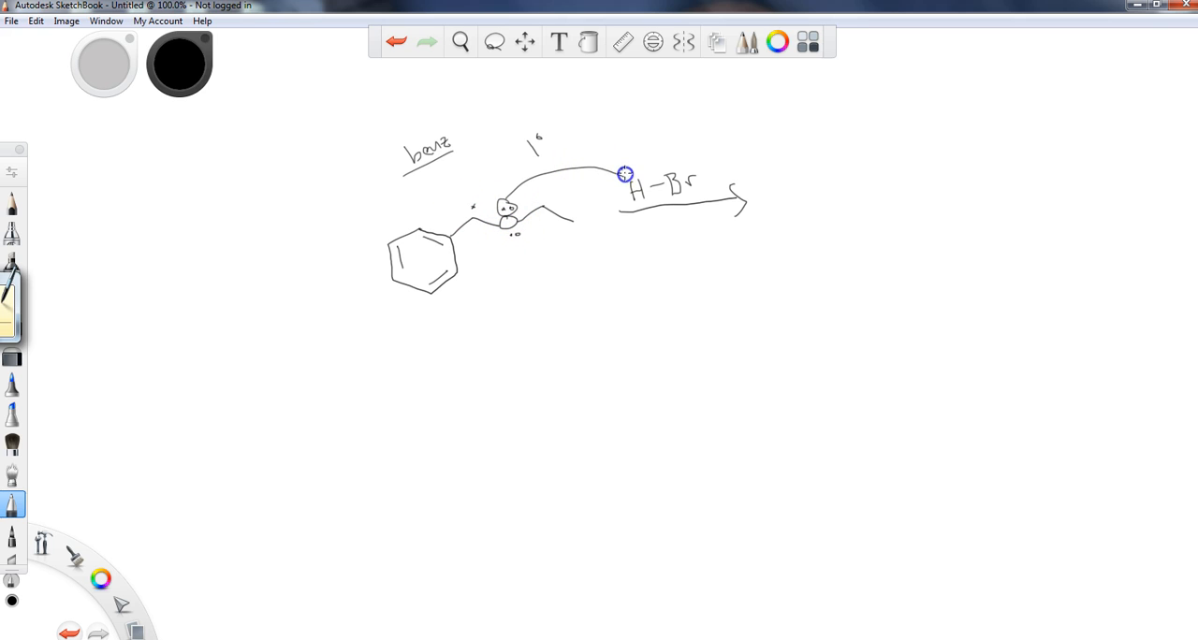
pyautogui.moveTo(621, 174); pyautogui.dragTo(677, 157)
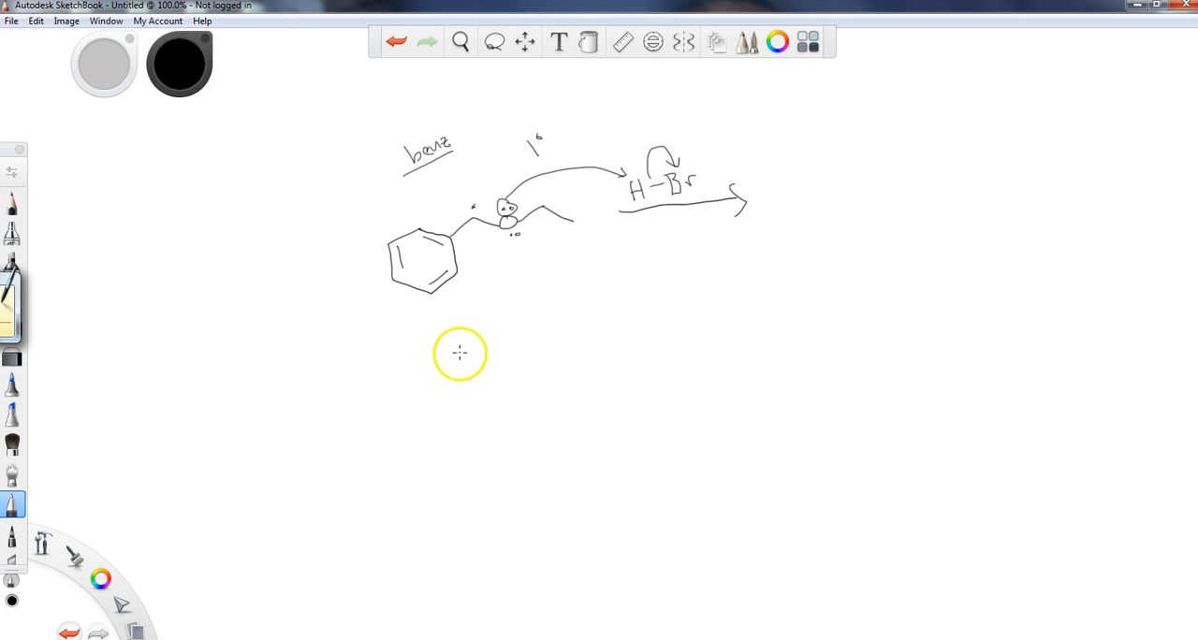
# Draw the protonated benzyl ether below: ring, CH2, oxonium O with H, + charge and propyl chain.
pyautogui.moveTo(439, 351); pyautogui.dragTo(477, 404)
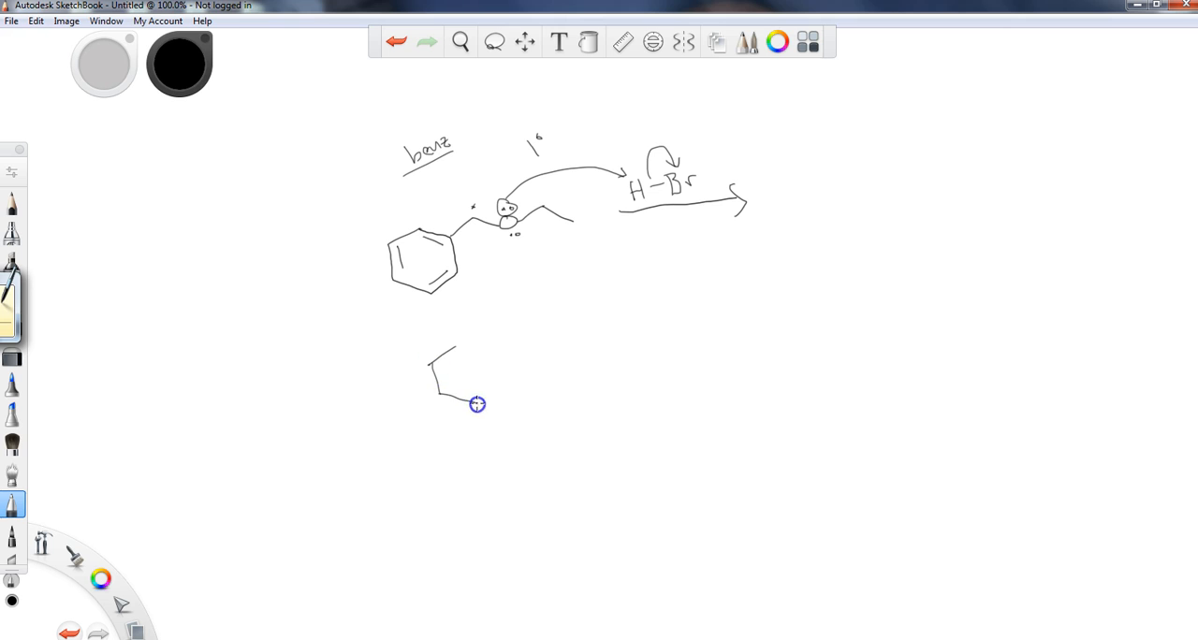
pyautogui.moveTo(477, 404); pyautogui.dragTo(447, 387)
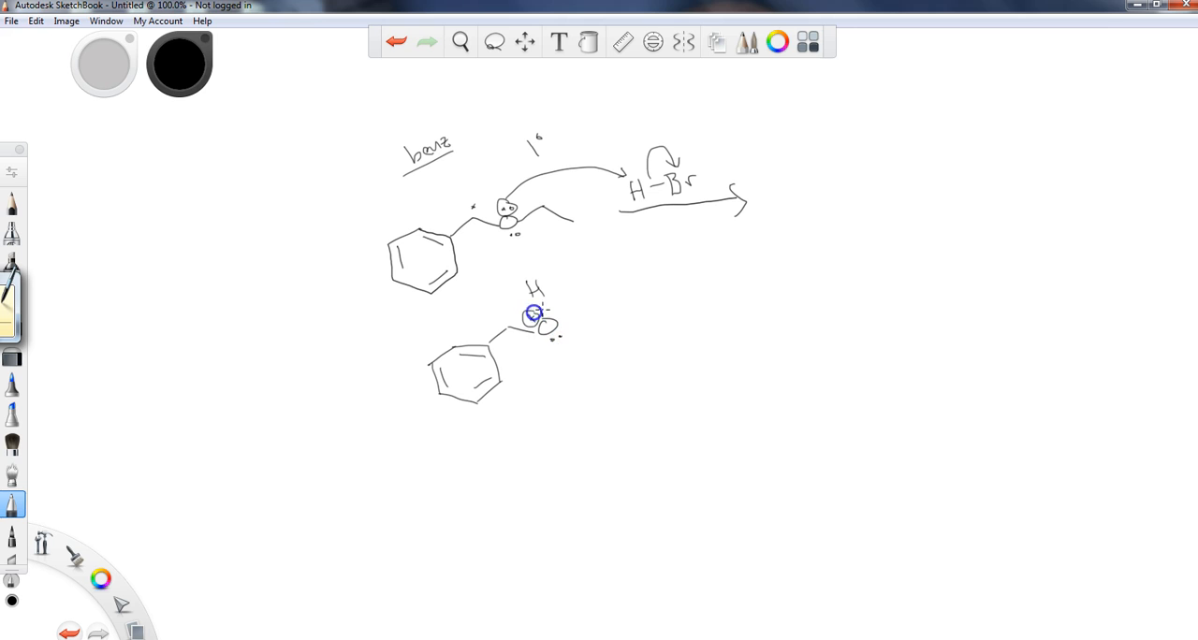
pyautogui.moveTo(546, 321); pyautogui.dragTo(614, 328)
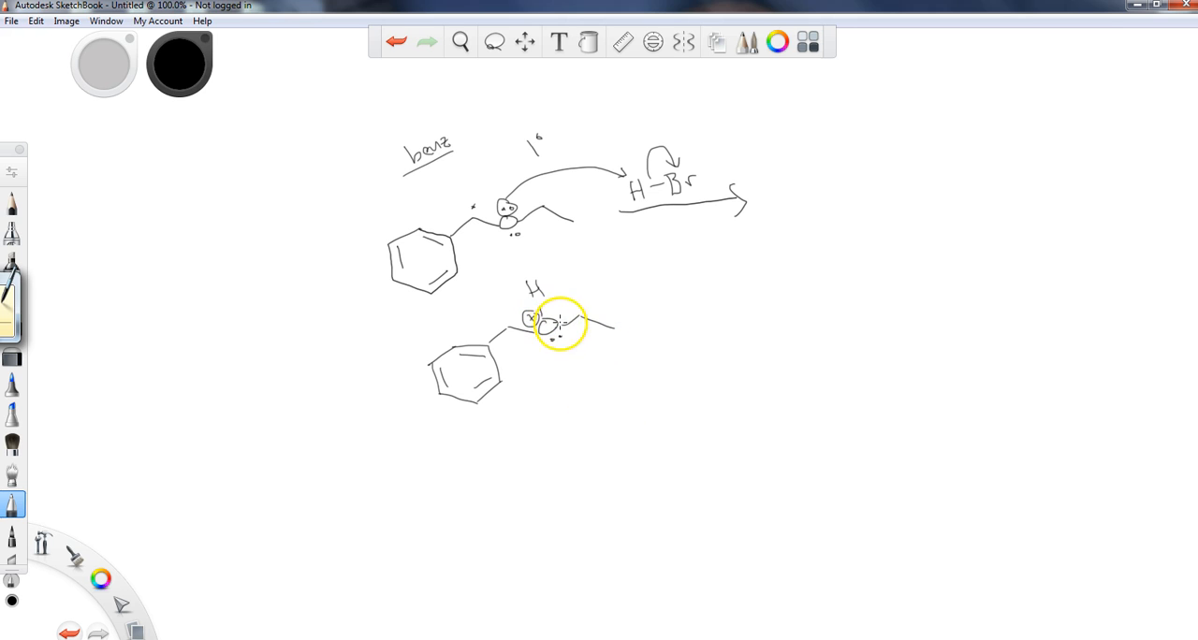
pyautogui.moveTo(494, 328)
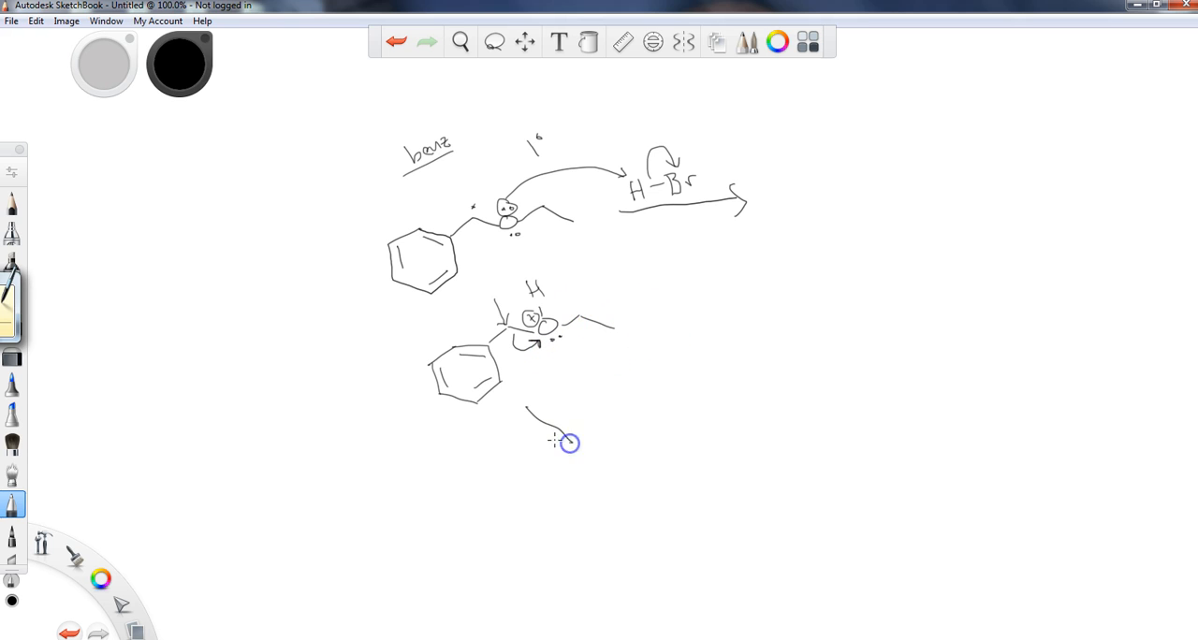
# Draw the benzyl carbocation ring with + charge and Br⁻ lone pairs arrowing toward it.
pyautogui.moveTo(524, 408); pyautogui.dragTo(571, 440)
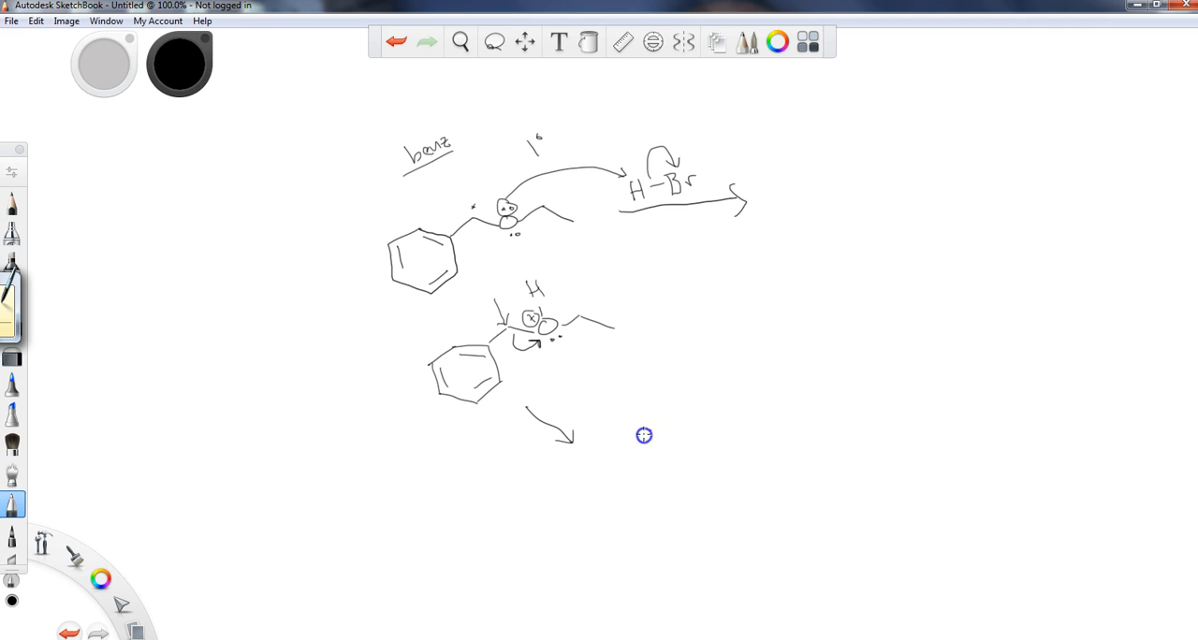
pyautogui.moveTo(643, 434); pyautogui.dragTo(696, 476)
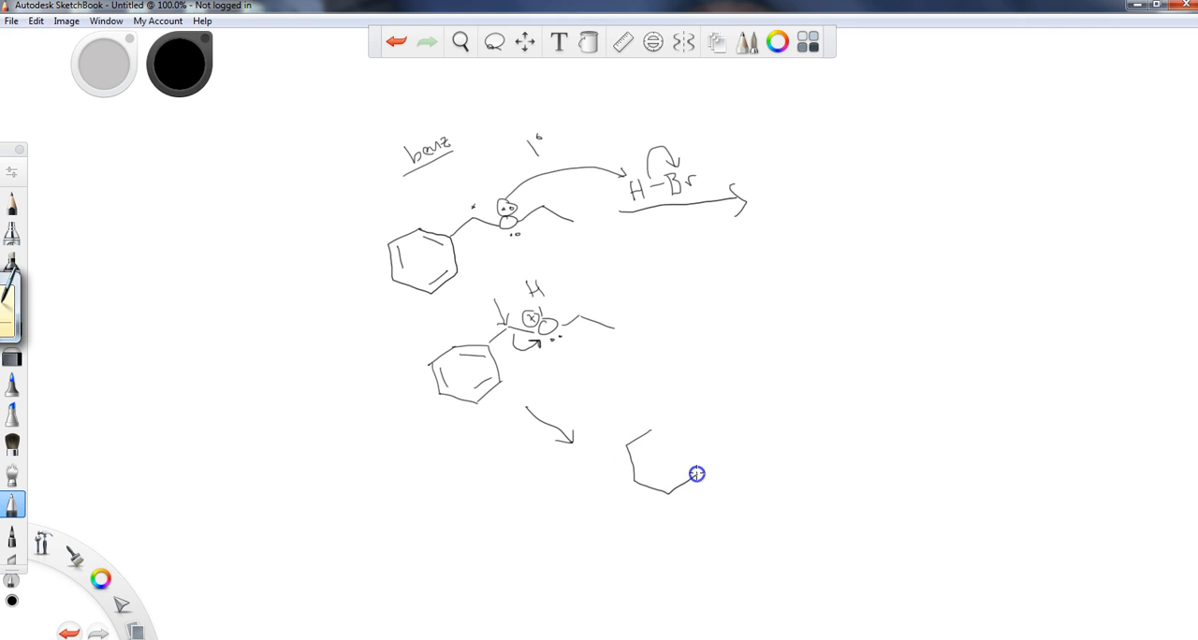
pyautogui.moveTo(696, 474); pyautogui.dragTo(636, 457)
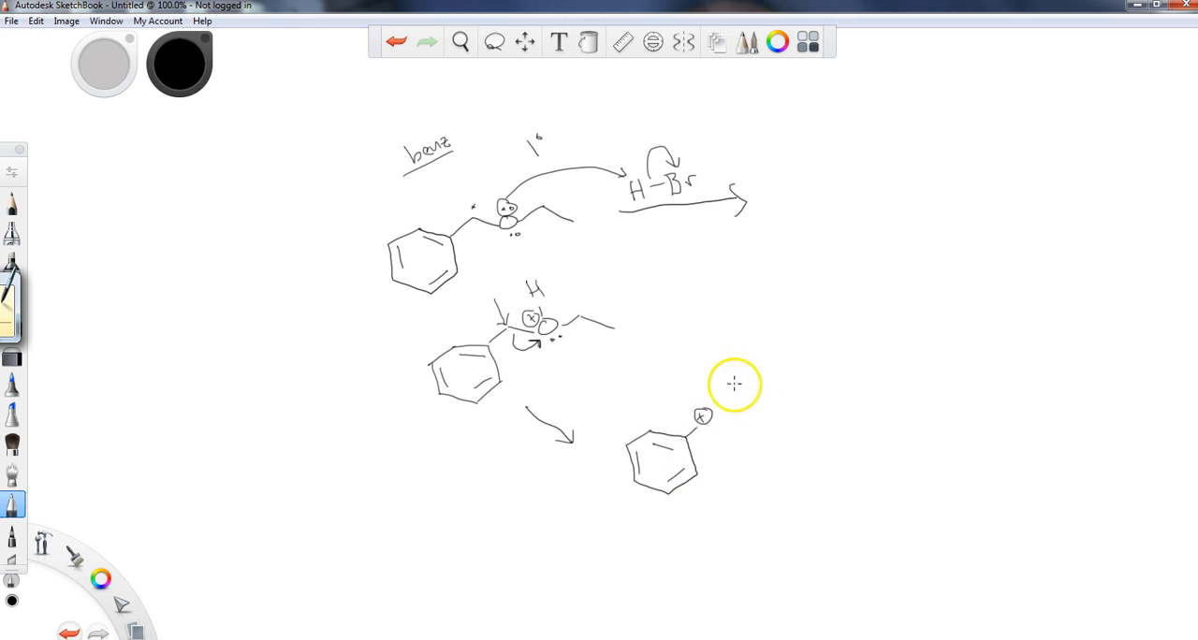
pyautogui.moveTo(745, 393)
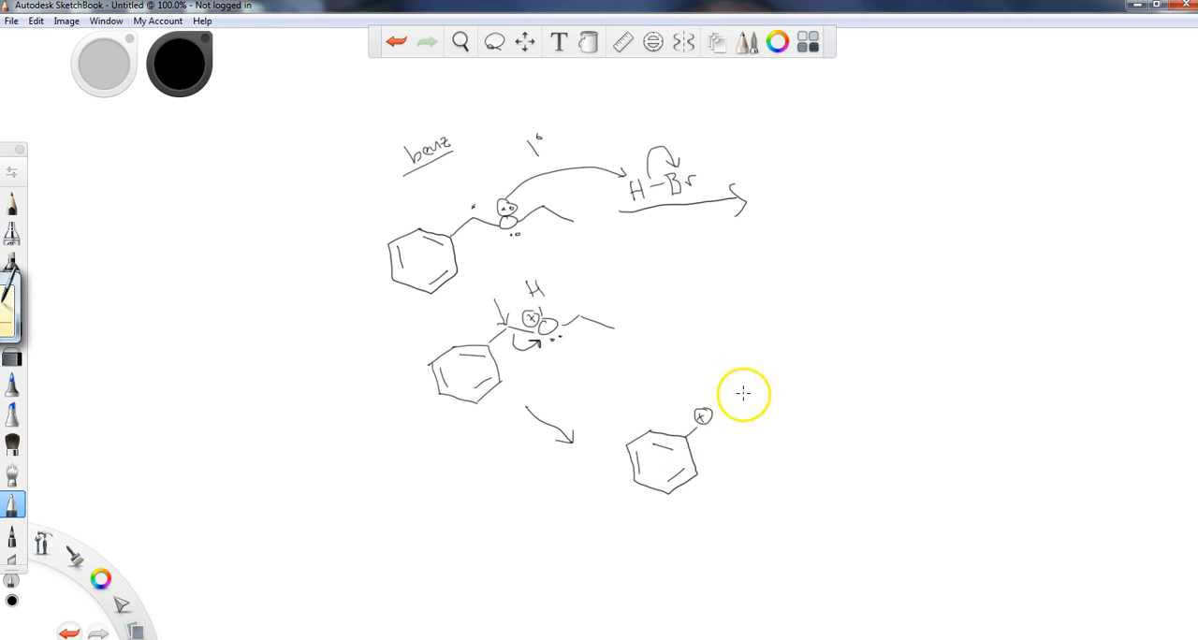
pyautogui.moveTo(696, 428)
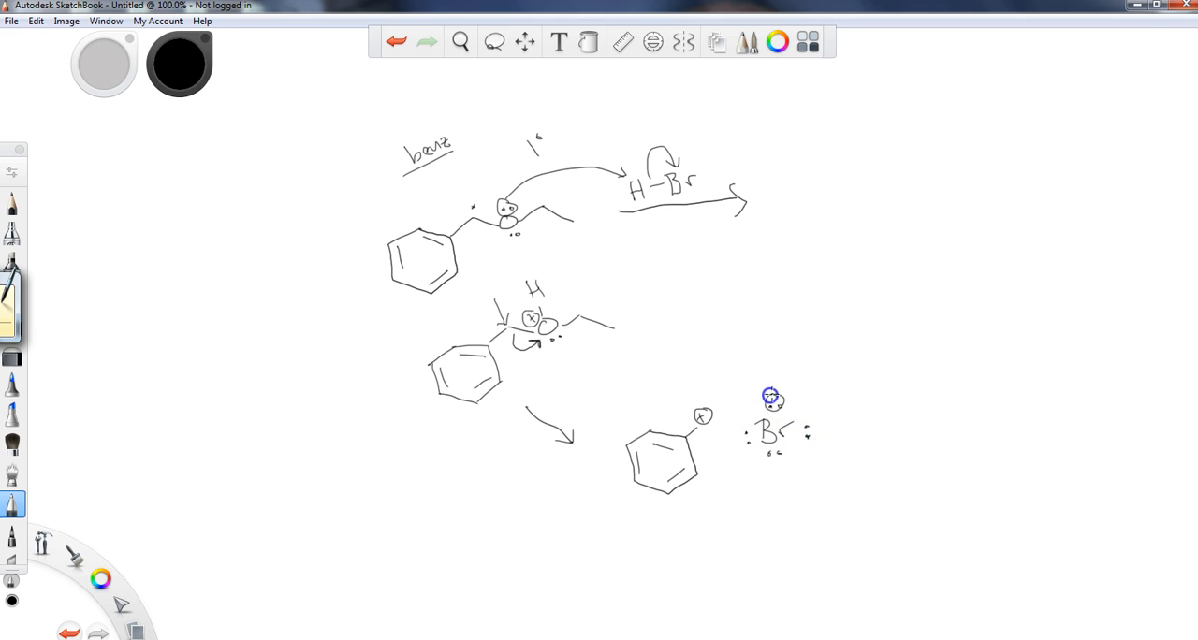
pyautogui.moveTo(790, 397); pyautogui.dragTo(726, 410)
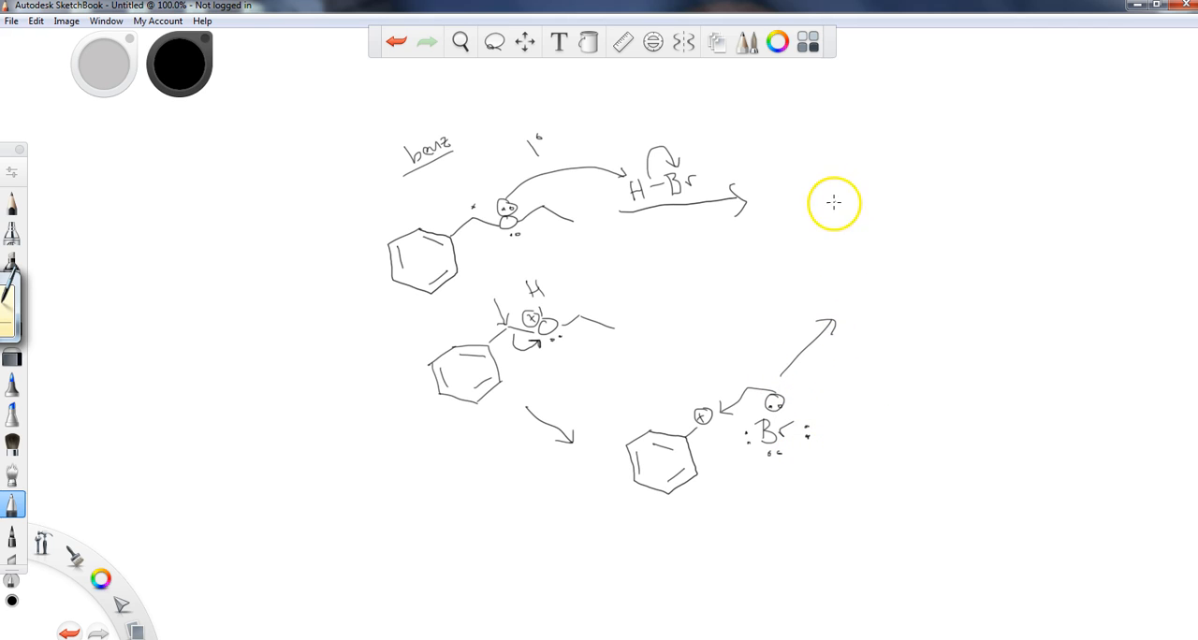
# Write the products benzyl bromide + CH3CH2OH at upper right and circle the protonated intermediate.
pyautogui.moveTo(831, 215); pyautogui.dragTo(876, 242)
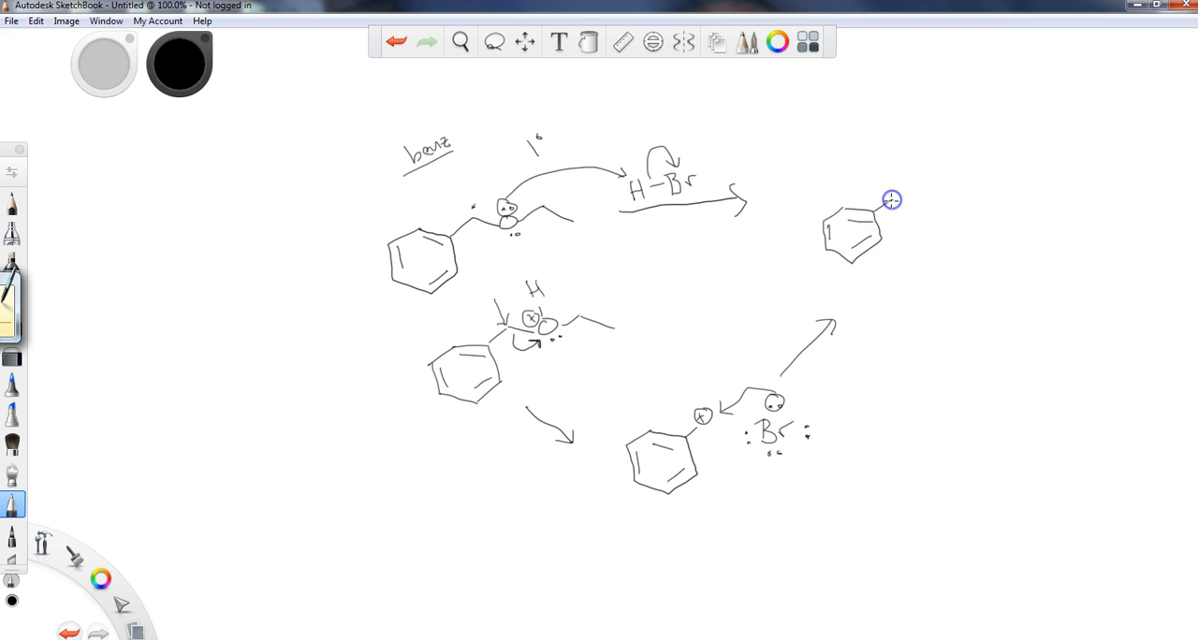
pyautogui.moveTo(890, 200); pyautogui.dragTo(945, 200)
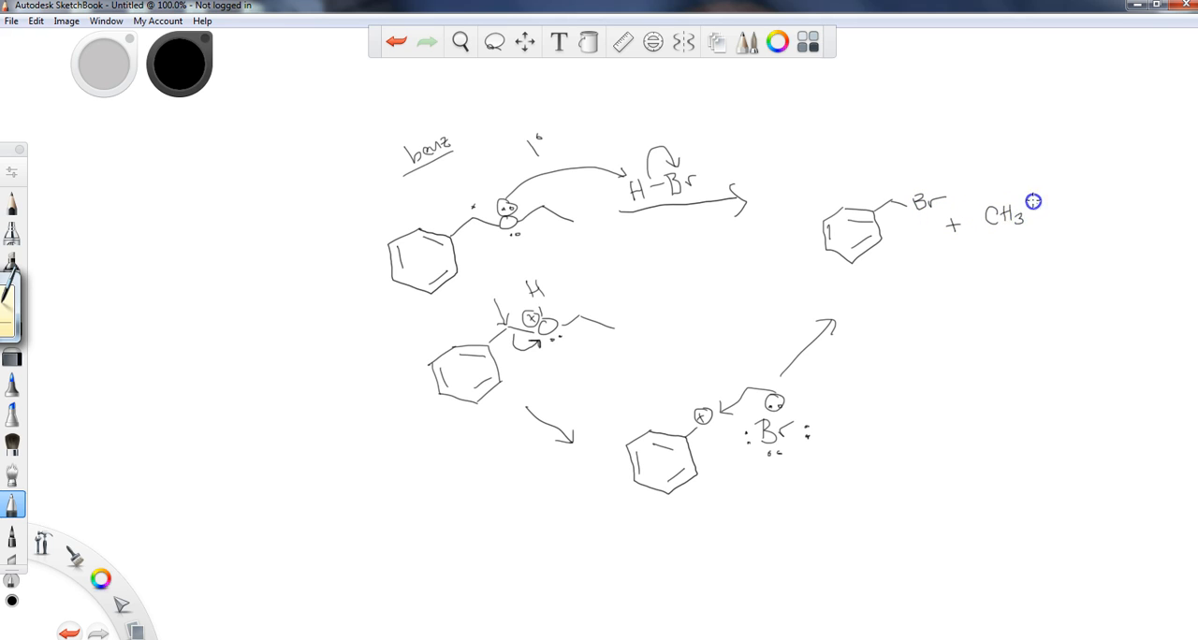
pyautogui.write('CH2')
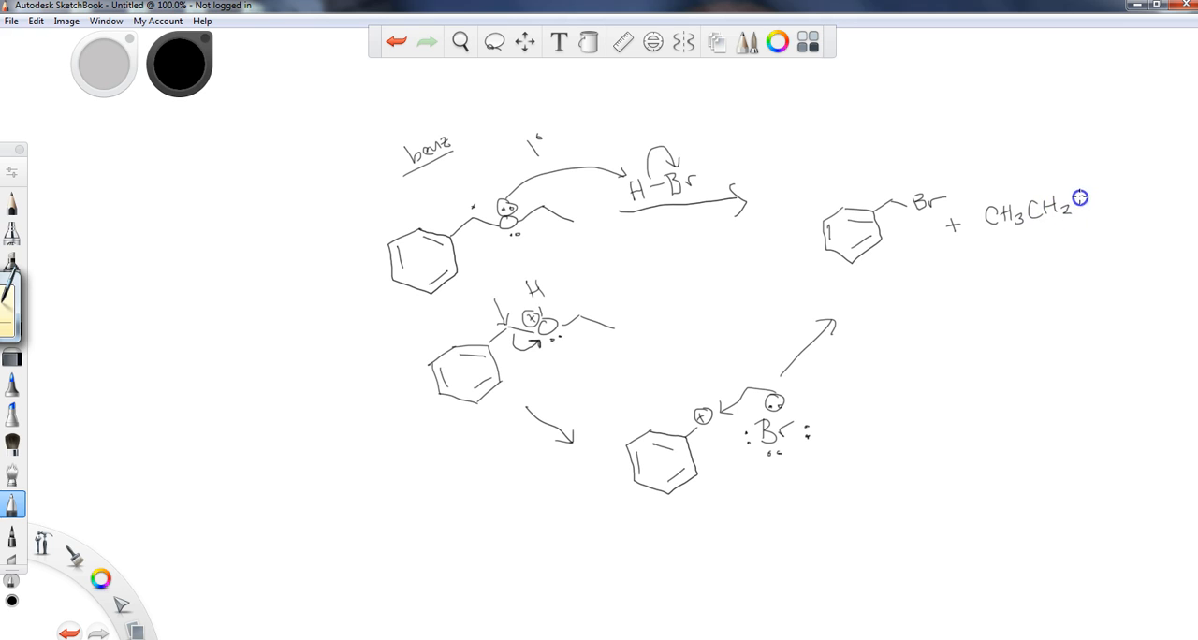
pyautogui.write('OH')
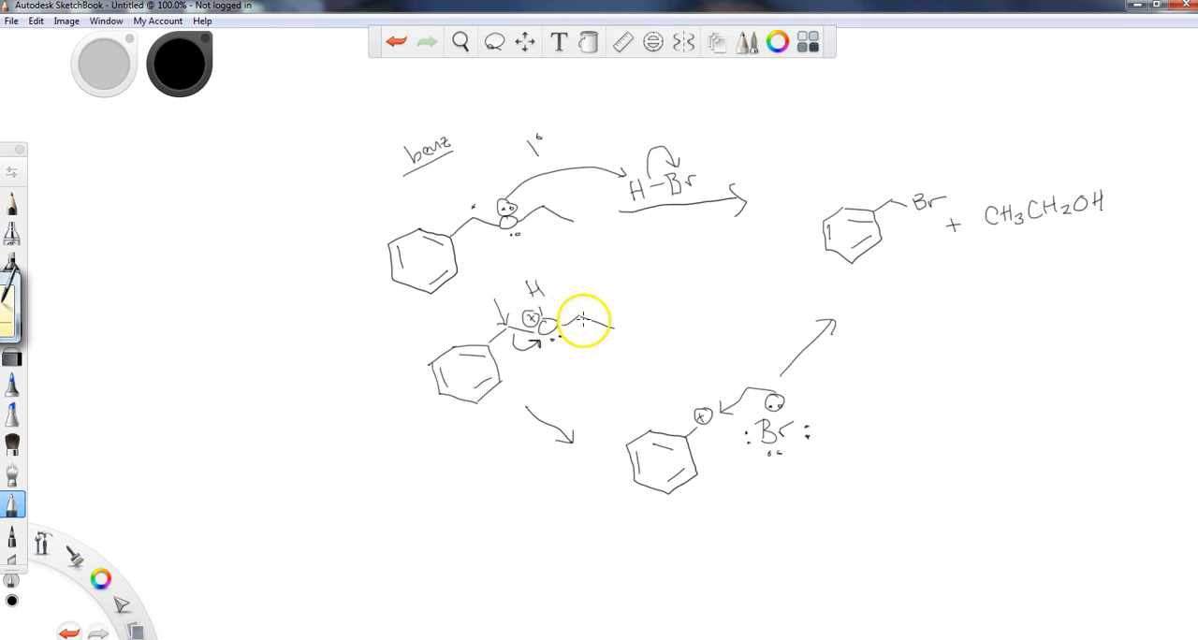
pyautogui.moveTo(562, 337); pyautogui.dragTo(617, 303)
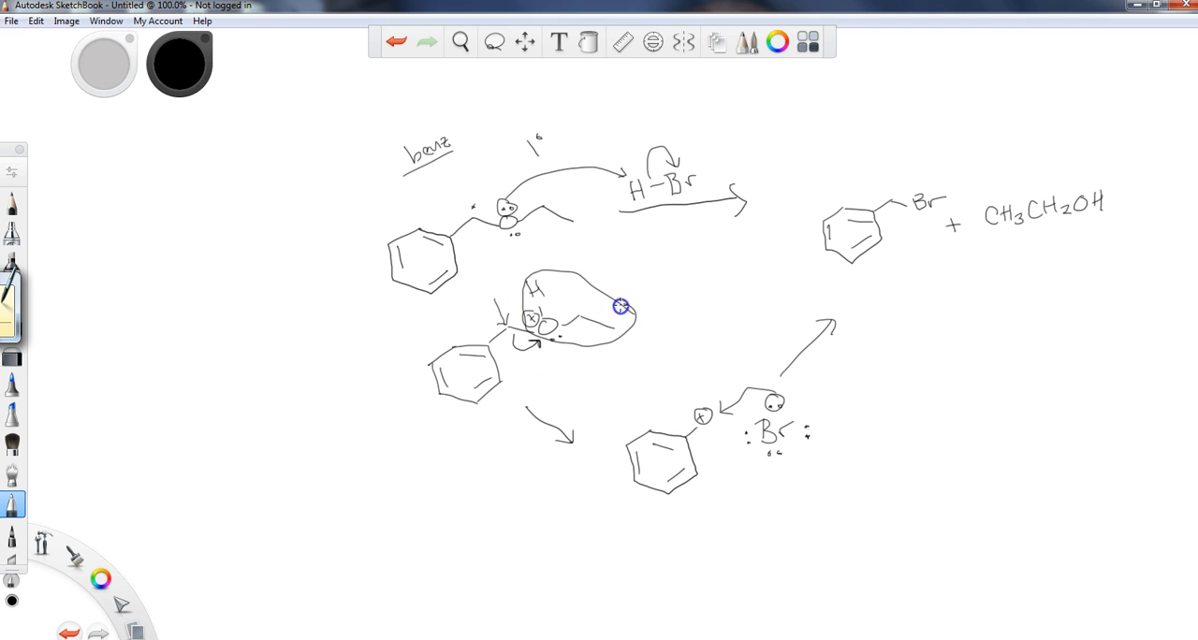
pyautogui.moveTo(958, 277); pyautogui.dragTo(1026, 240)
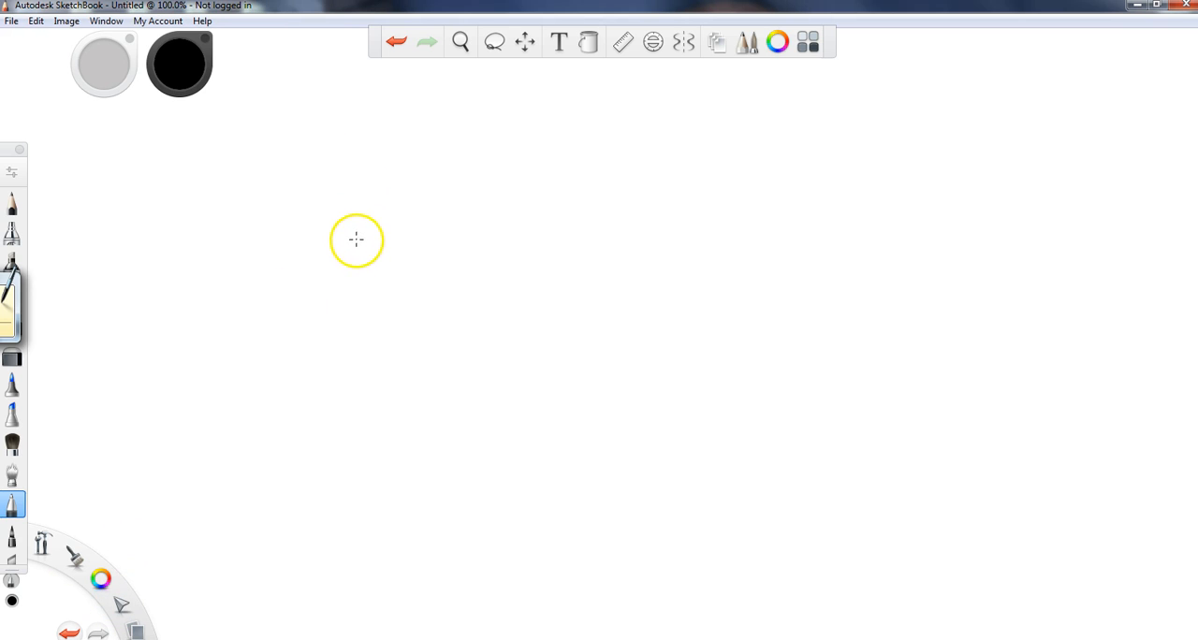
# Handwrite 'Me, 1°, 2° → SN2' and '3°, Bnz, All. → SN1' on the fresh page.
pyautogui.moveTo(360, 230); pyautogui.dragTo(408, 239)
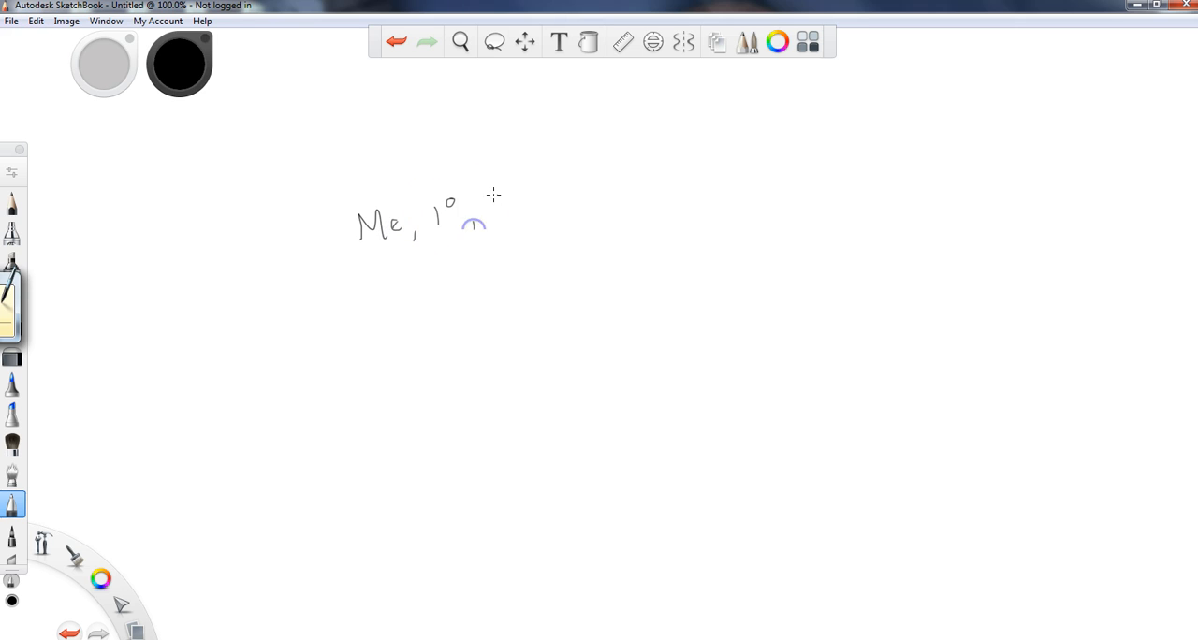
pyautogui.moveTo(496, 192); pyautogui.dragTo(524, 224)
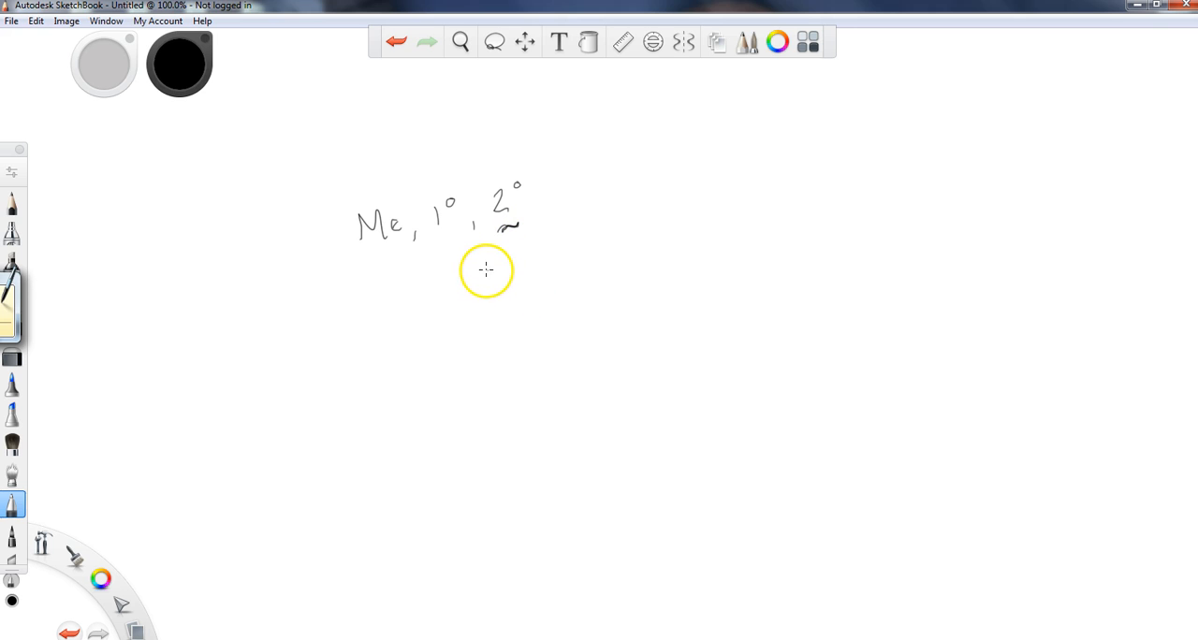
pyautogui.moveTo(486, 265)
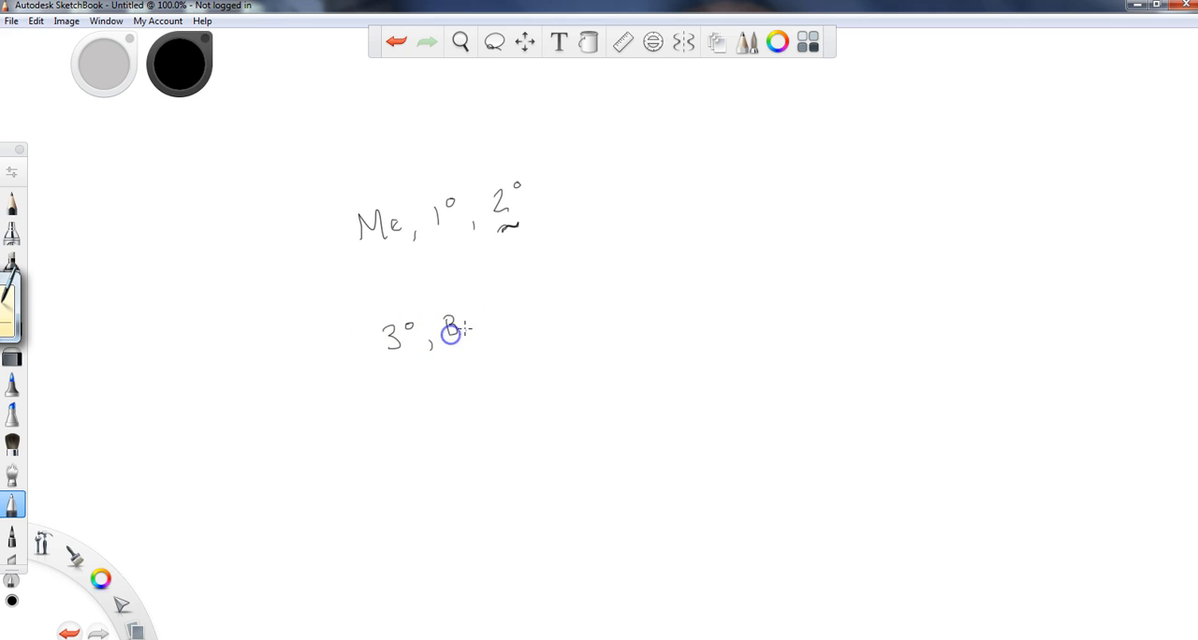
pyautogui.moveTo(453, 333); pyautogui.dragTo(498, 337)
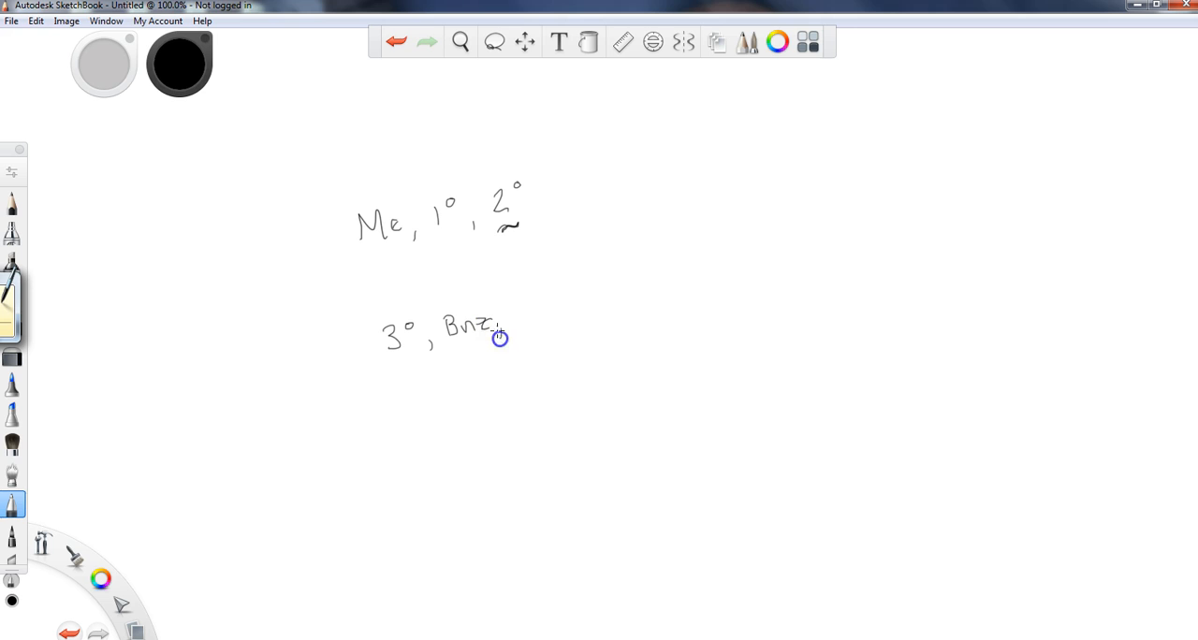
pyautogui.moveTo(509, 322); pyautogui.dragTo(539, 314)
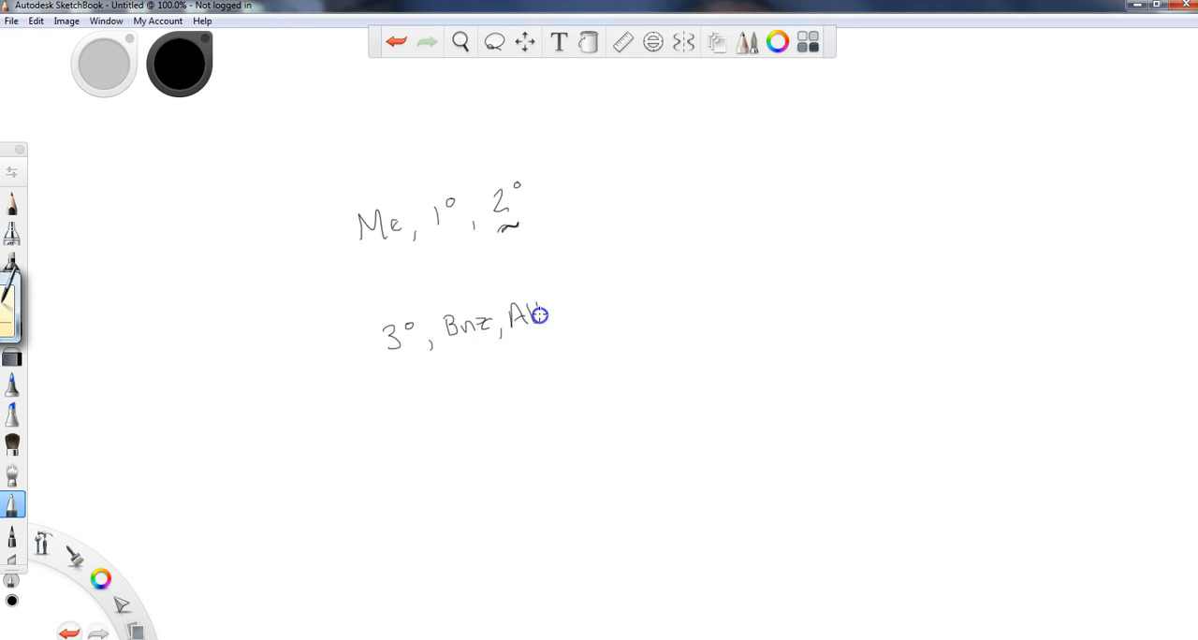
pyautogui.moveTo(539, 315); pyautogui.dragTo(644, 311)
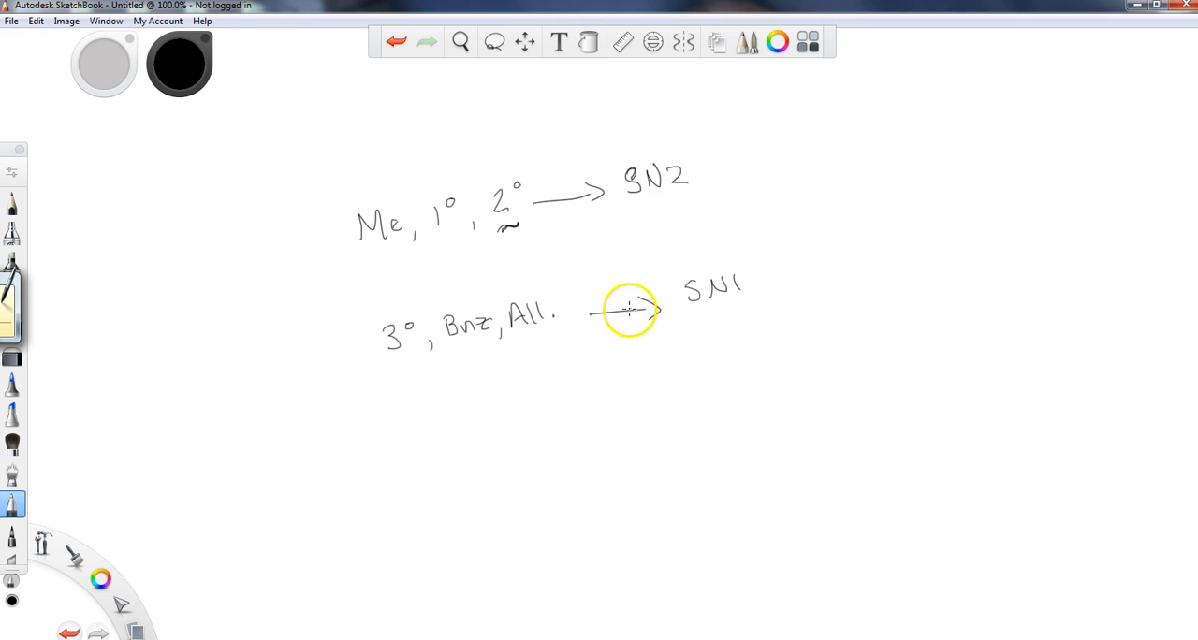
pyautogui.moveTo(763, 158)
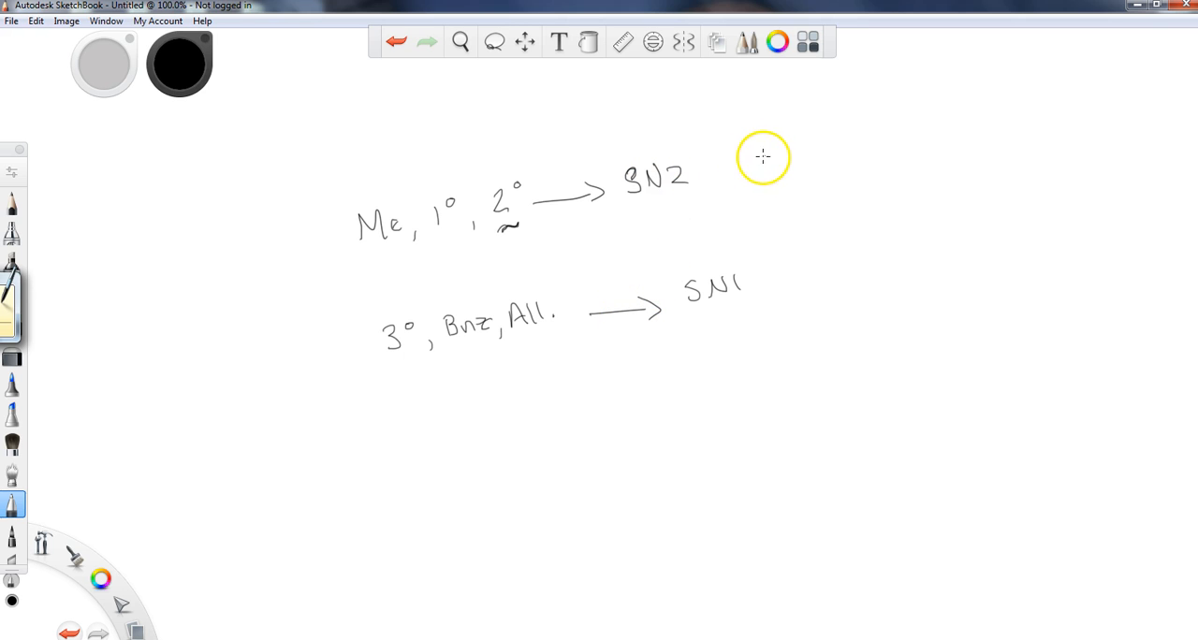
pyautogui.moveTo(745, 154)
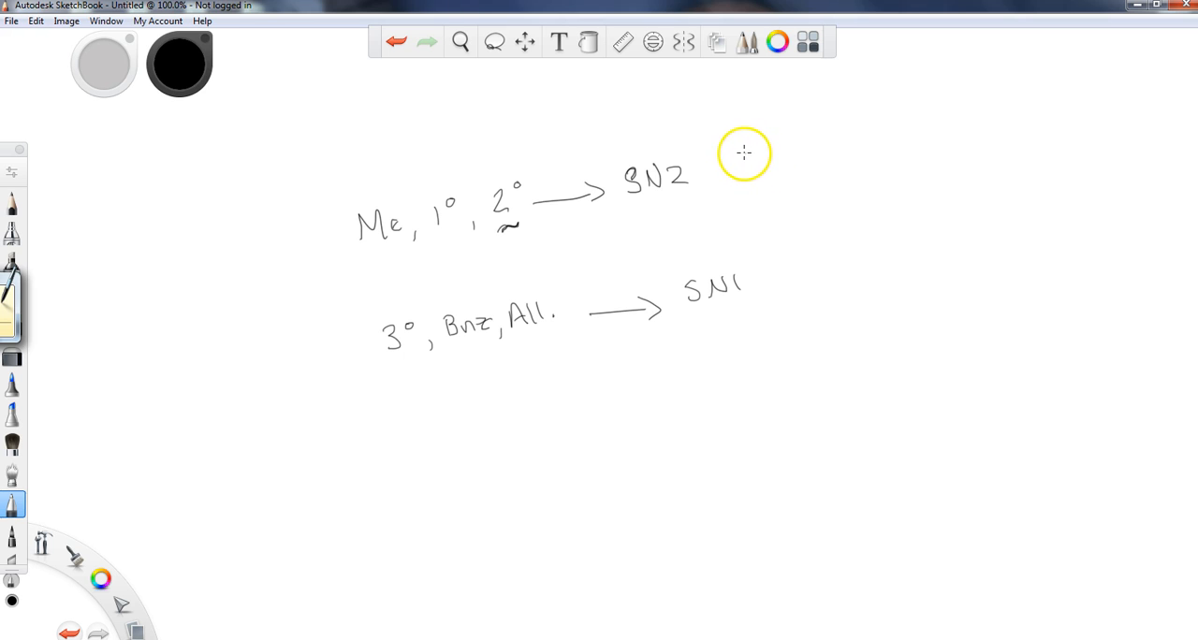
# Write 'R-X + R-OH' beside SN2 and SN1 with 'less hinder'/'more hinder' notes.
pyautogui.moveTo(745, 150); pyautogui.dragTo(776, 146)
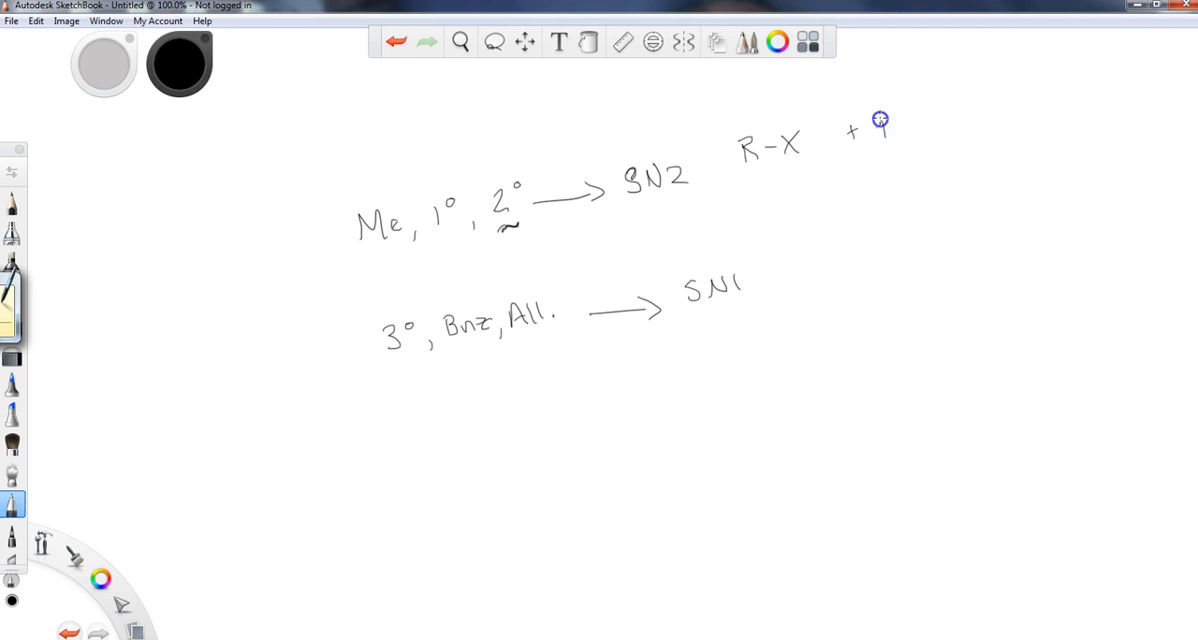
pyautogui.moveTo(876, 127); pyautogui.dragTo(939, 121)
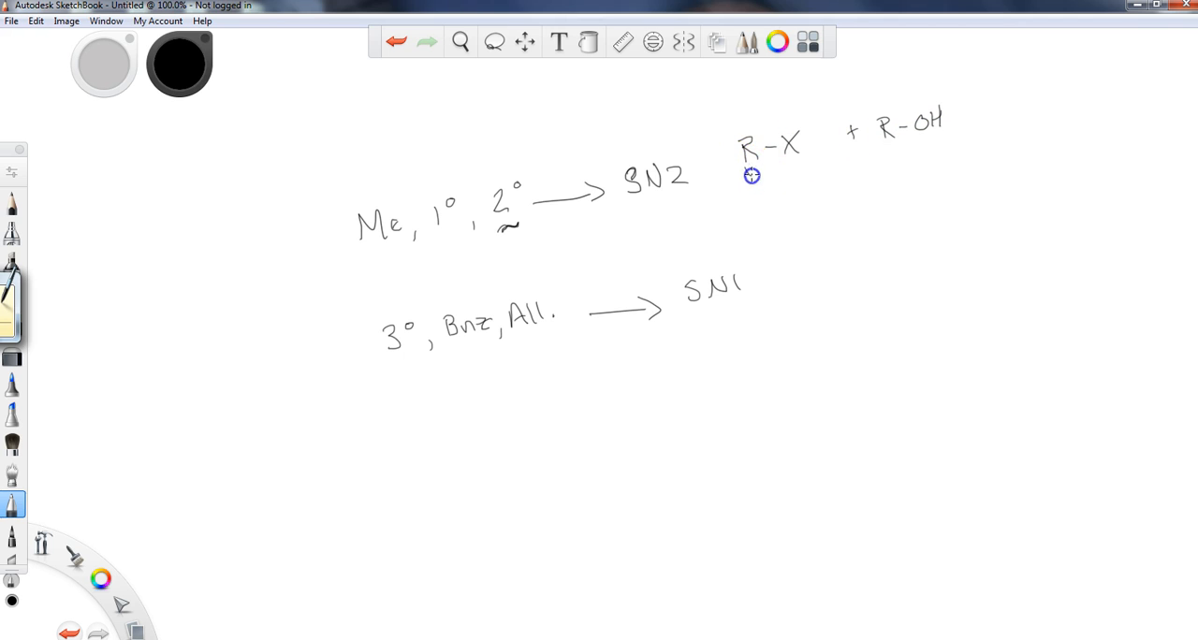
pyautogui.moveTo(752, 176); pyautogui.dragTo(801, 167)
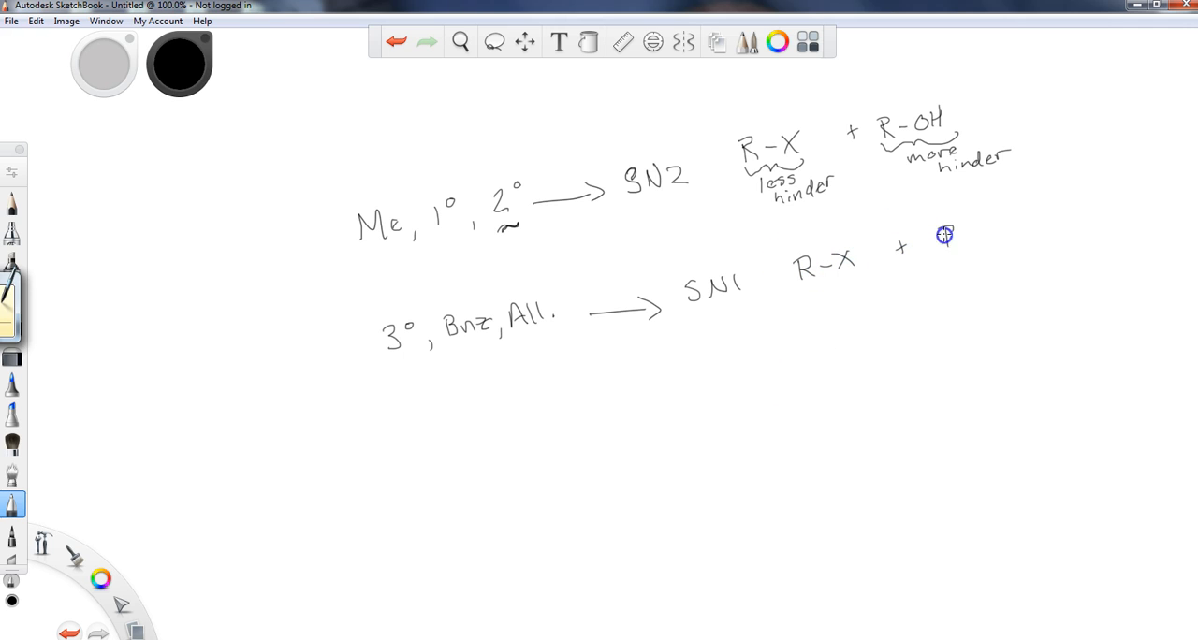
pyautogui.moveTo(945, 235); pyautogui.dragTo(1008, 223)
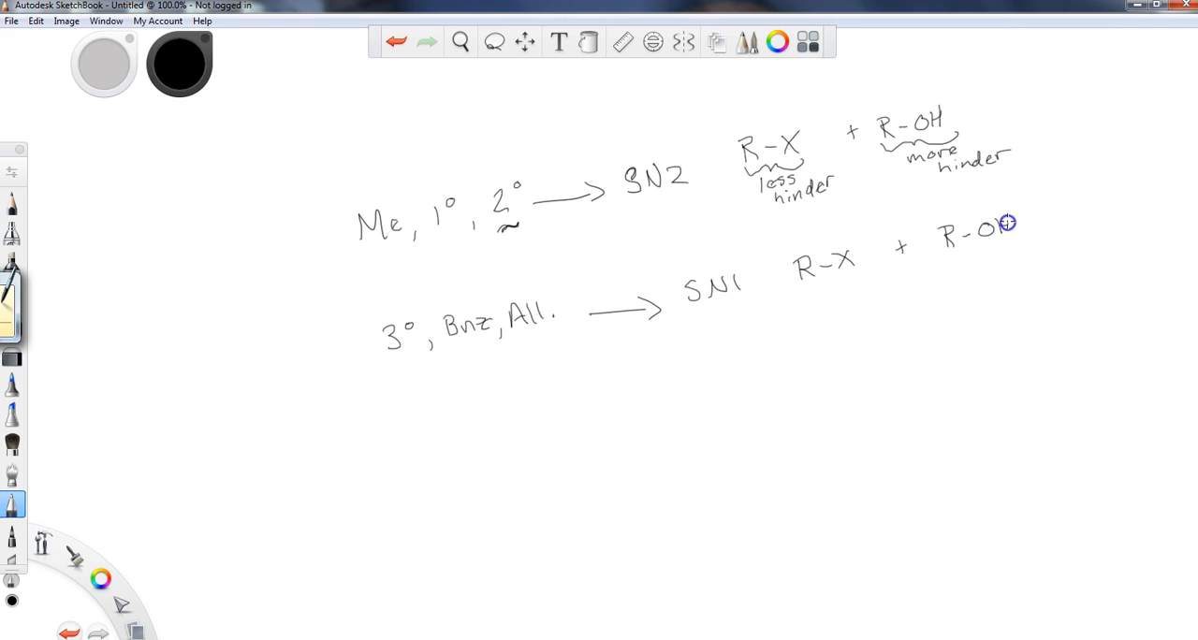
pyautogui.moveTo(801, 288)
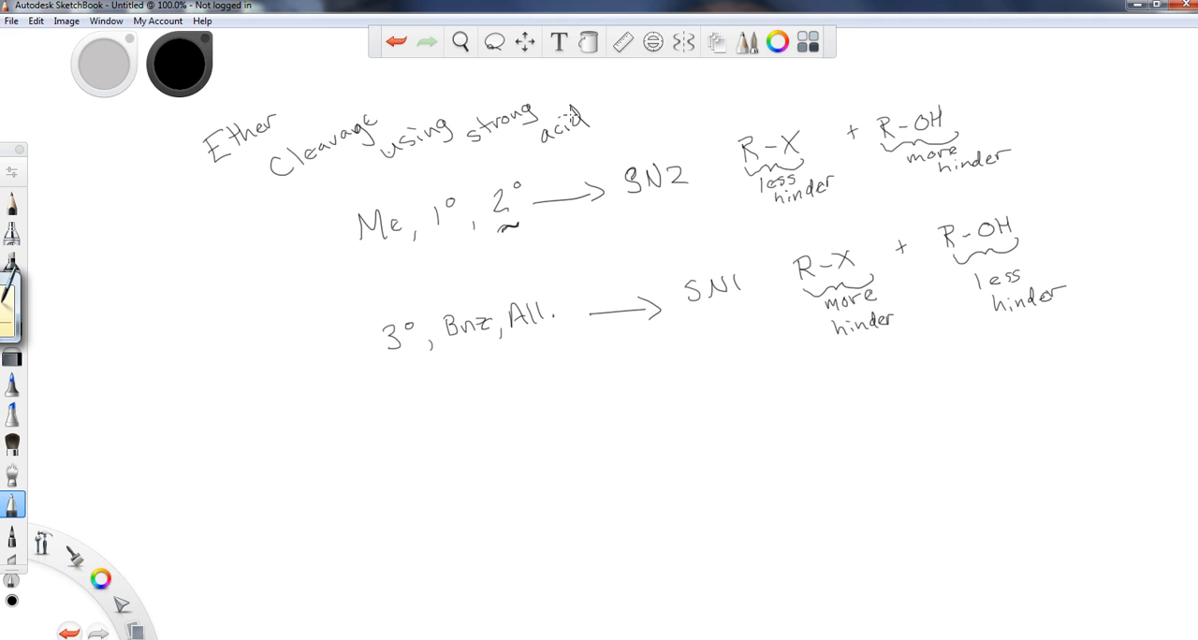
pyautogui.moveTo(449, 475)
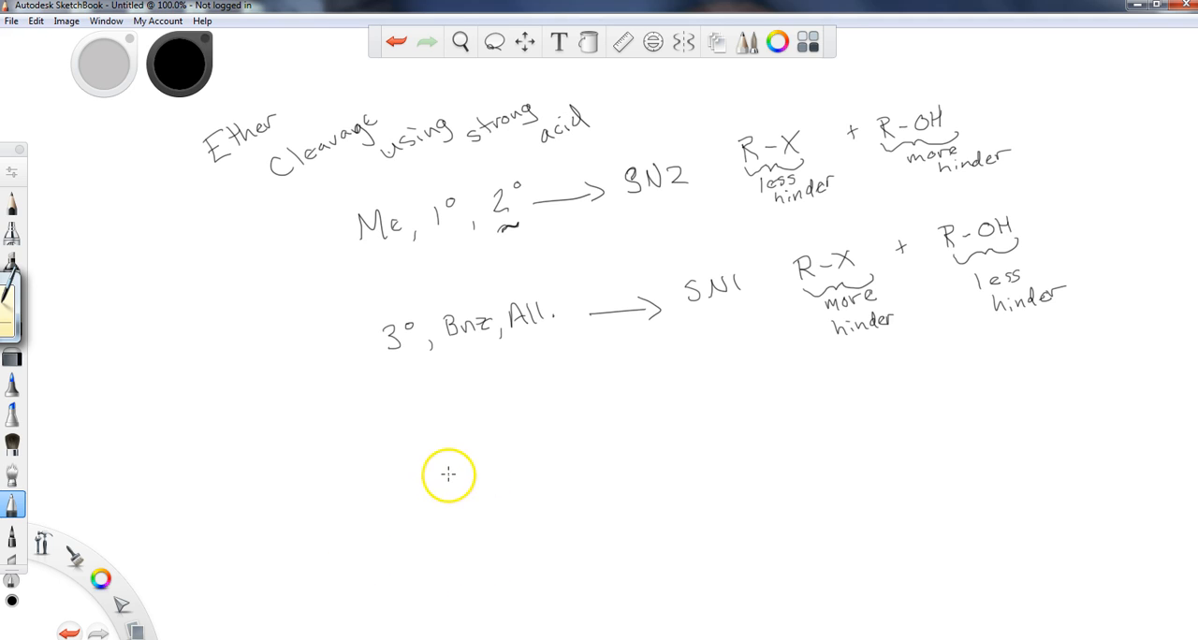
# Handwrite an underlined 'Epoxides' heading near the bottom of the page.
pyautogui.moveTo(445, 477); pyautogui.dragTo(490, 509)
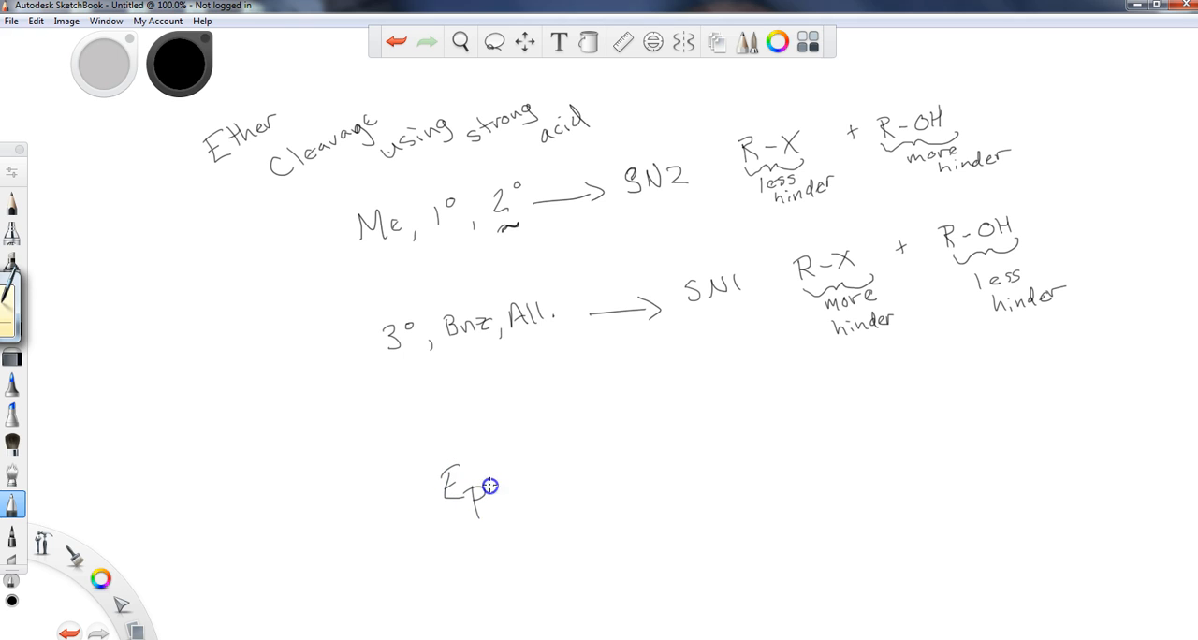
pyautogui.moveTo(491, 484); pyautogui.dragTo(562, 482)
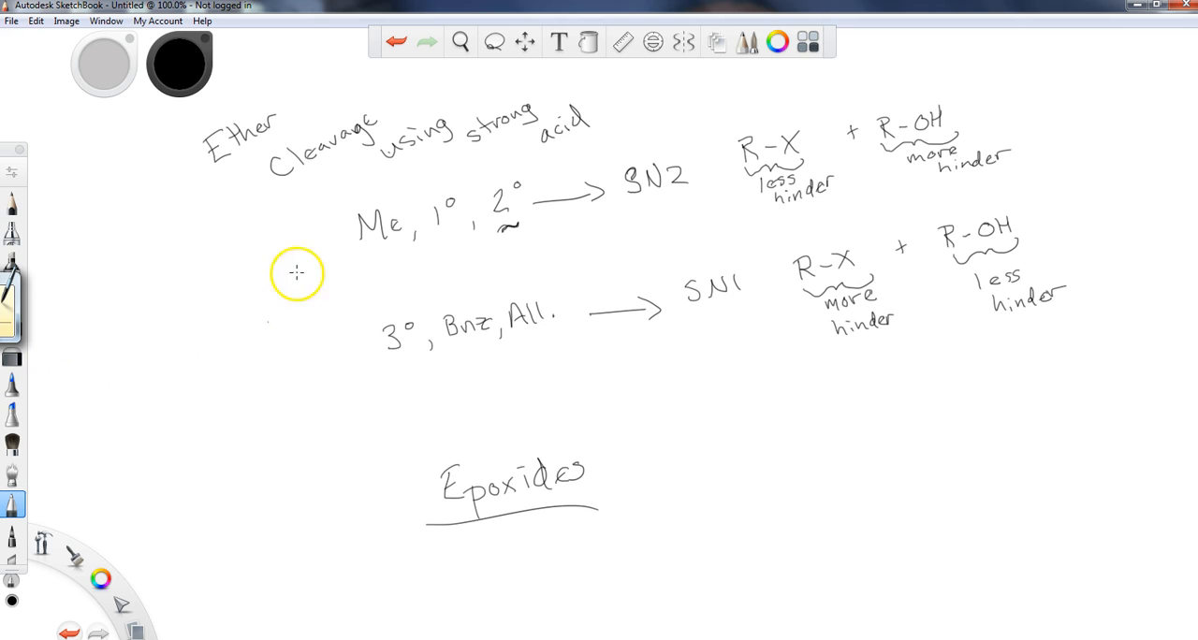
pyautogui.moveTo(243, 315)
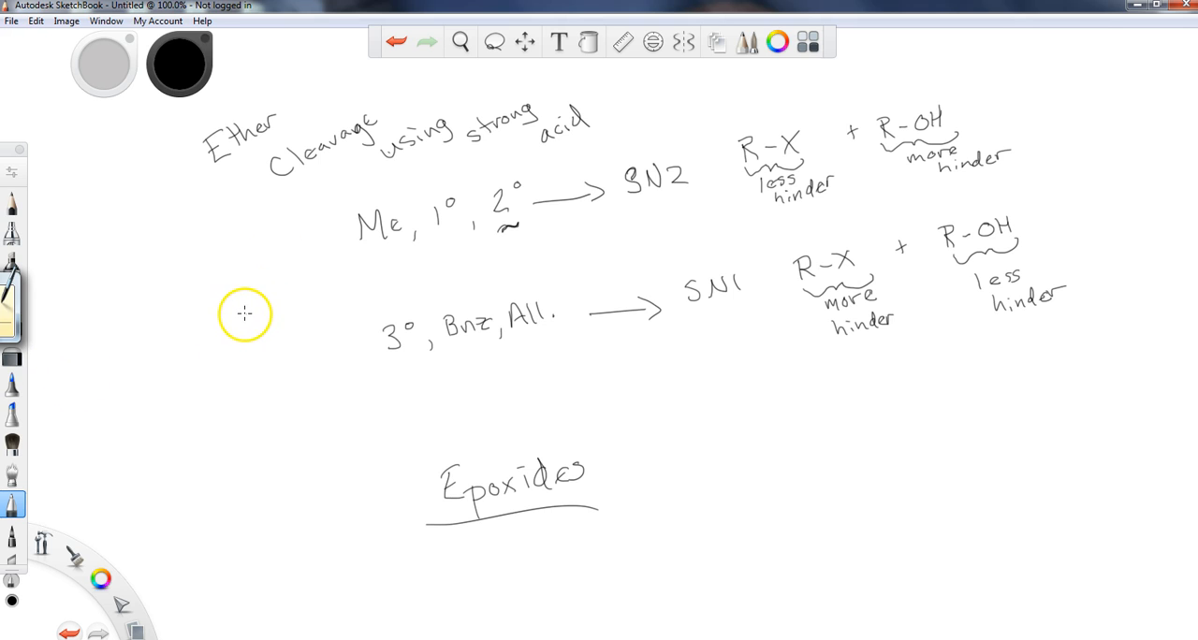
pyautogui.moveTo(243, 320)
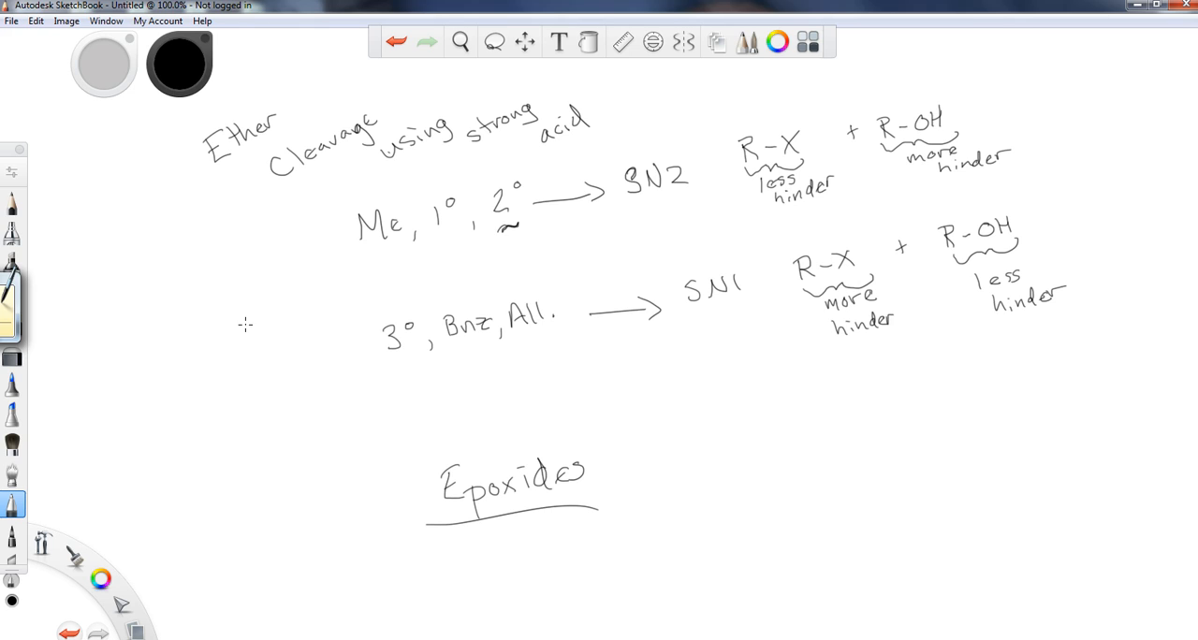
pyautogui.moveTo(247, 310)
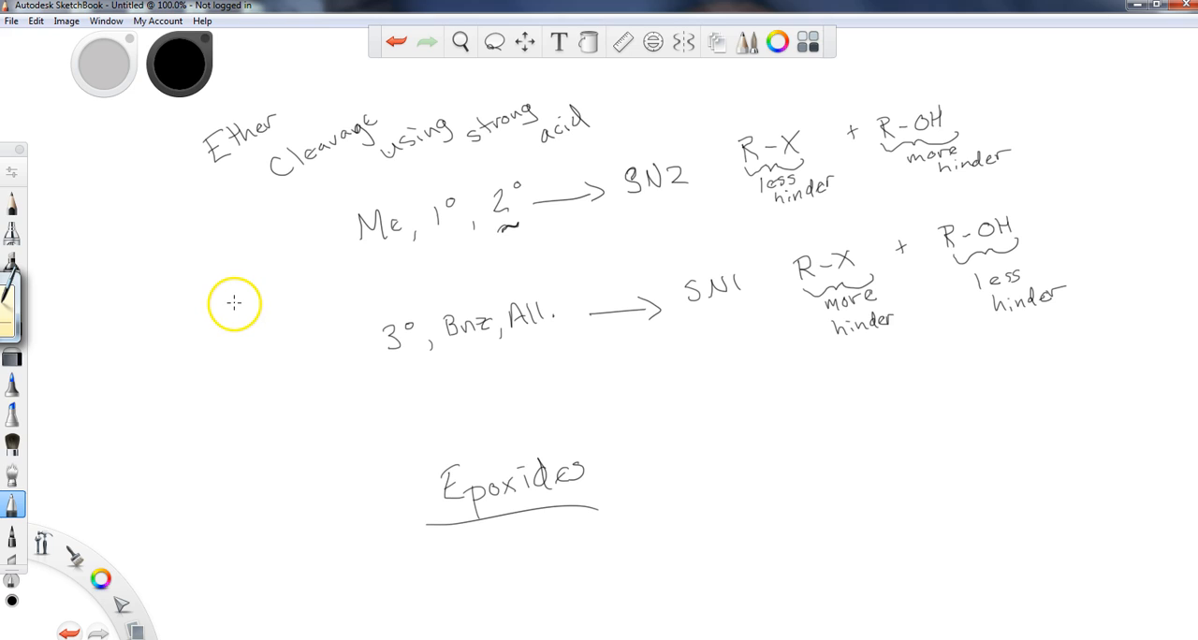
pyautogui.moveTo(232, 303)
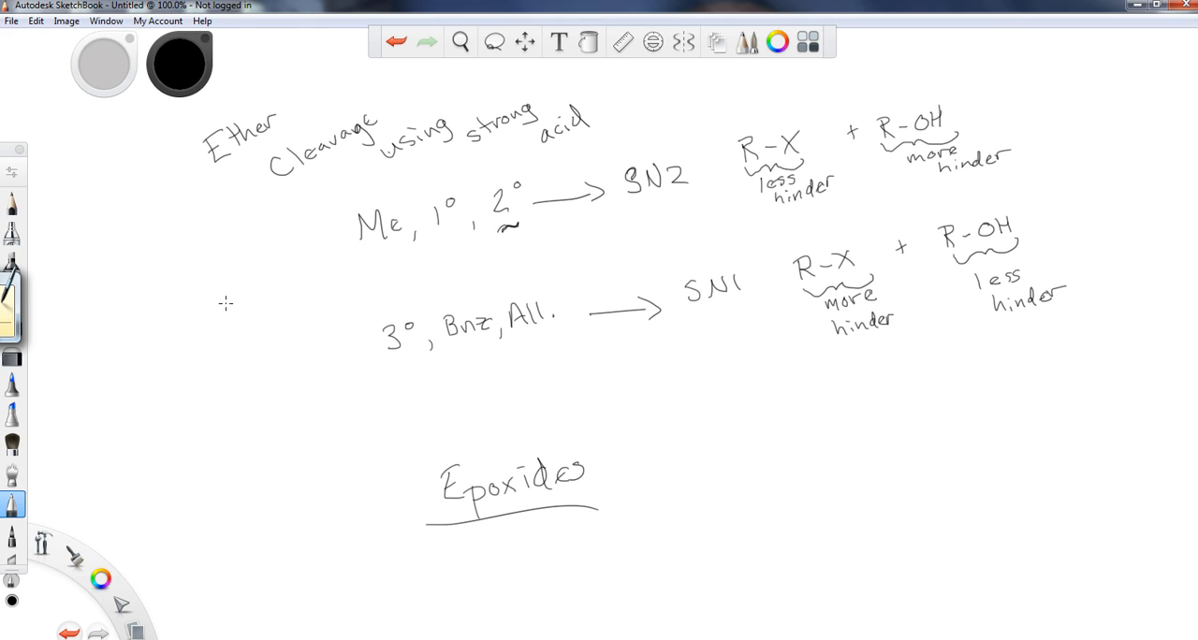